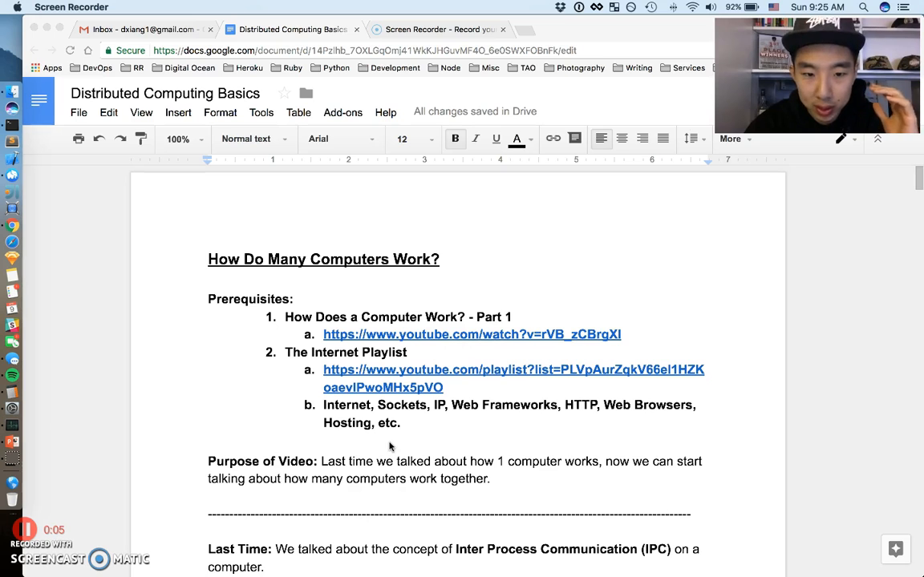
mouse_move(399, 307)
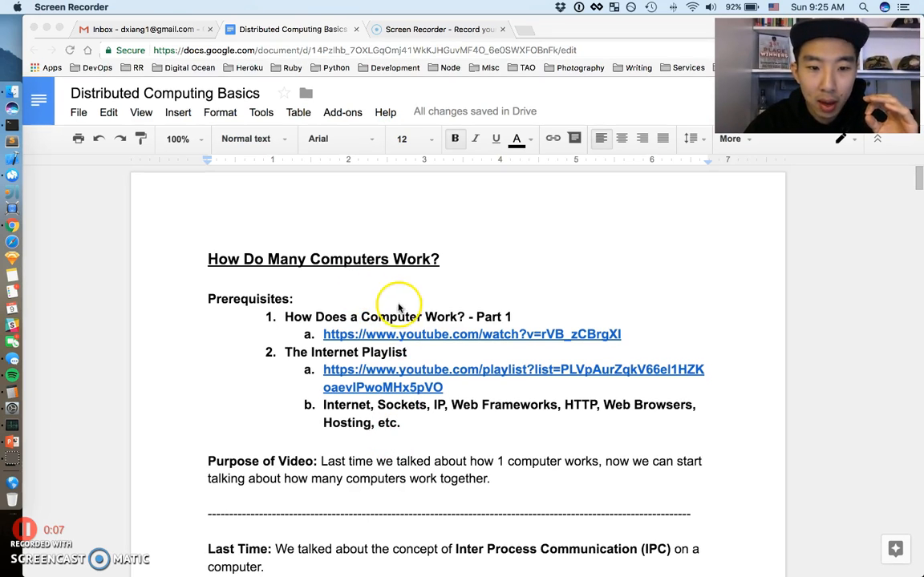
mouse_move(445, 317)
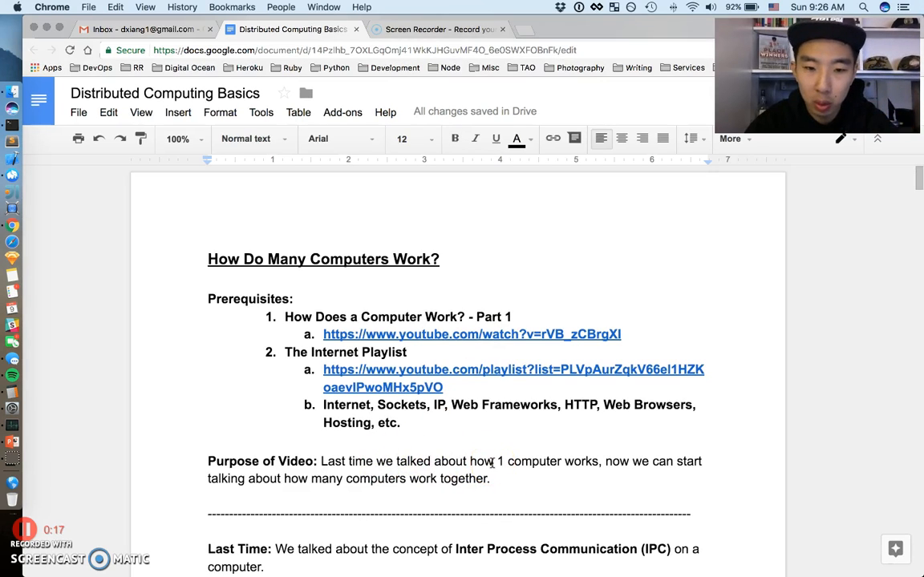
mouse_move(577, 461)
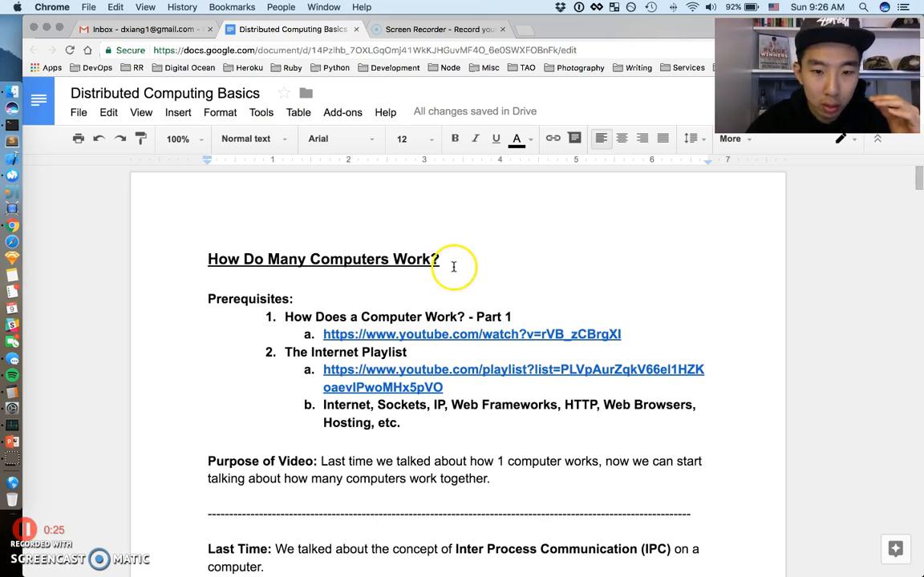
mouse_move(342, 111)
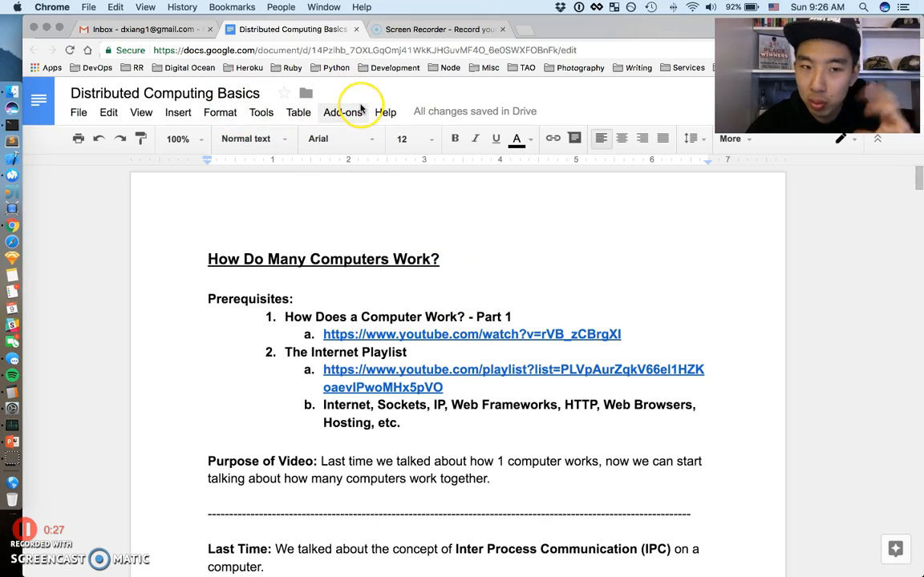
mouse_move(360, 104)
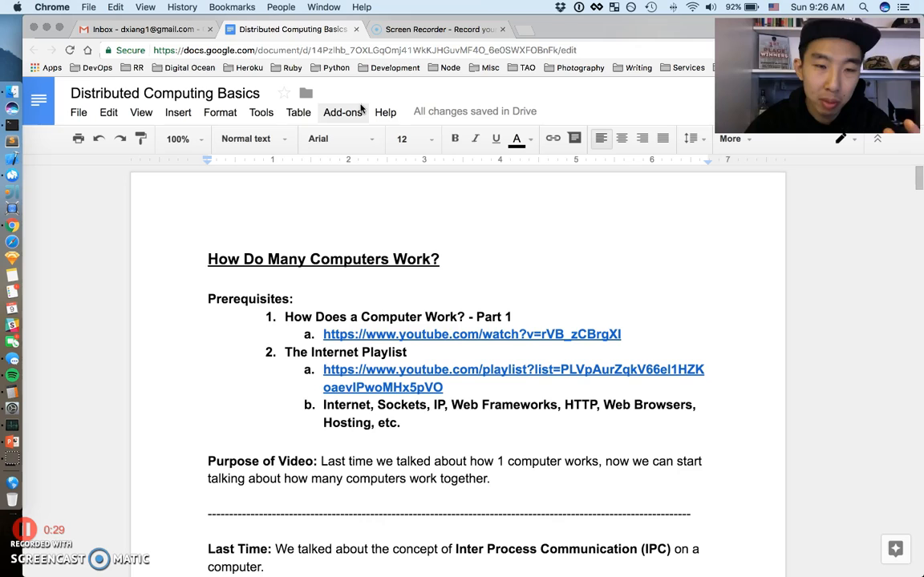
mouse_move(425, 240)
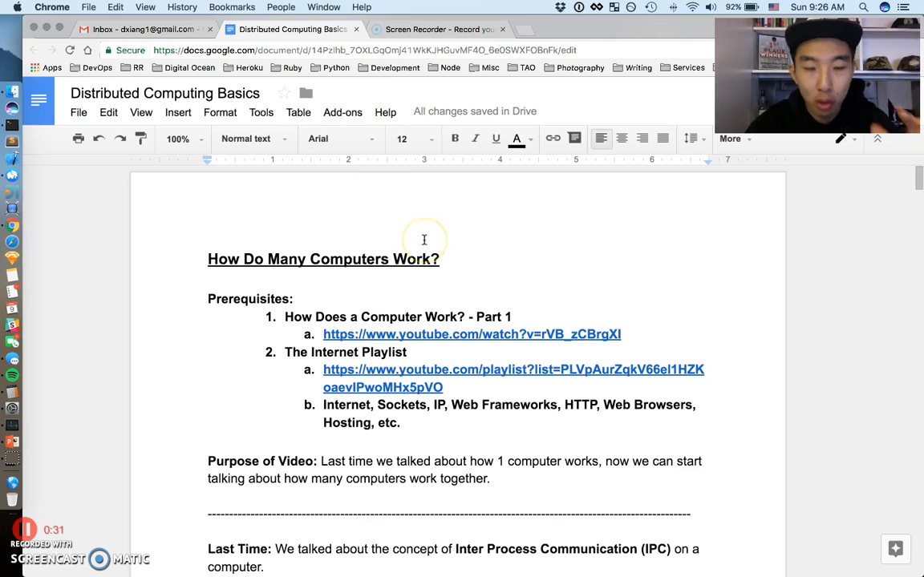
mouse_move(279, 303)
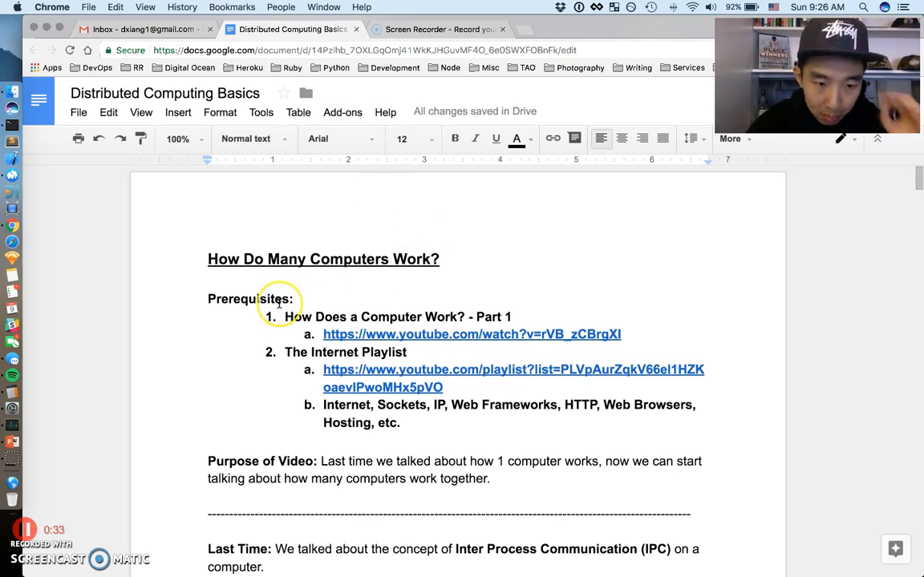
mouse_move(403, 321)
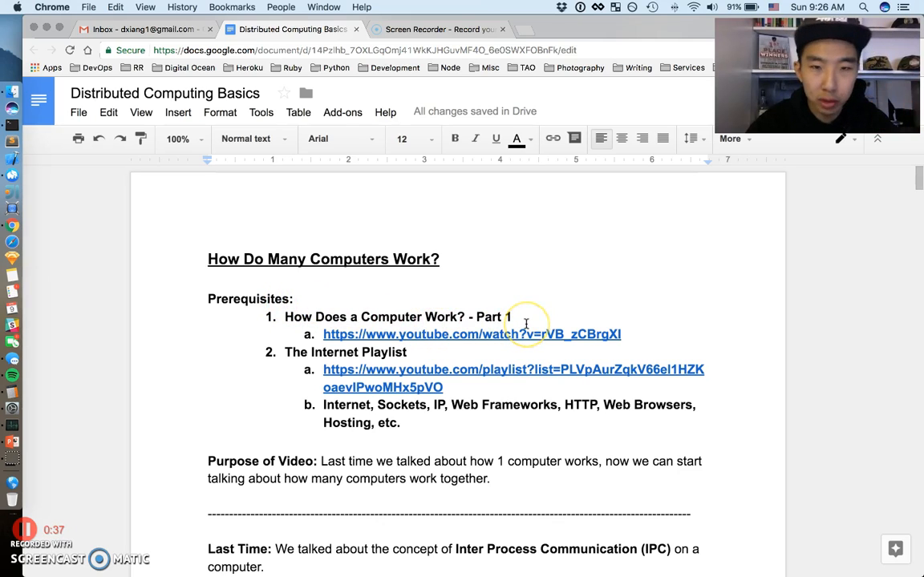
mouse_move(523, 321)
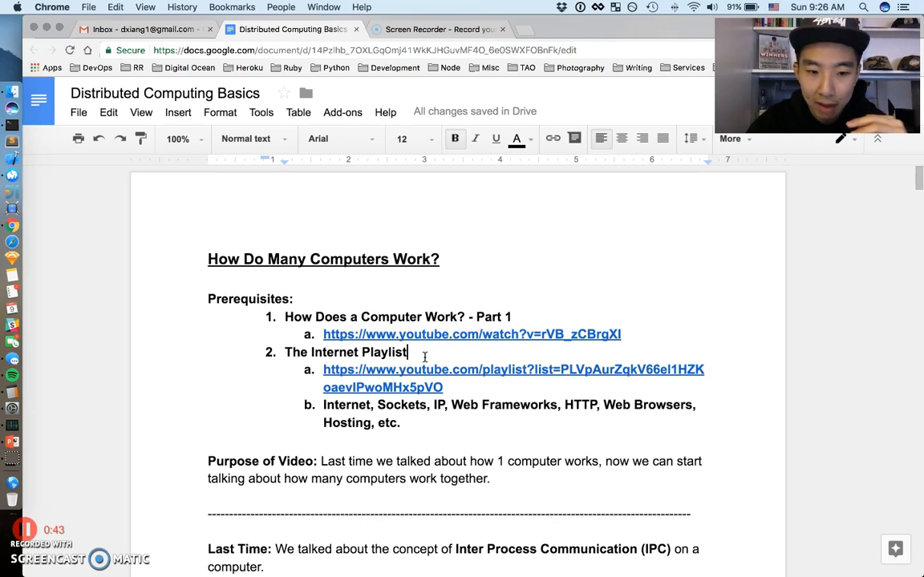
Read down past the prerequisites list, clearing its highlight along the way.
scroll("down", 3)
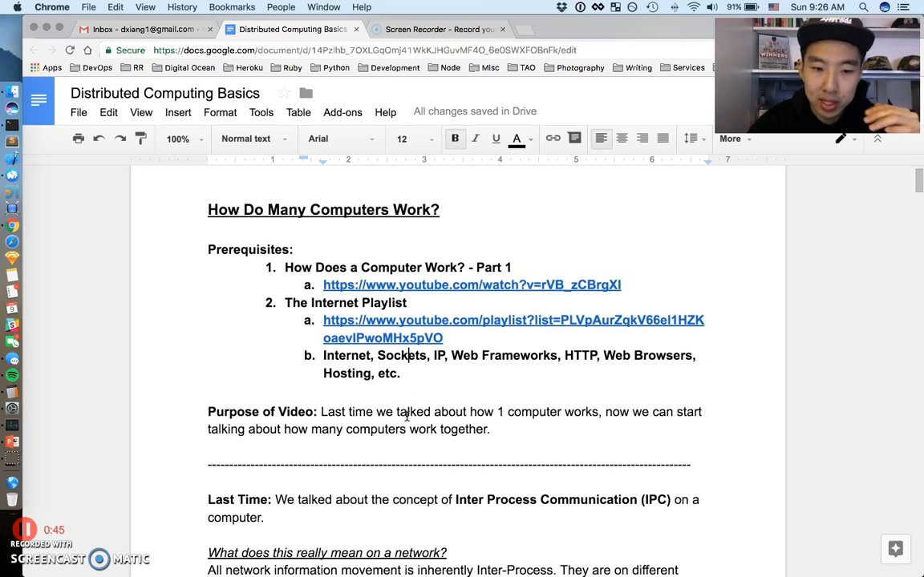
mouse_move(487, 366)
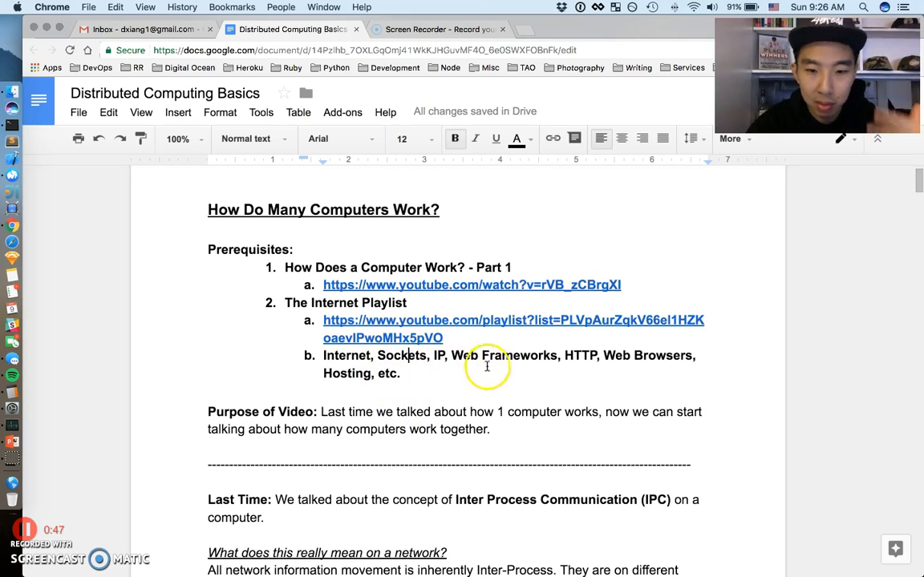
mouse_move(500, 368)
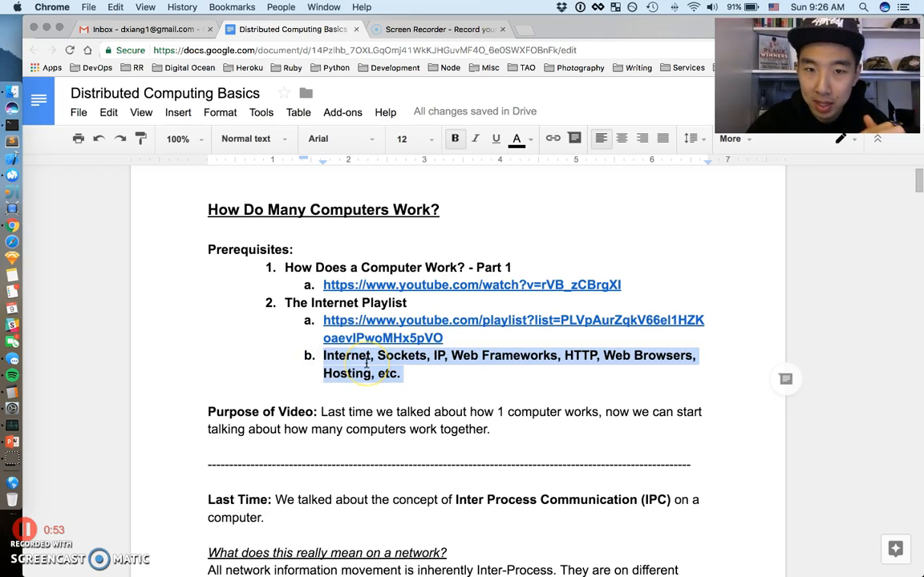
left_click(415, 373)
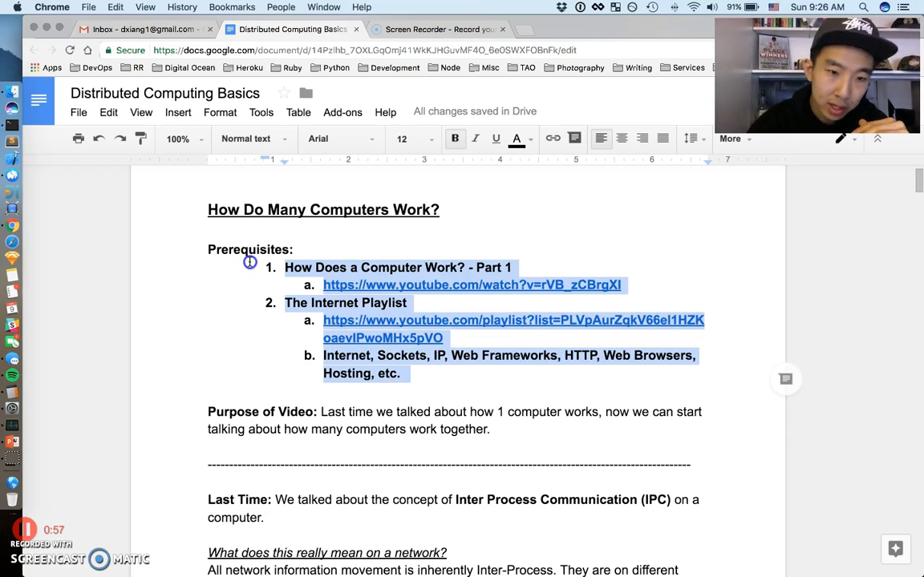
left_click(423, 373)
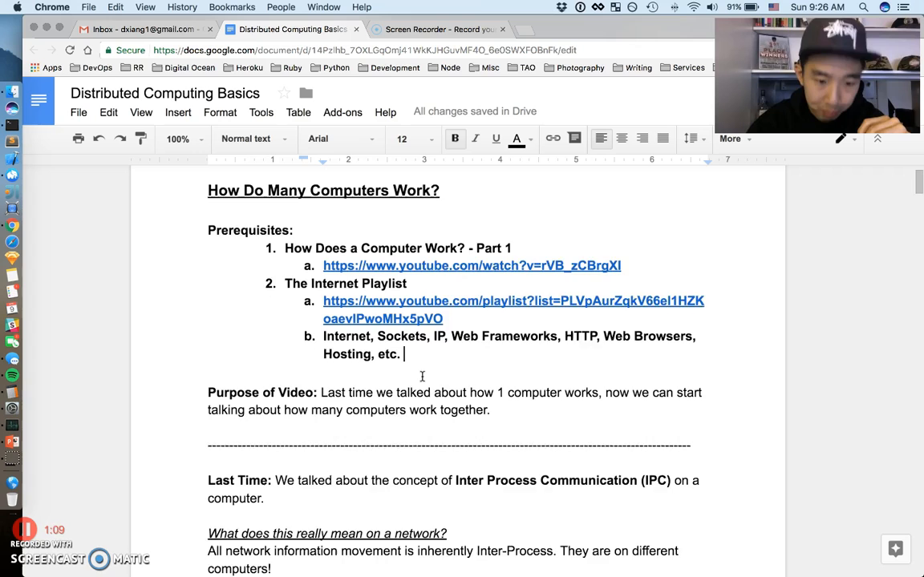
scroll("down", 3)
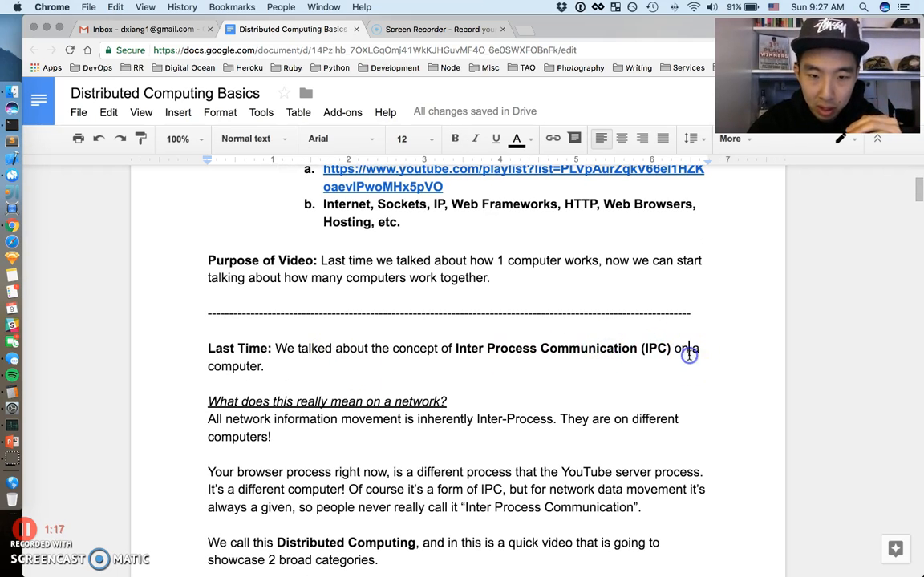
scroll("down", 3)
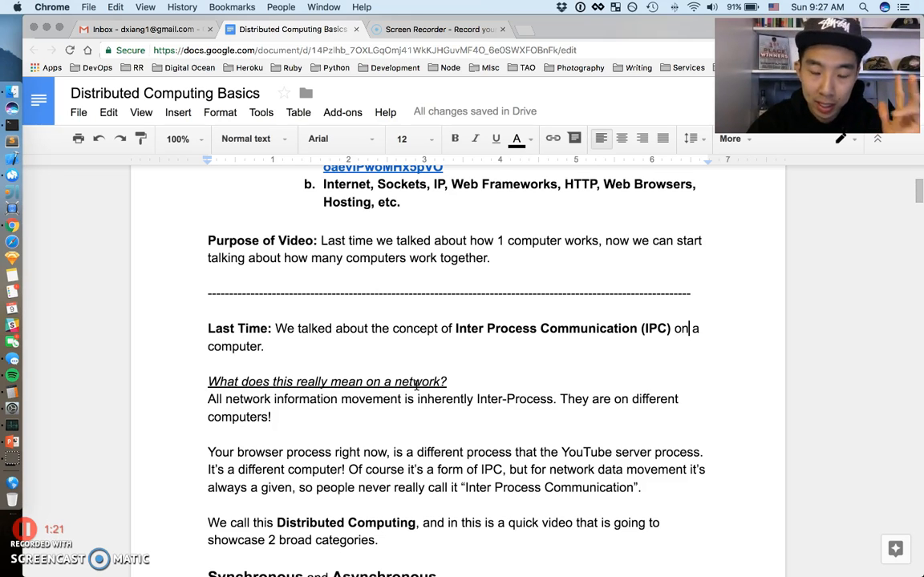
scroll("down", 3)
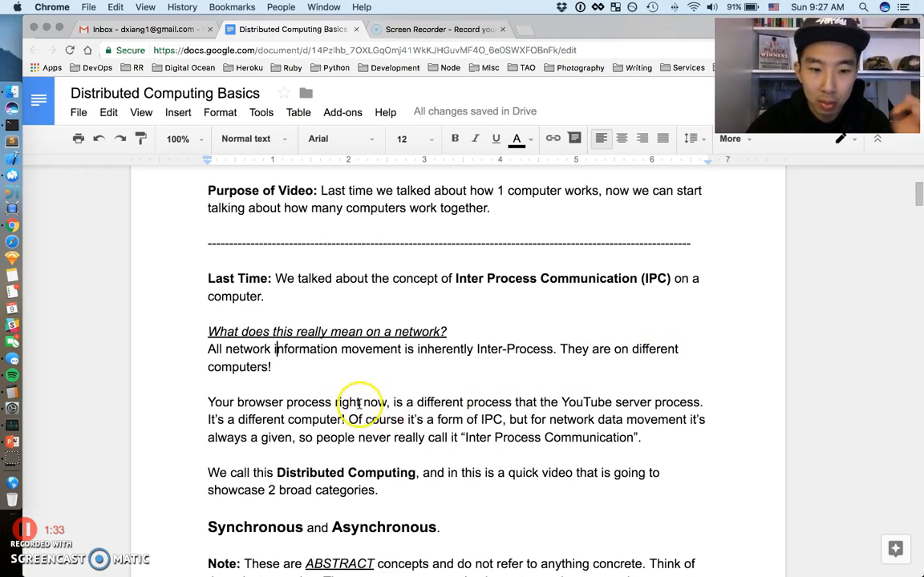
scroll("down", 3)
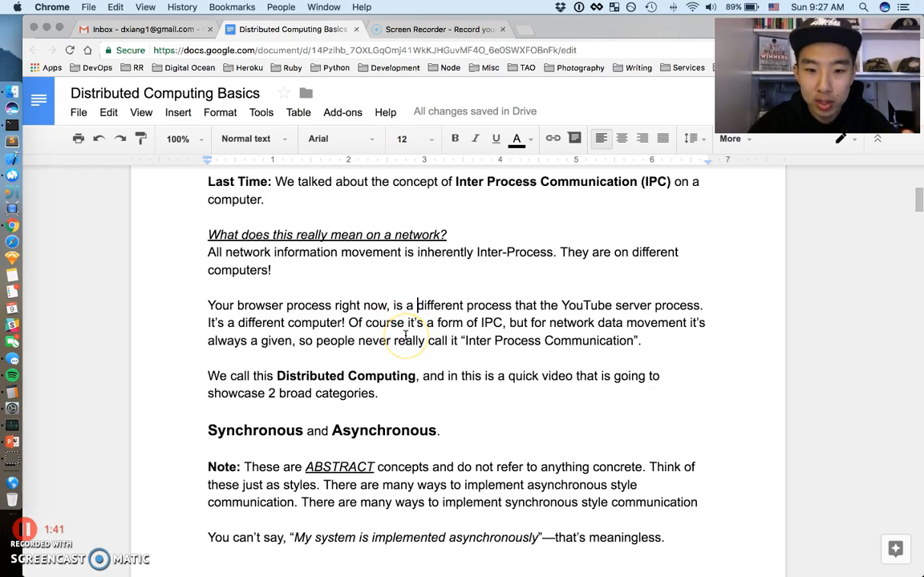
mouse_move(482, 342)
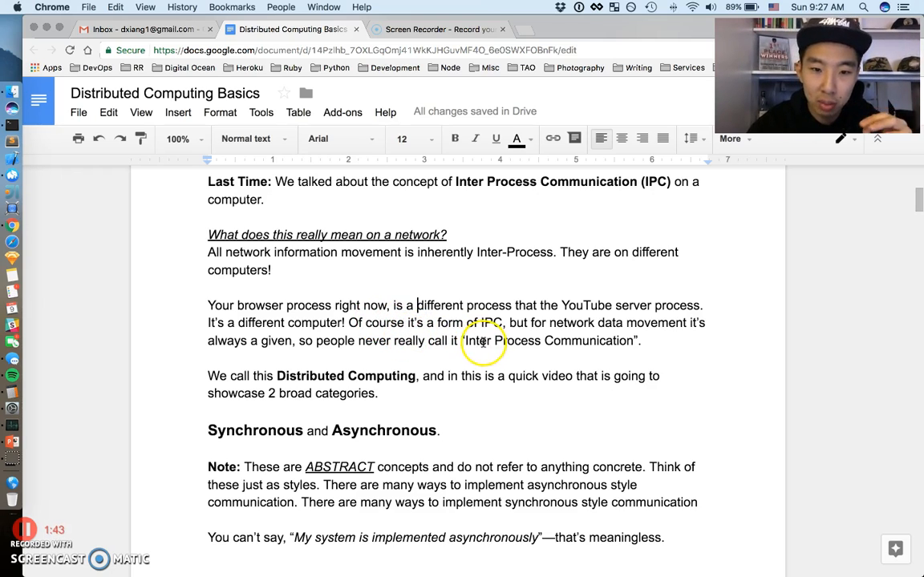
mouse_move(561, 341)
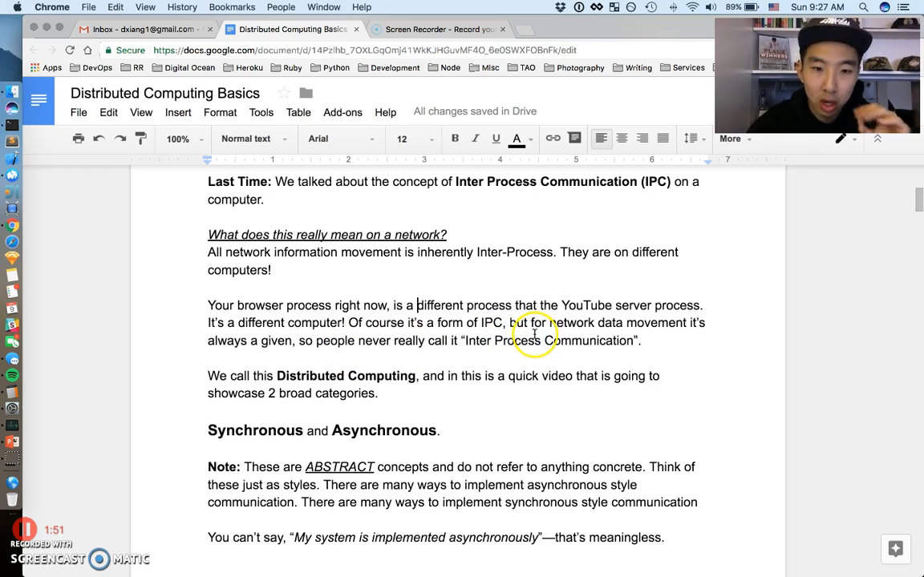
mouse_move(539, 262)
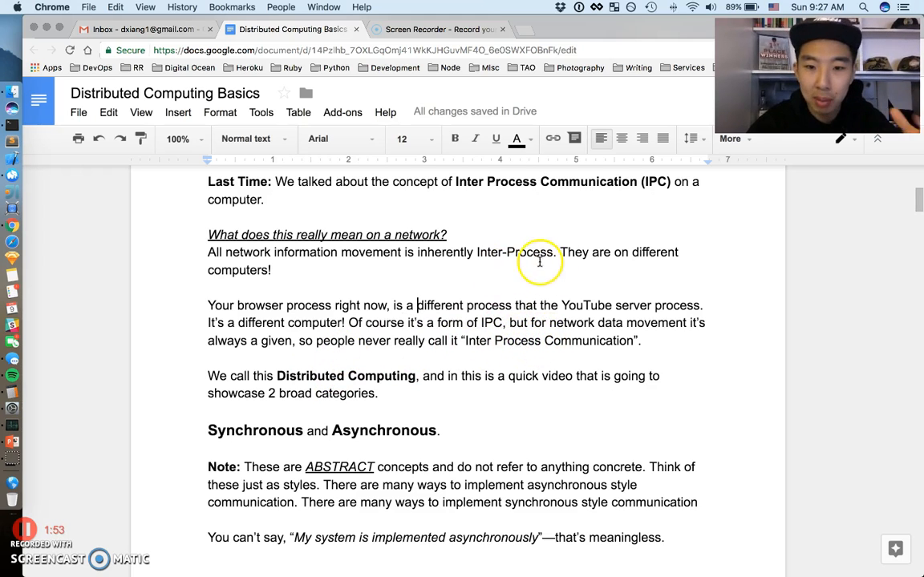
scroll("down", 3)
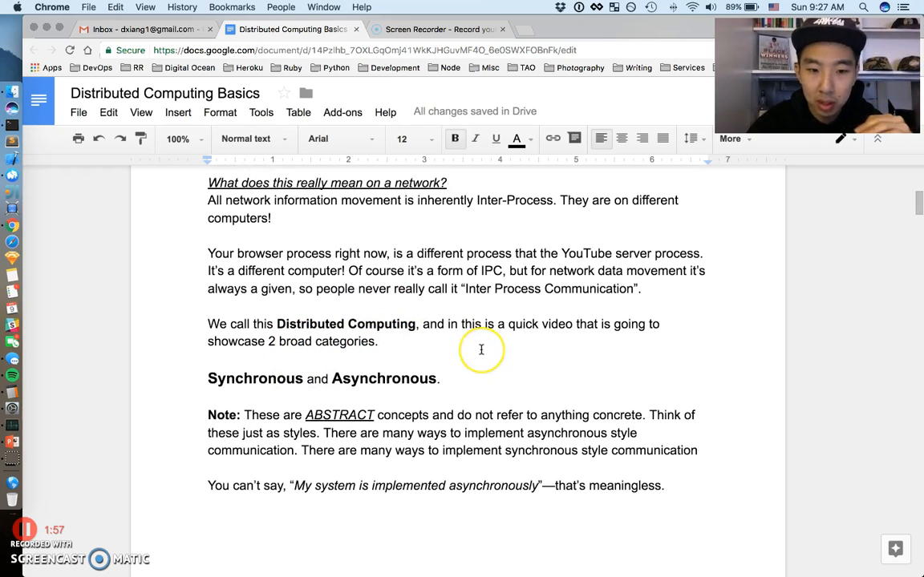
mouse_move(530, 347)
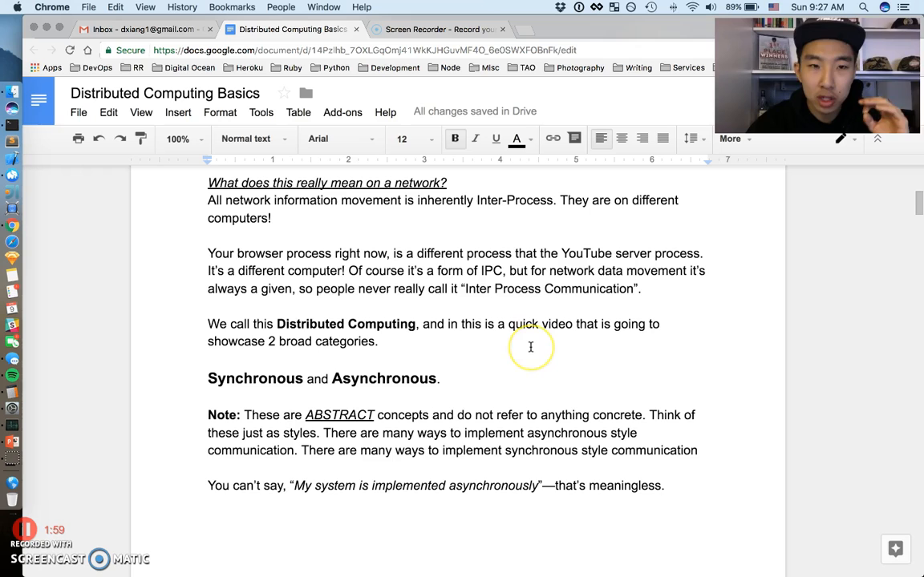
scroll("up", 3)
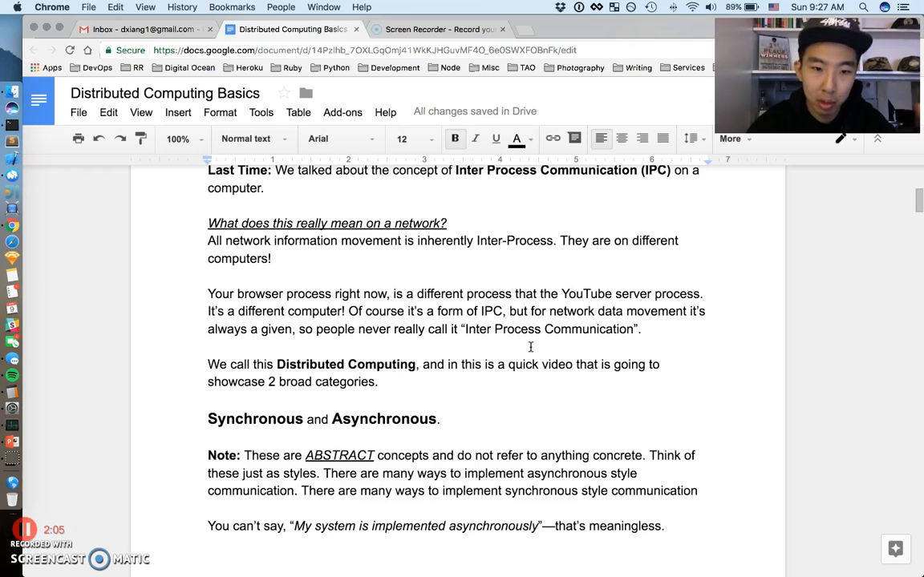
scroll("down", 3)
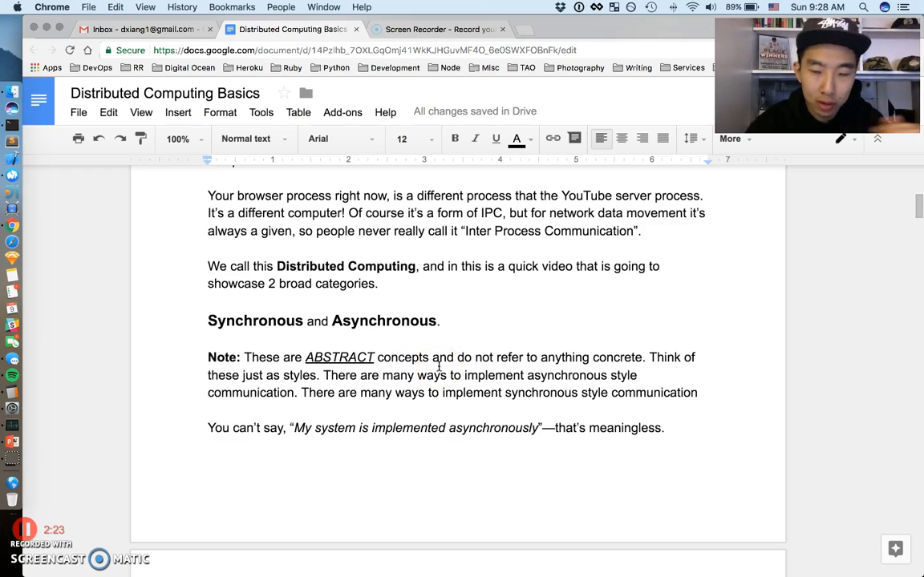
mouse_move(672, 369)
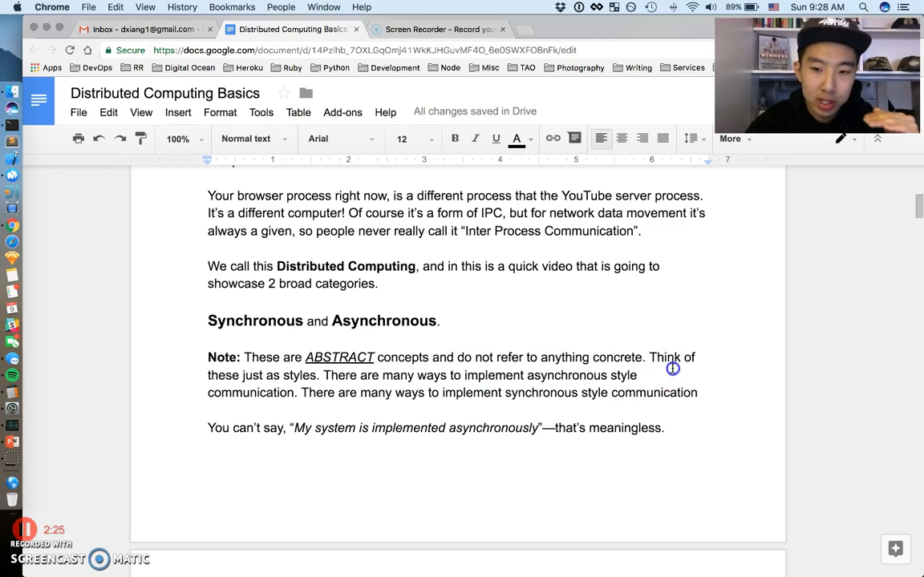
mouse_move(297, 385)
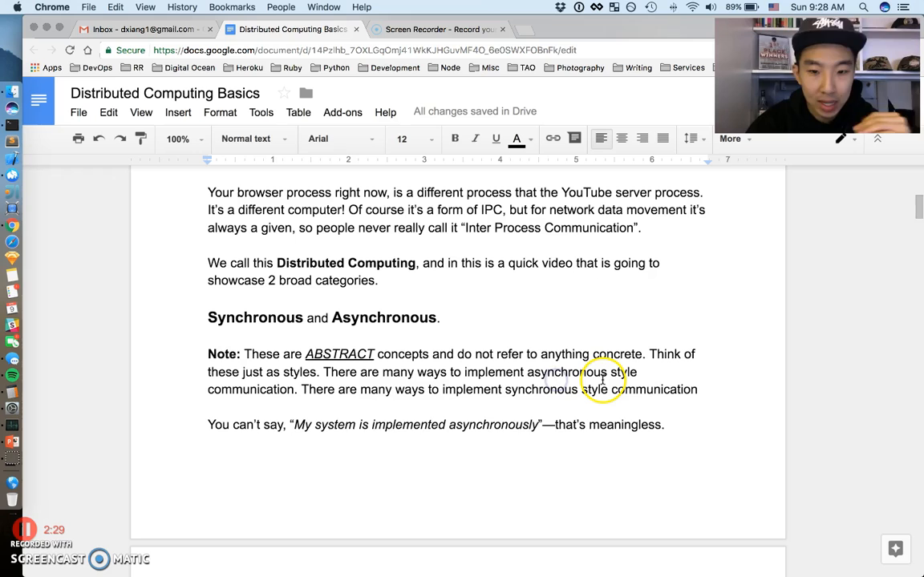
mouse_move(313, 389)
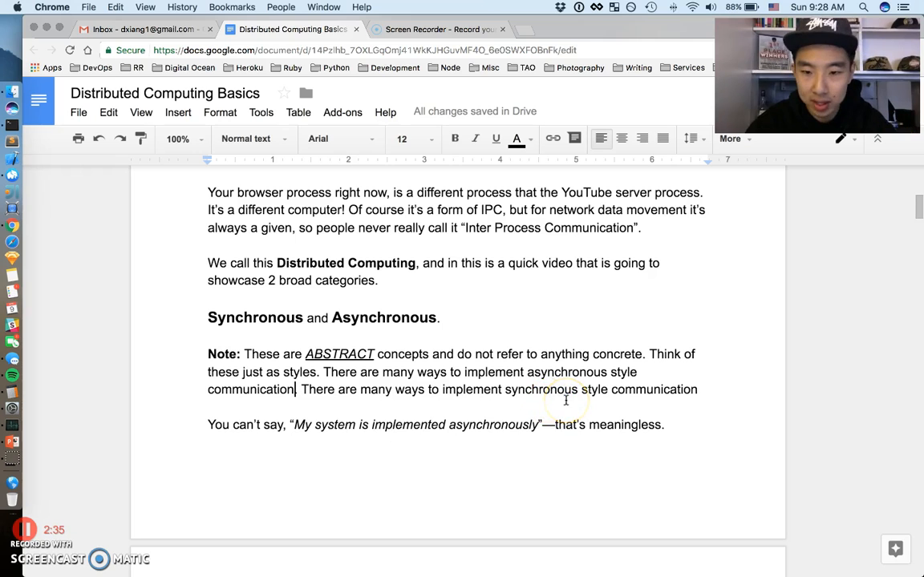
scroll("down", 3)
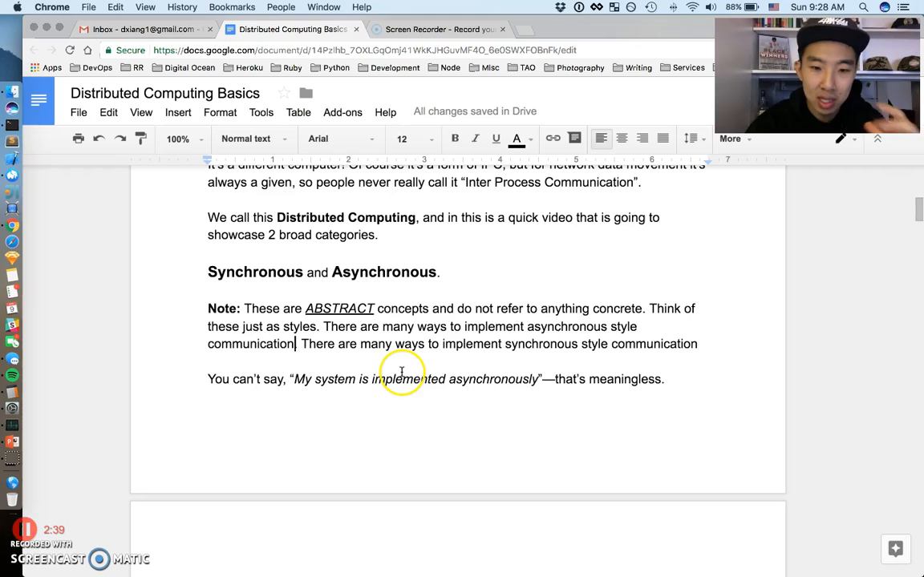
mouse_move(544, 378)
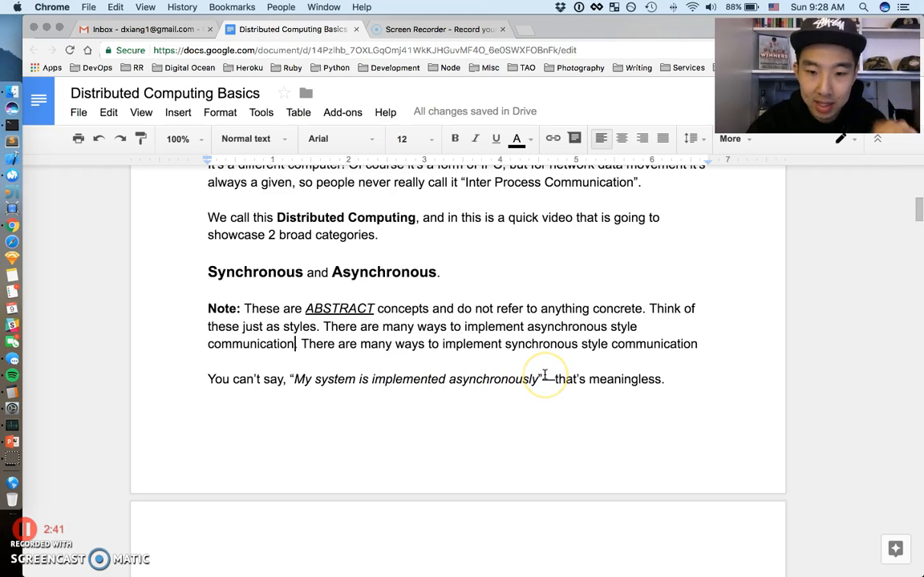
mouse_move(339, 311)
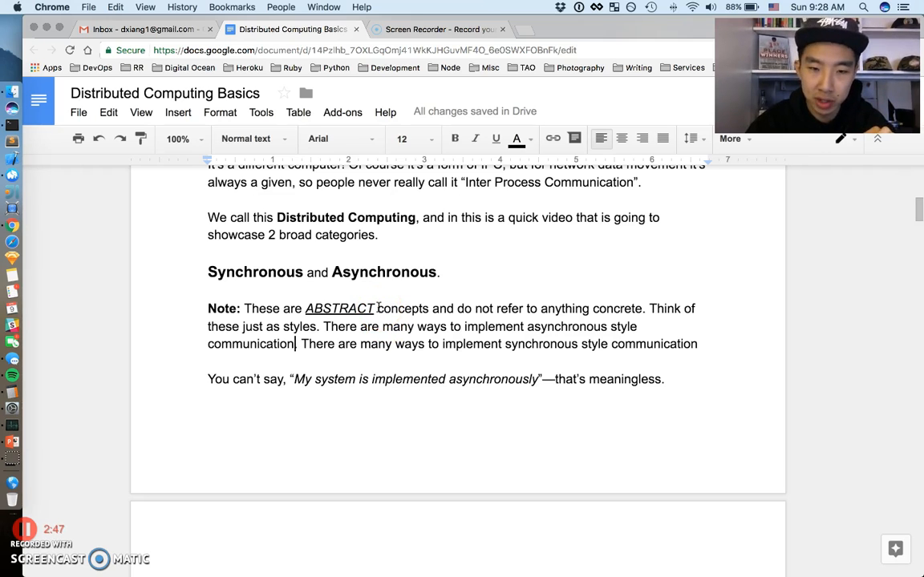
Reach the SYNCHRONOUS heading, mark the 'most common example' sentence, and review the numbered list.
scroll("down", 3)
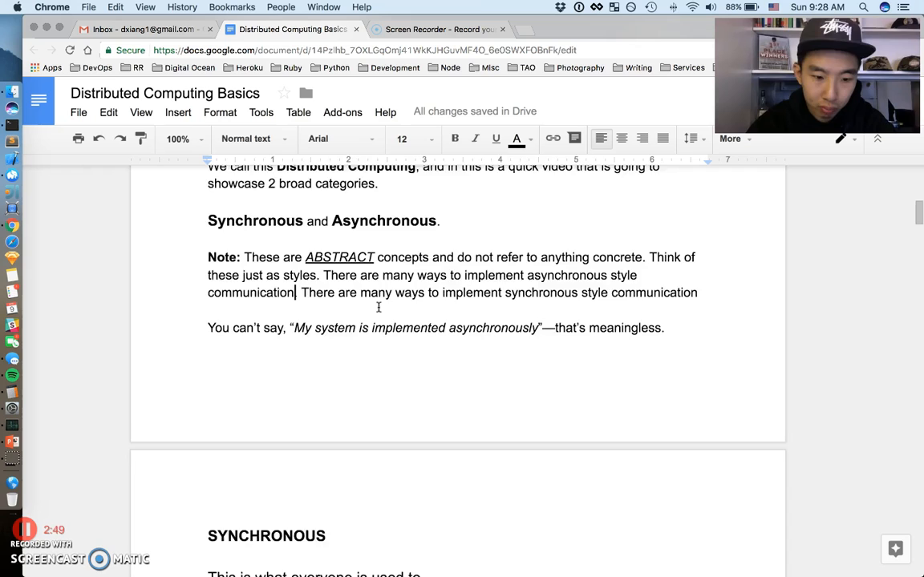
scroll("down", 3)
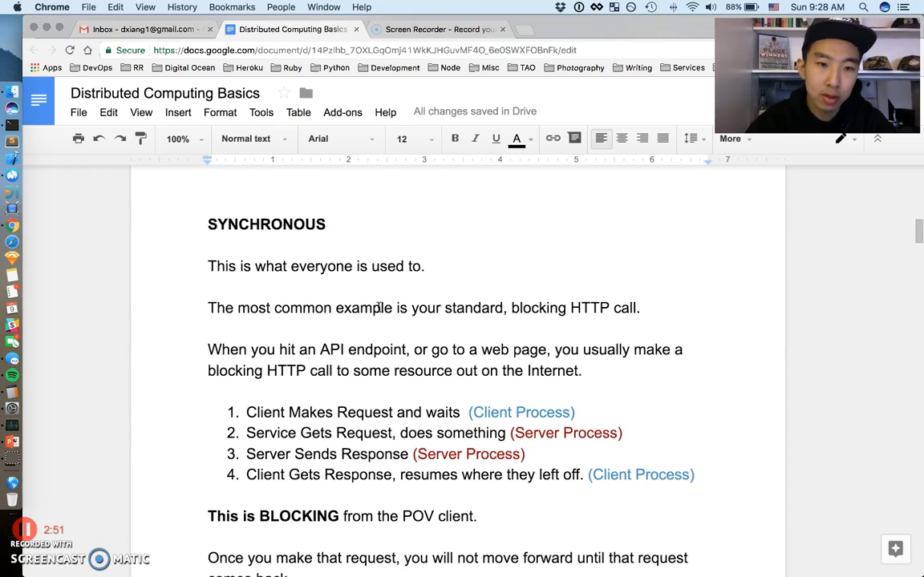
left_click(297, 224)
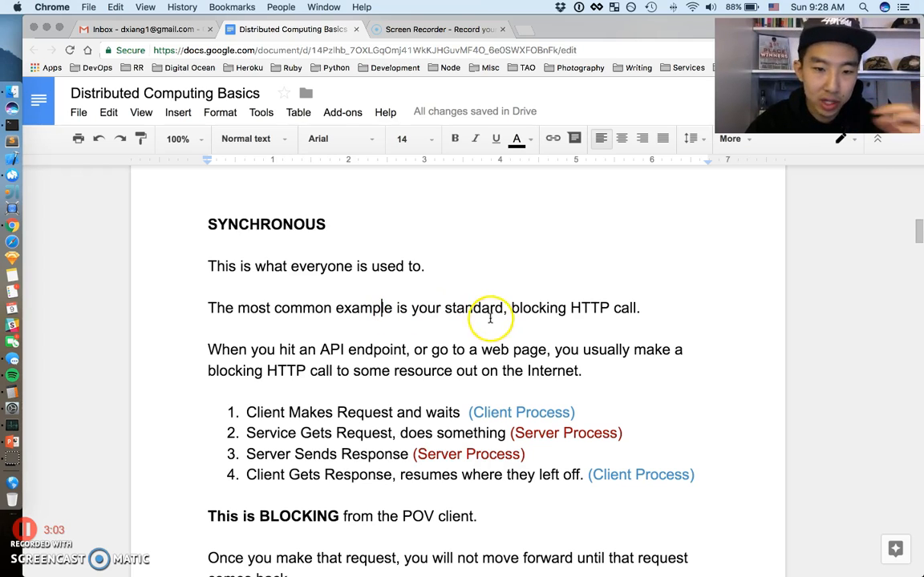
mouse_move(593, 313)
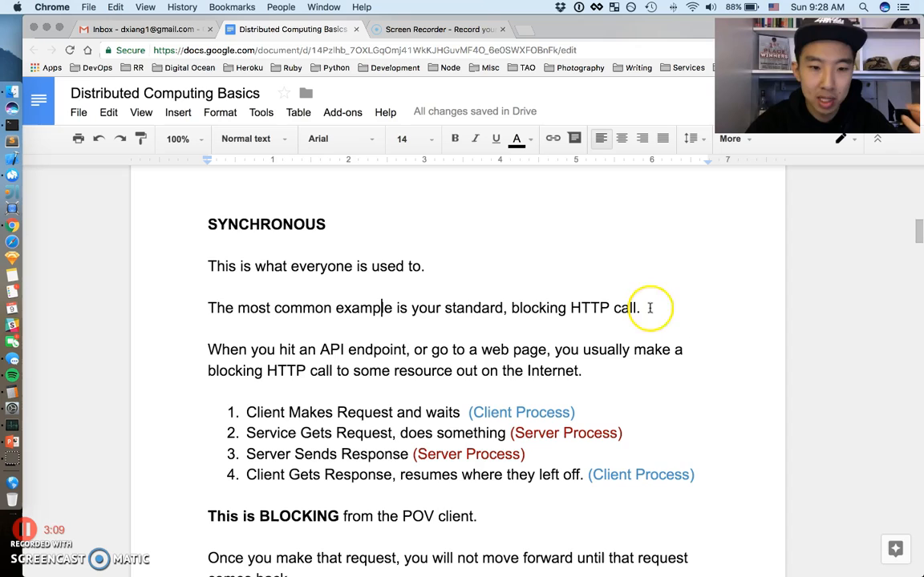
scroll("down", 3)
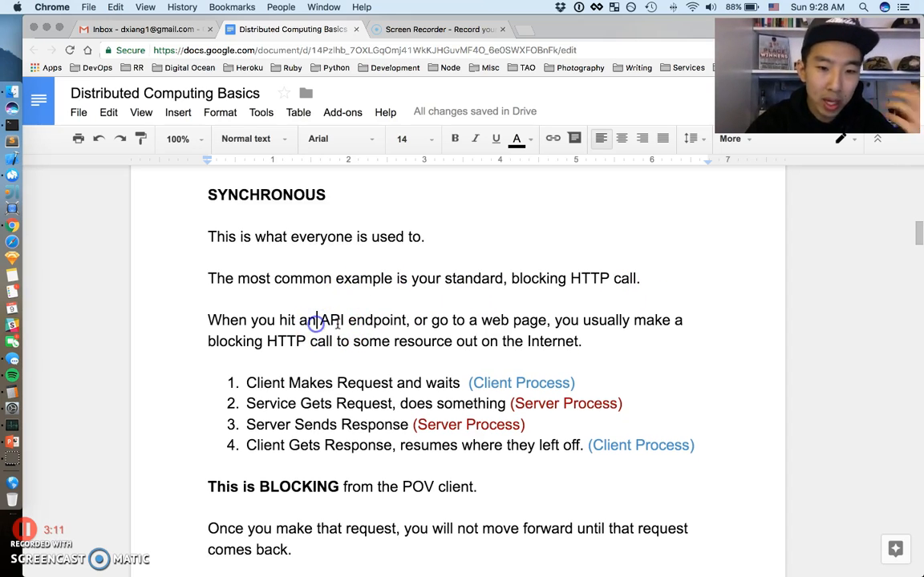
mouse_move(677, 320)
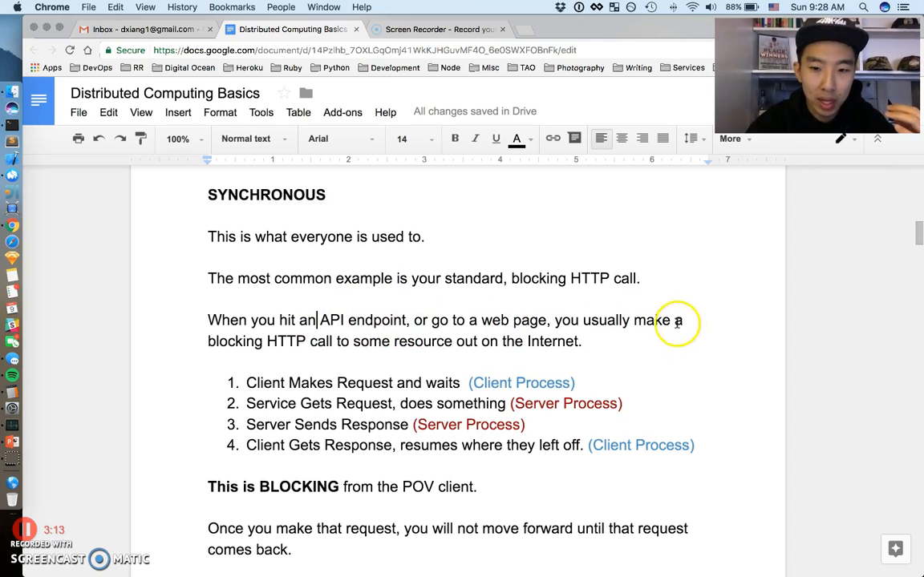
mouse_move(313, 331)
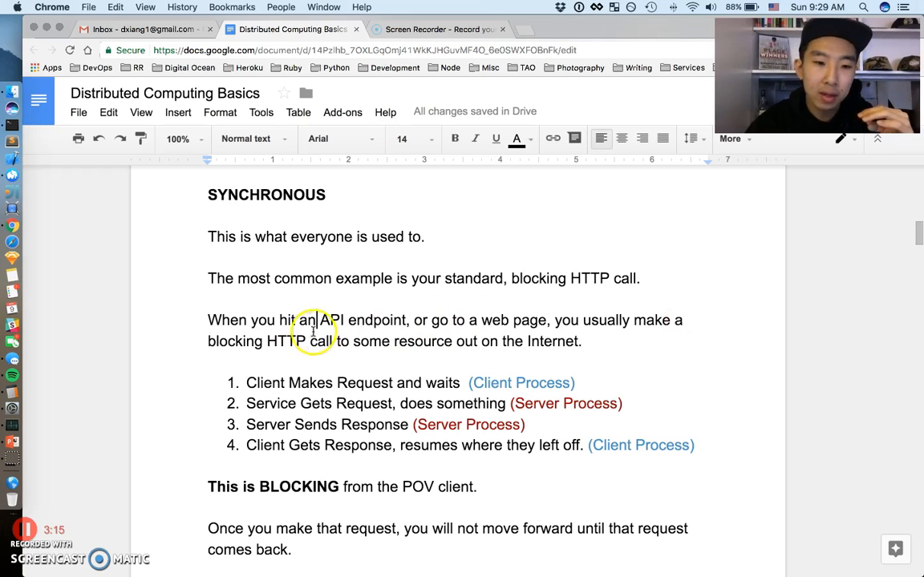
mouse_move(394, 355)
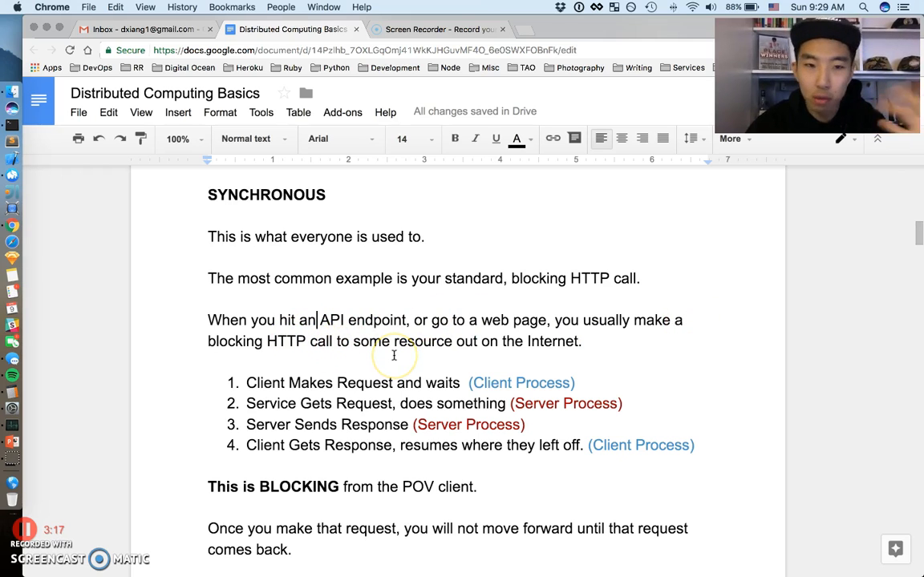
scroll("down", 3)
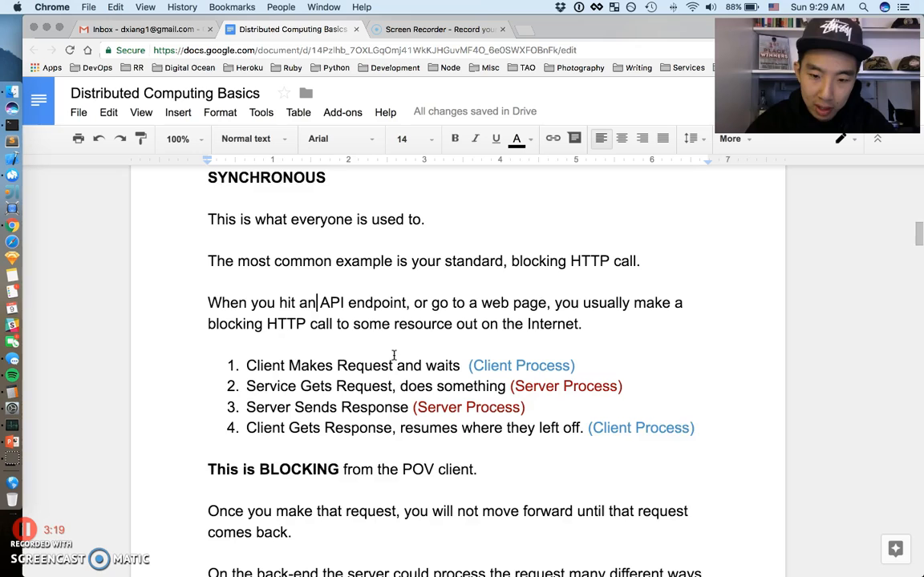
scroll("down", 3)
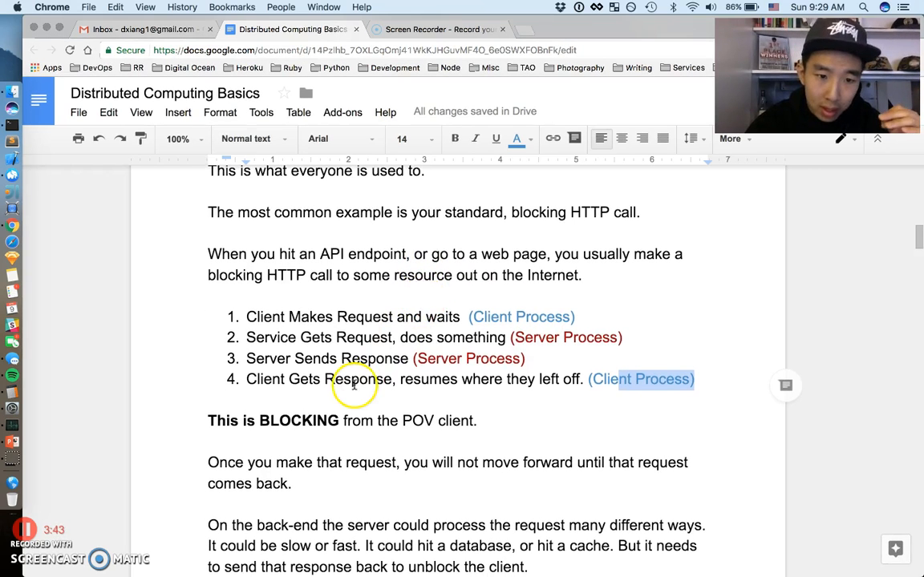
Scroll through the BLOCKING and back-end paragraphs until past the dashed separator.
scroll("down", 3)
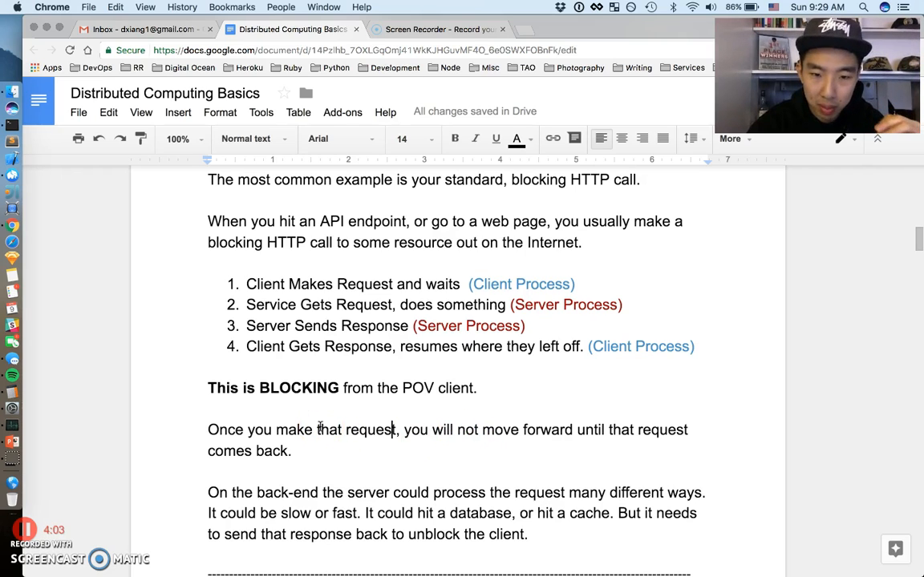
scroll("down", 3)
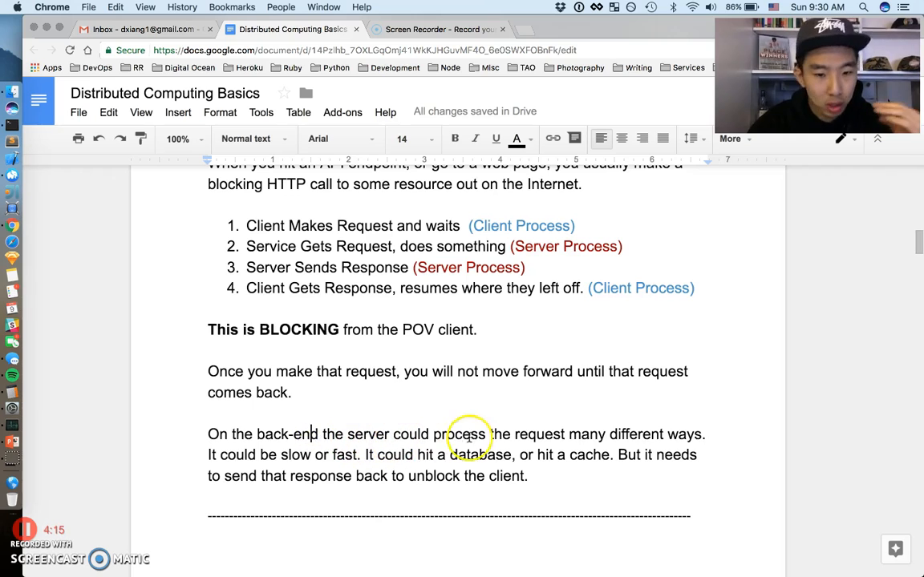
mouse_move(705, 433)
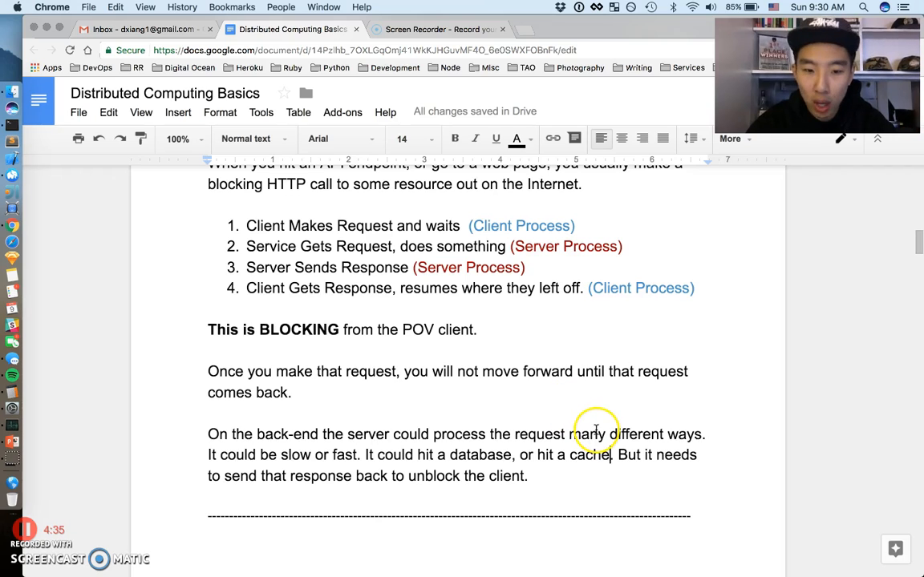
mouse_move(689, 461)
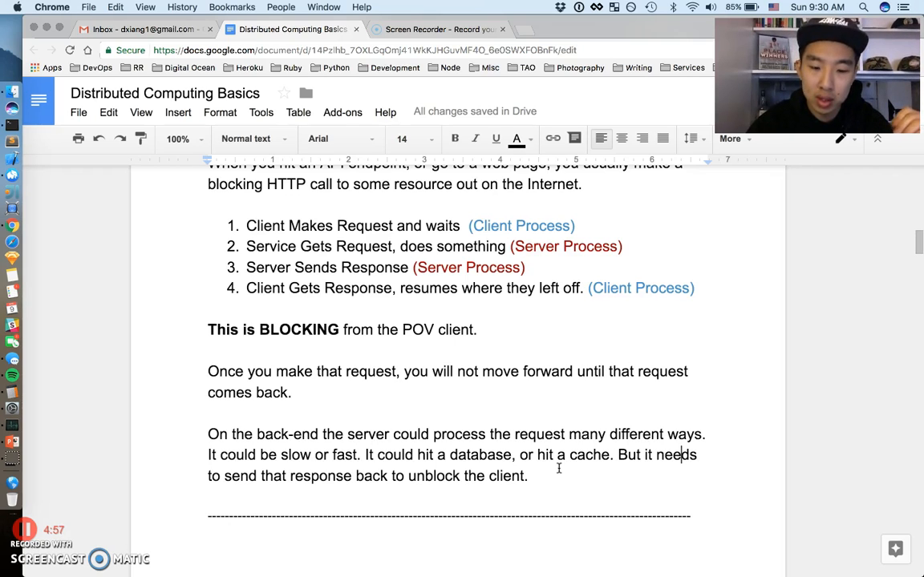
mouse_move(318, 336)
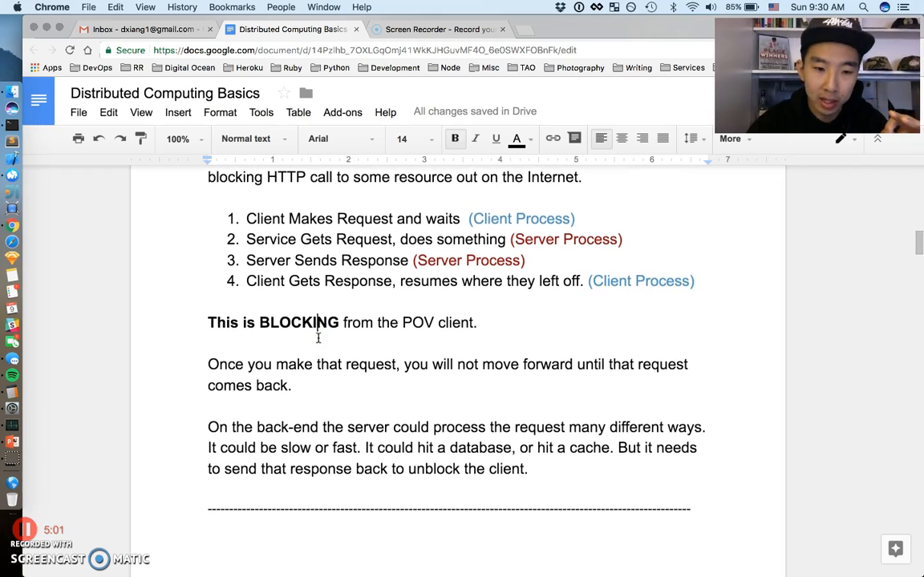
scroll("down", 3)
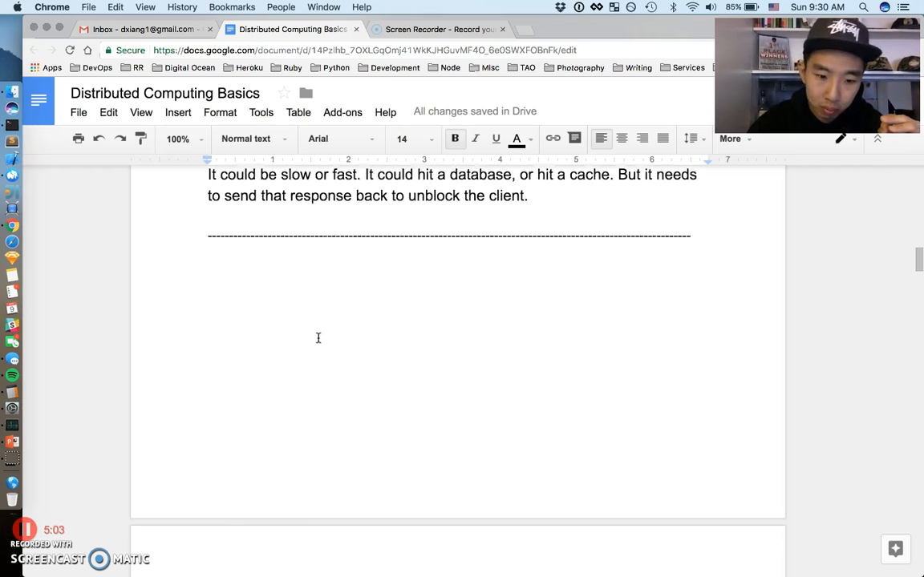
Insert 'physcially' before 'see' in the Amazon example's 'What do you see?' question.
scroll("down", 3)
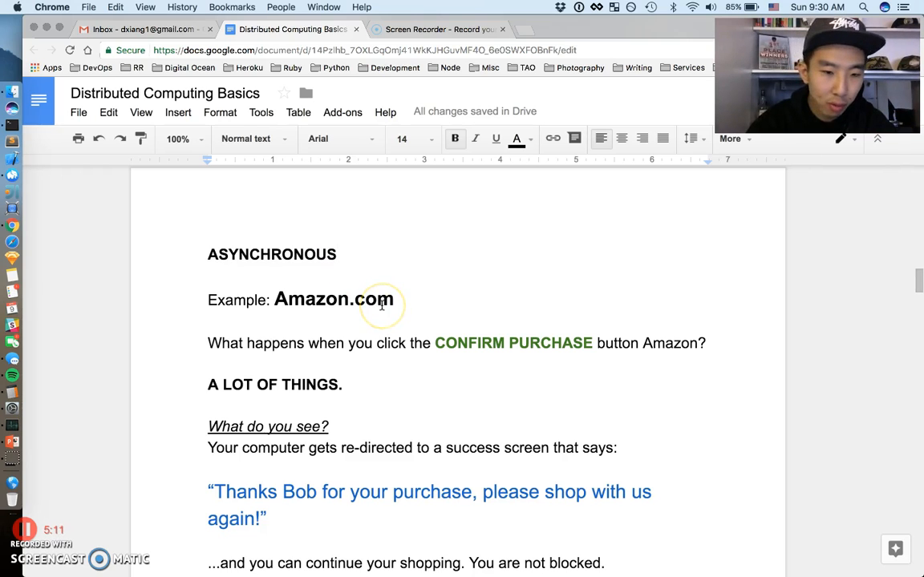
mouse_move(290, 247)
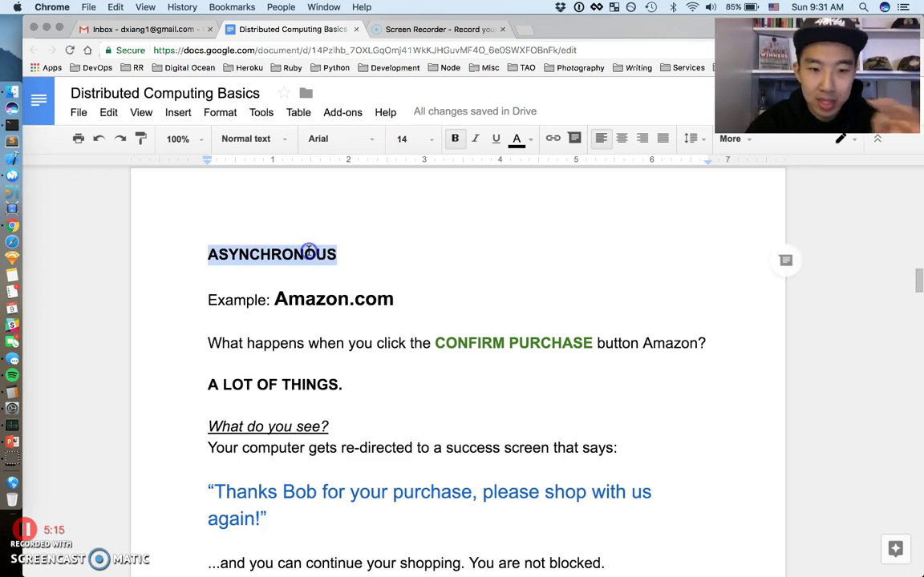
left_click(309, 254)
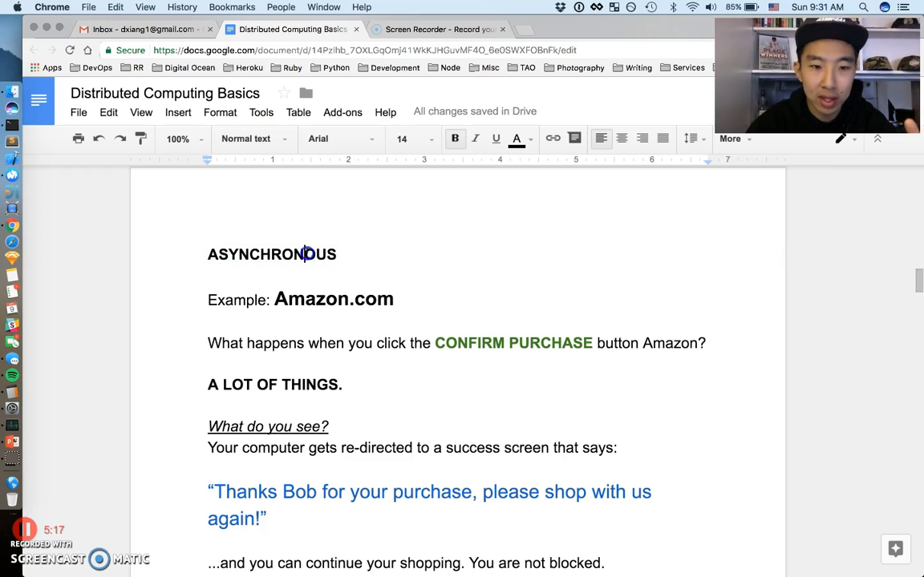
double_click(271, 255)
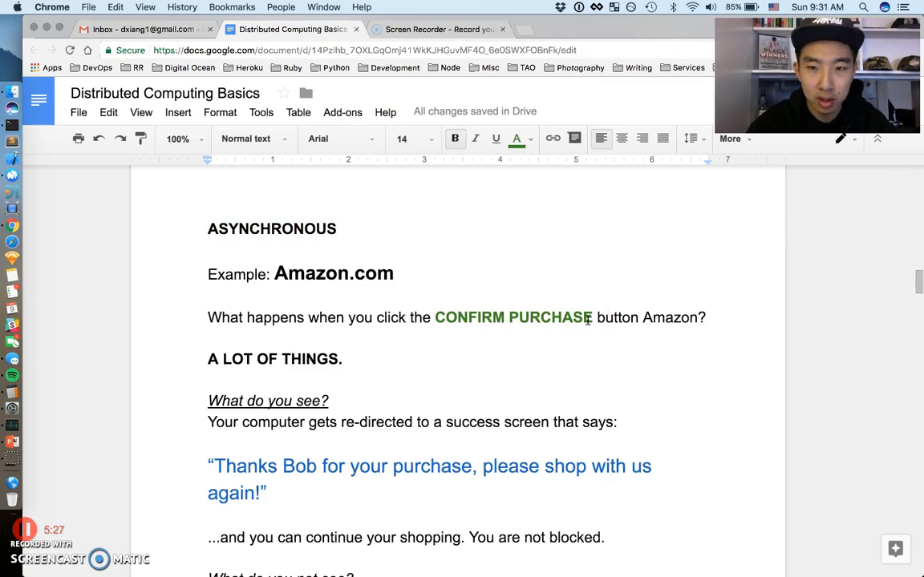
mouse_move(491, 304)
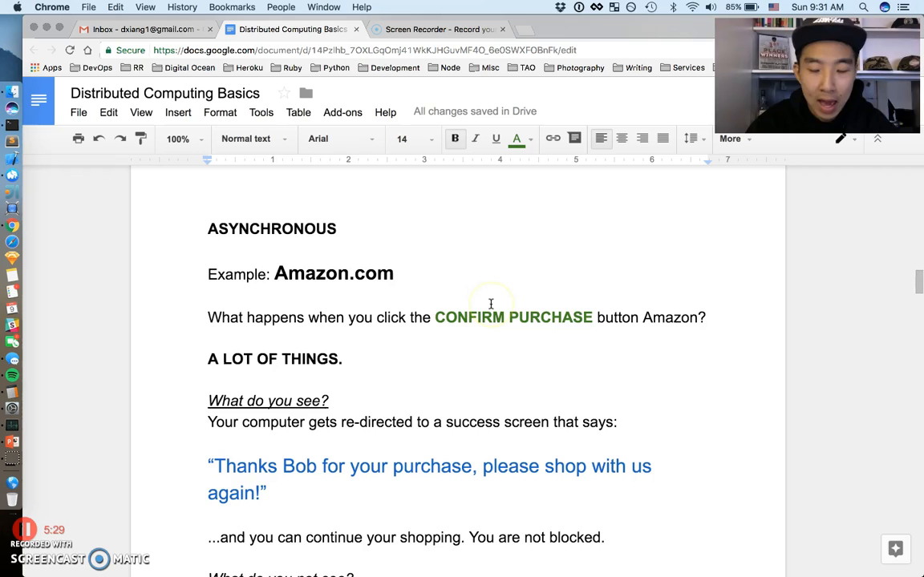
scroll("down", 3)
type("physcially ")
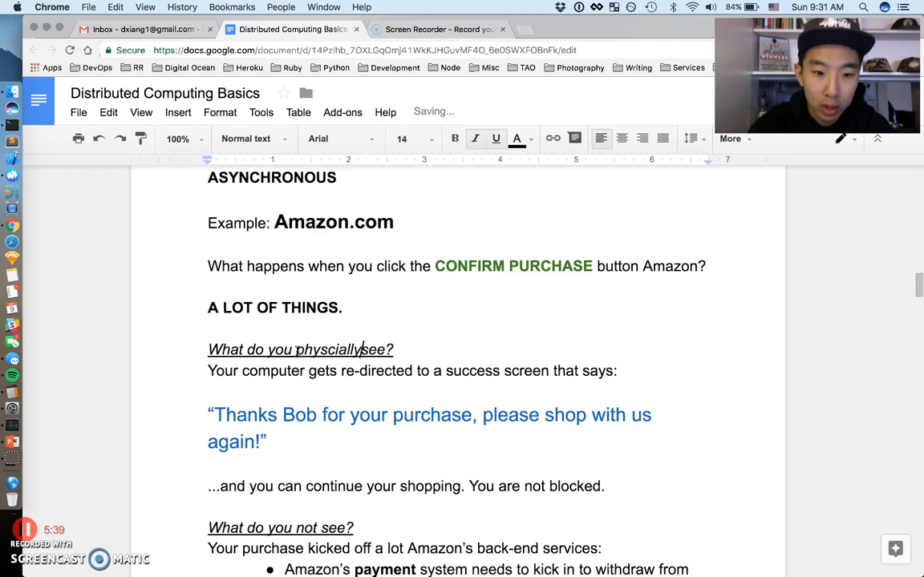
right_click(336, 349)
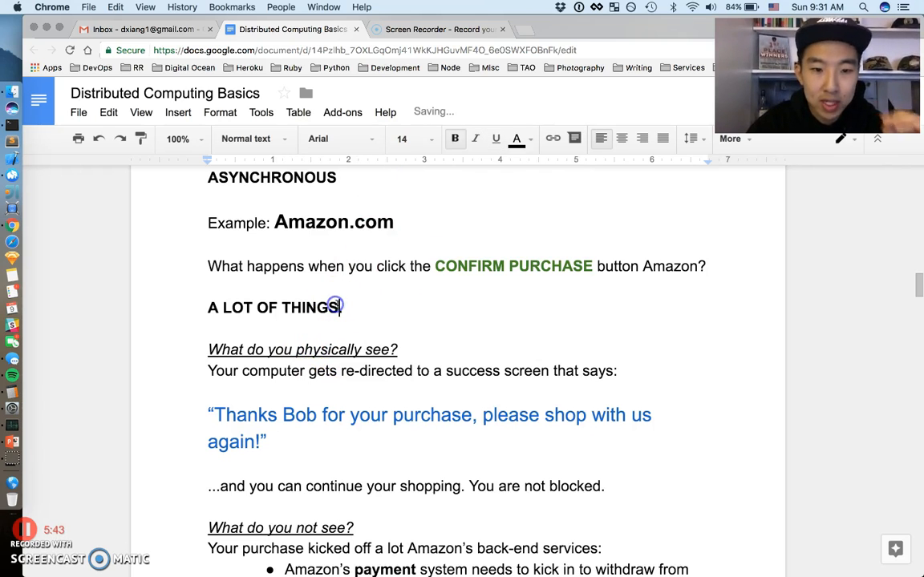
mouse_move(559, 286)
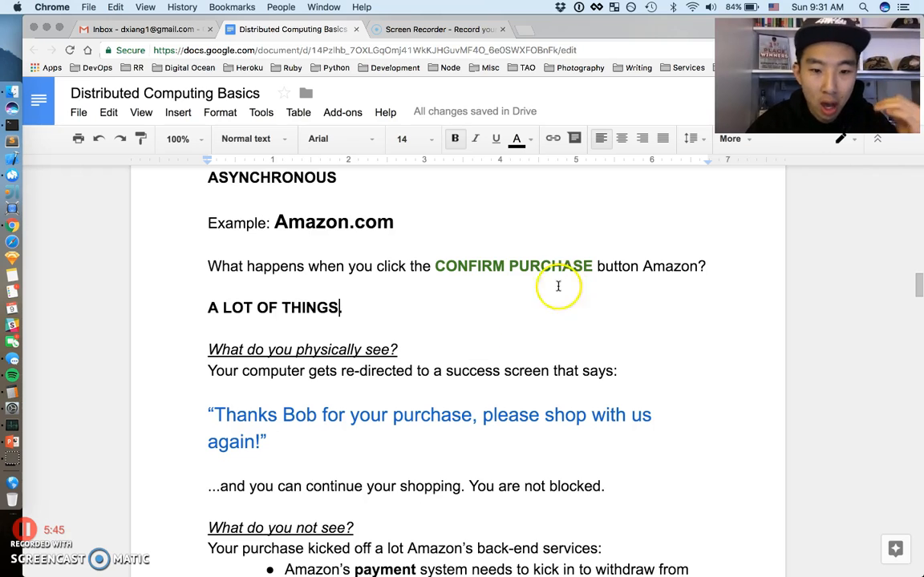
scroll("down", 3)
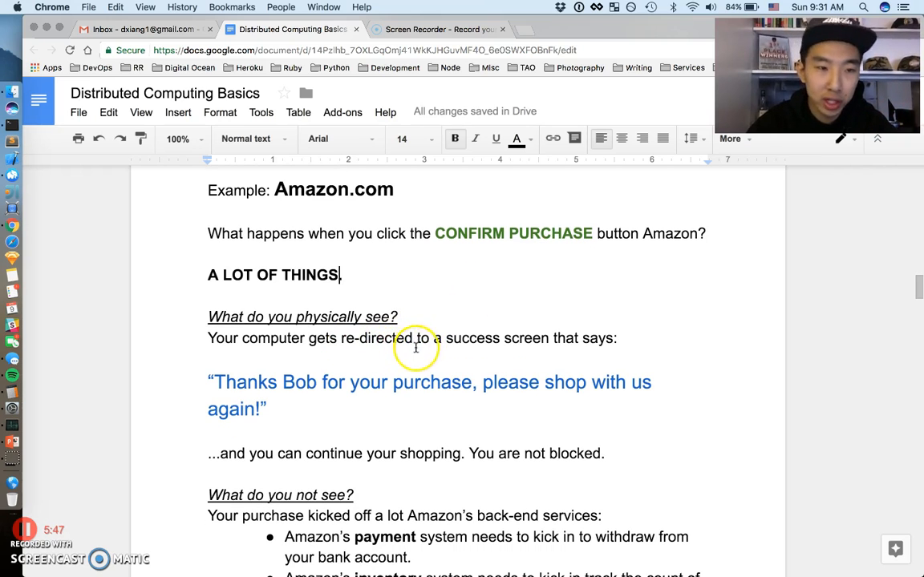
mouse_move(511, 305)
type(".")
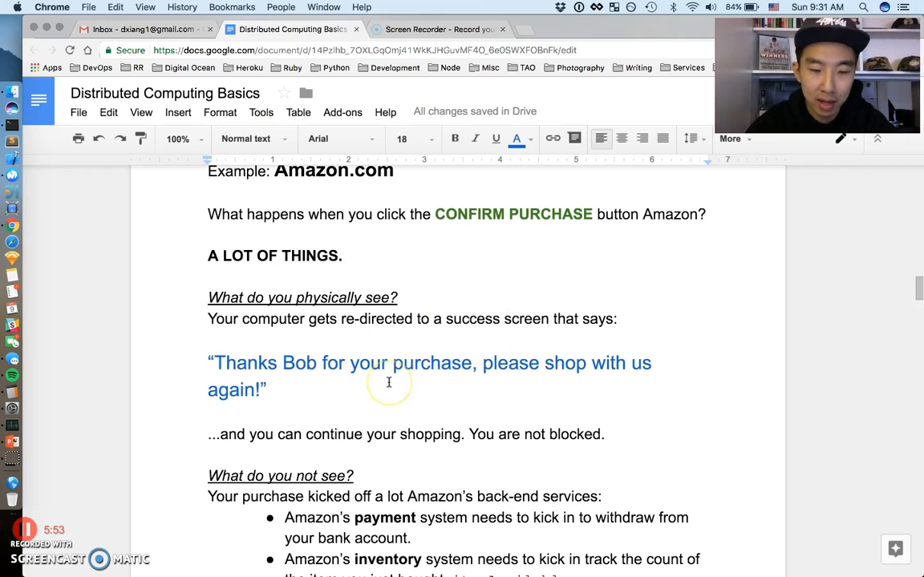
mouse_move(389, 382)
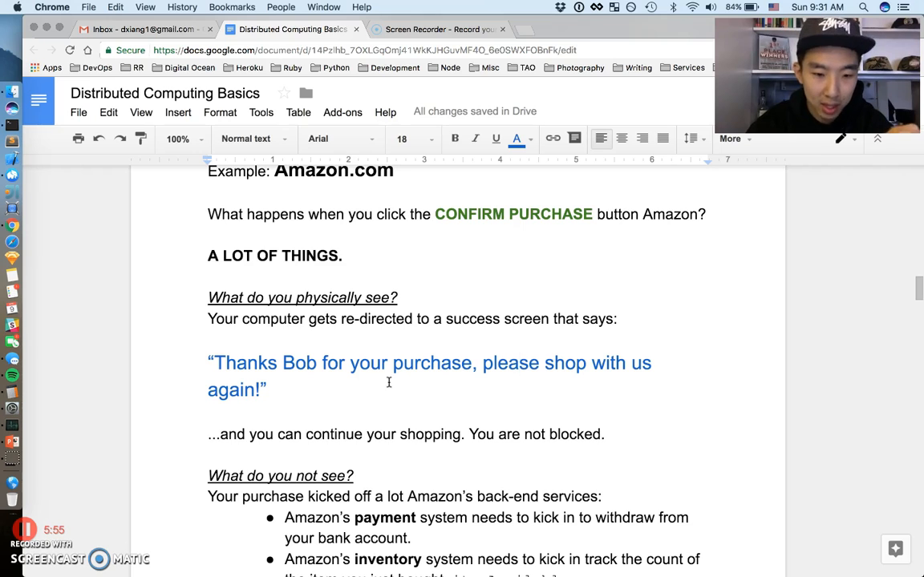
scroll("down", 3)
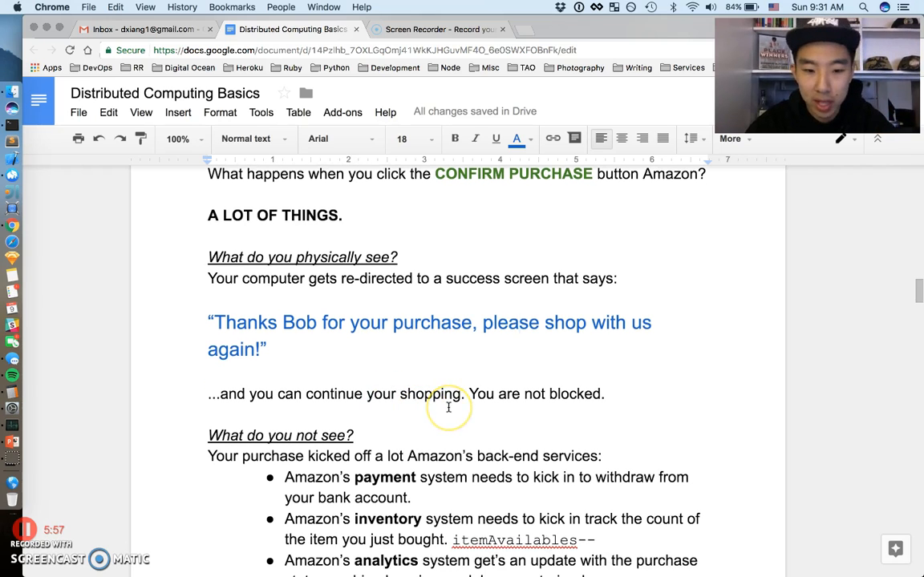
mouse_move(508, 403)
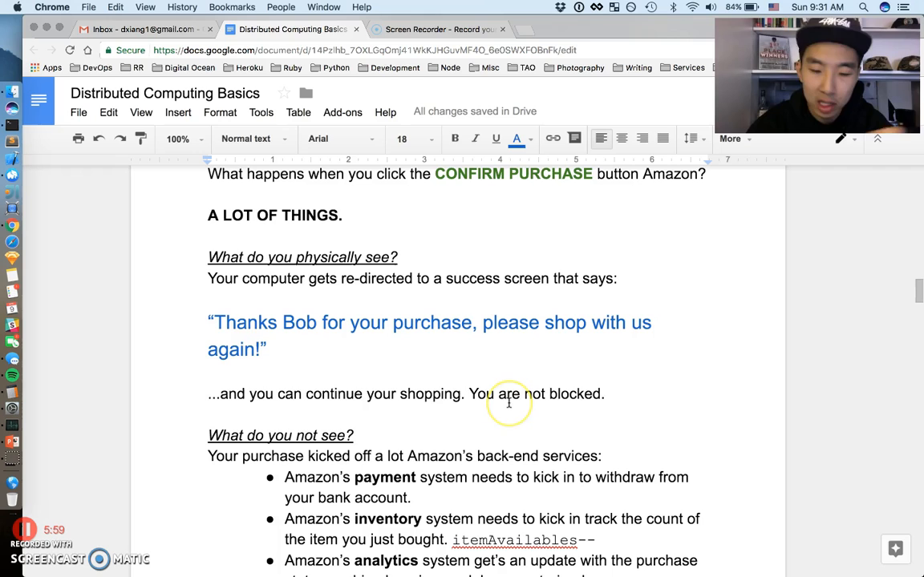
scroll("down", 3)
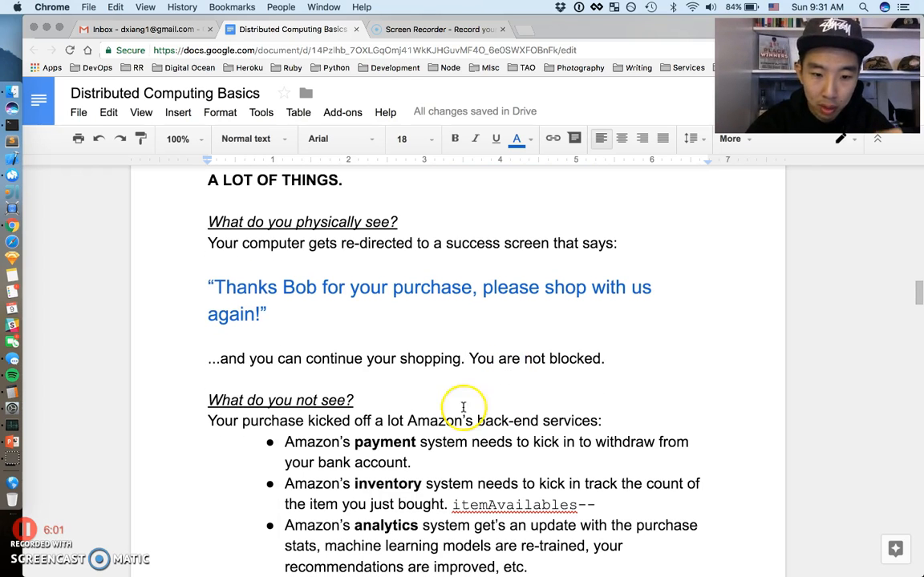
left_click(401, 139)
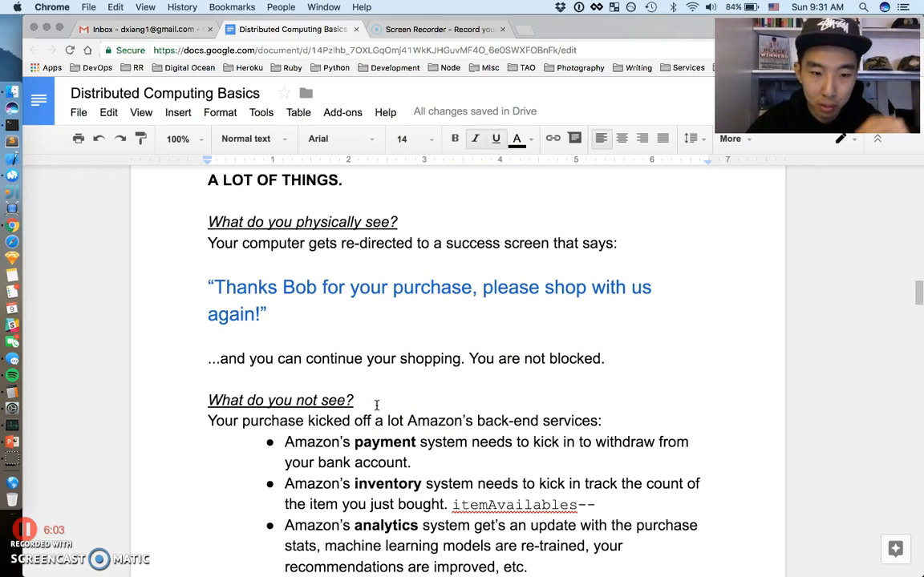
scroll("down", 3)
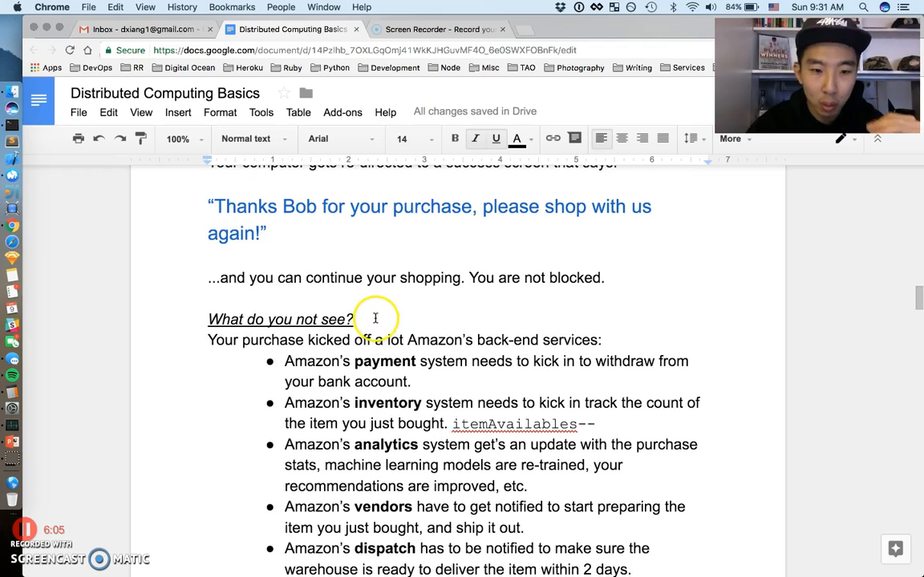
scroll("up", 3)
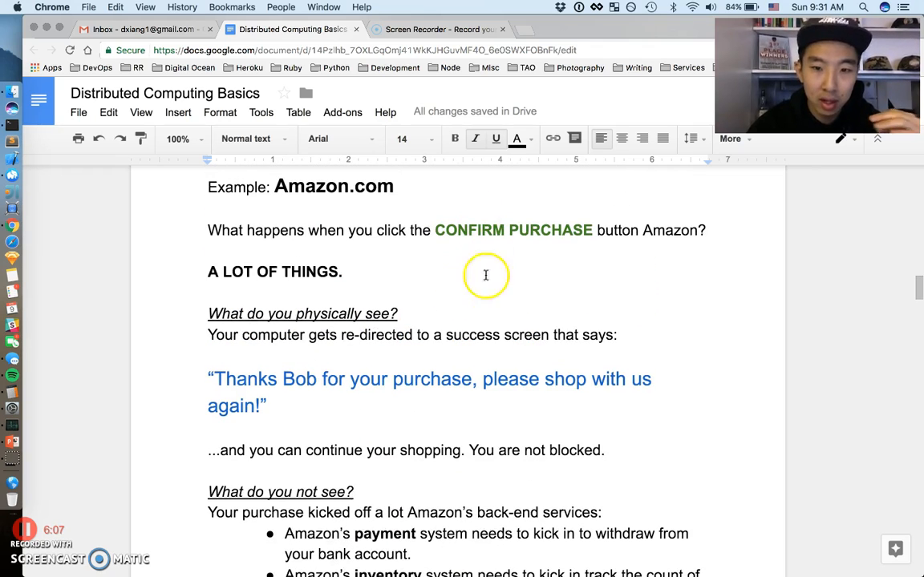
scroll("down", 3)
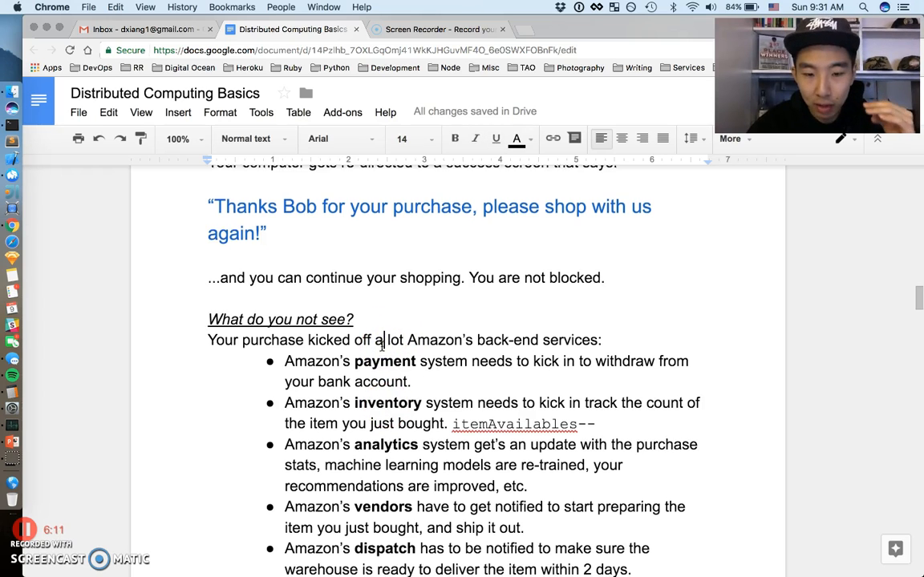
scroll("down", 3)
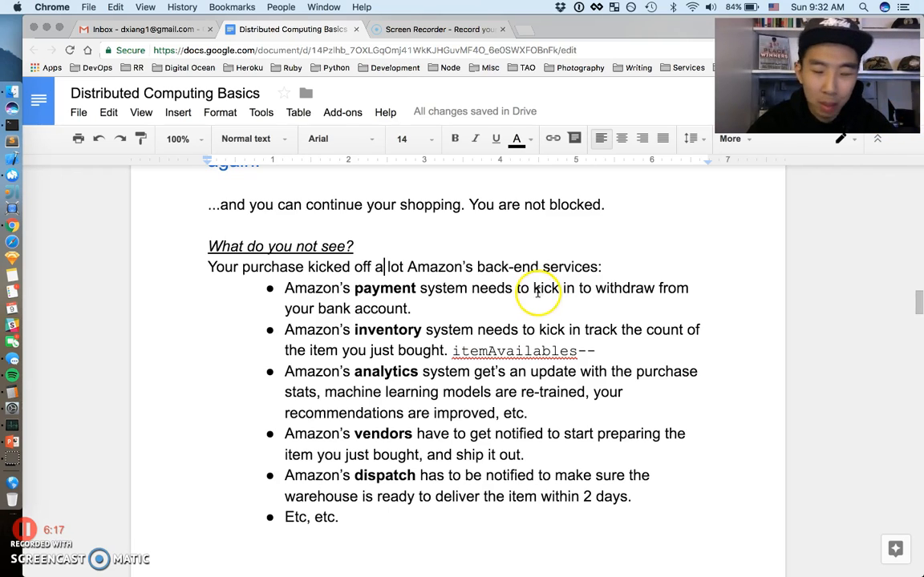
mouse_move(449, 294)
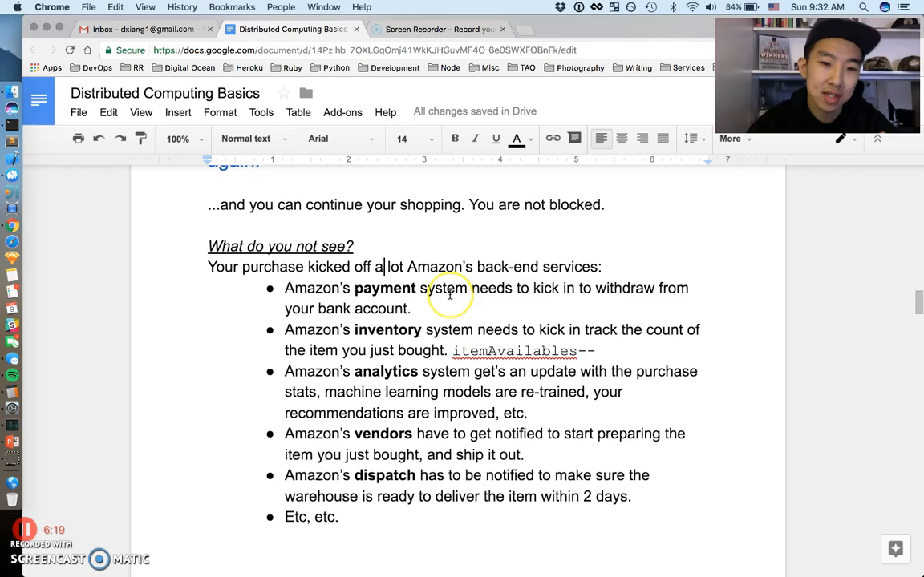
mouse_move(447, 299)
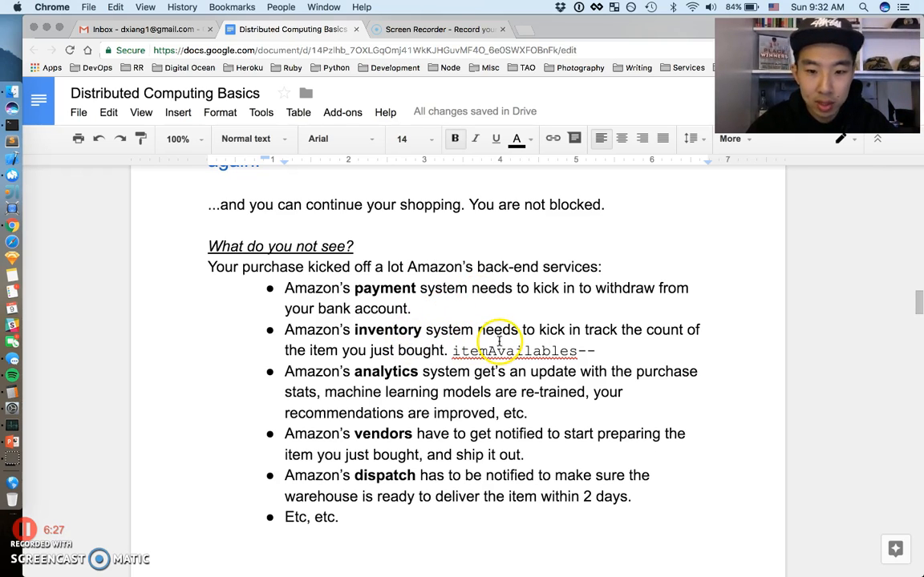
mouse_move(656, 336)
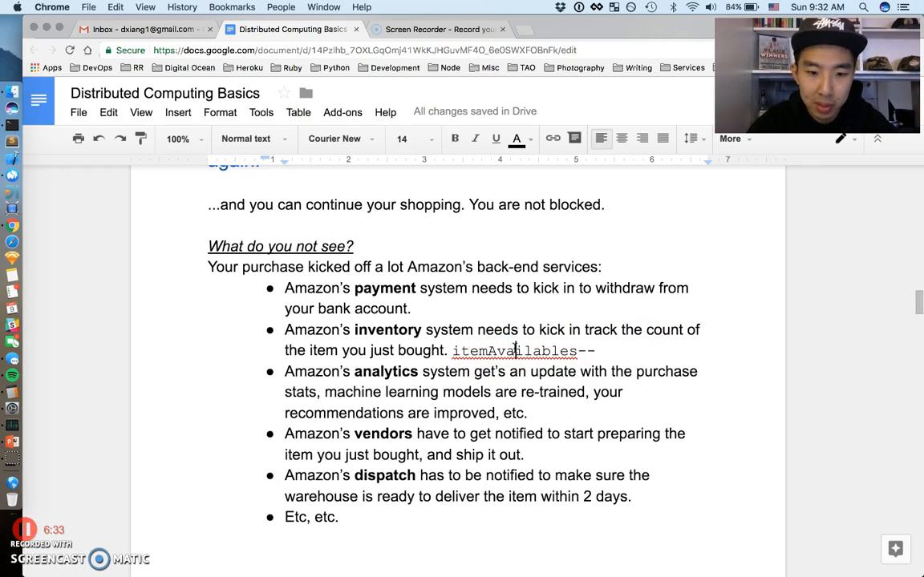
scroll("up", 3)
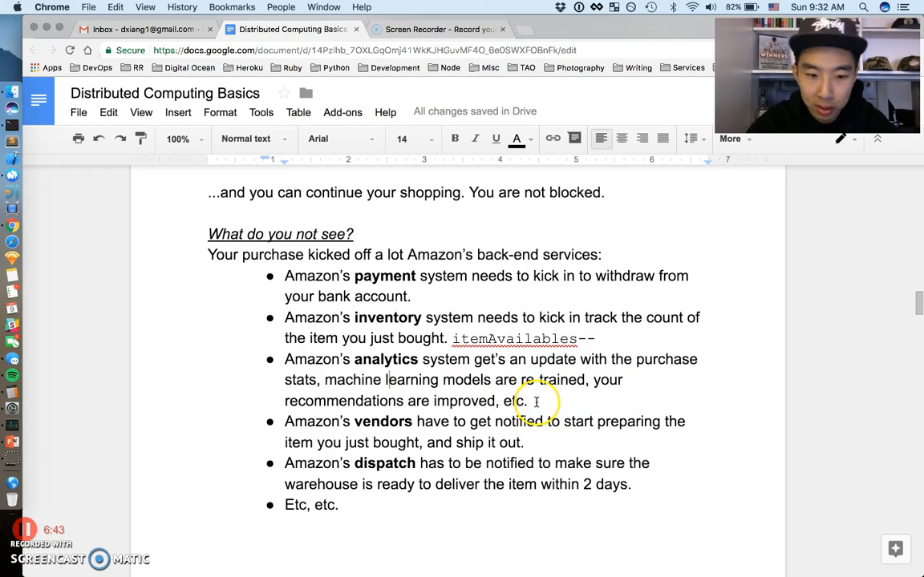
scroll("up", 3)
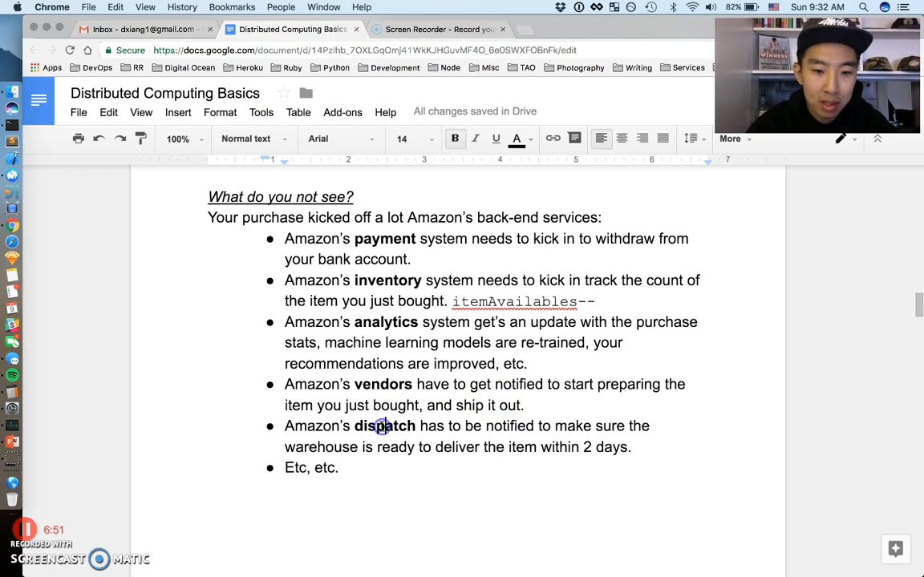
mouse_move(640, 430)
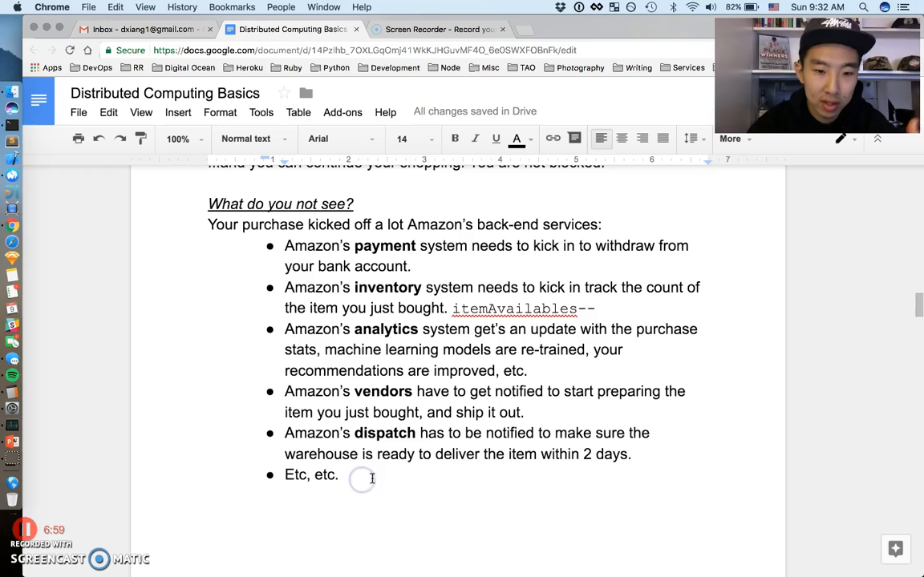
left_click_drag(284, 245, 338, 474)
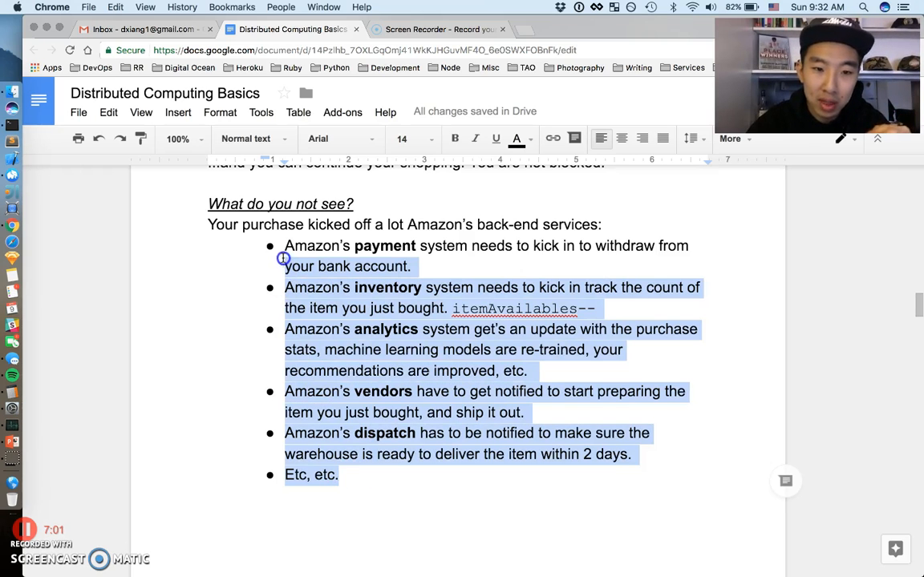
left_click(315, 287)
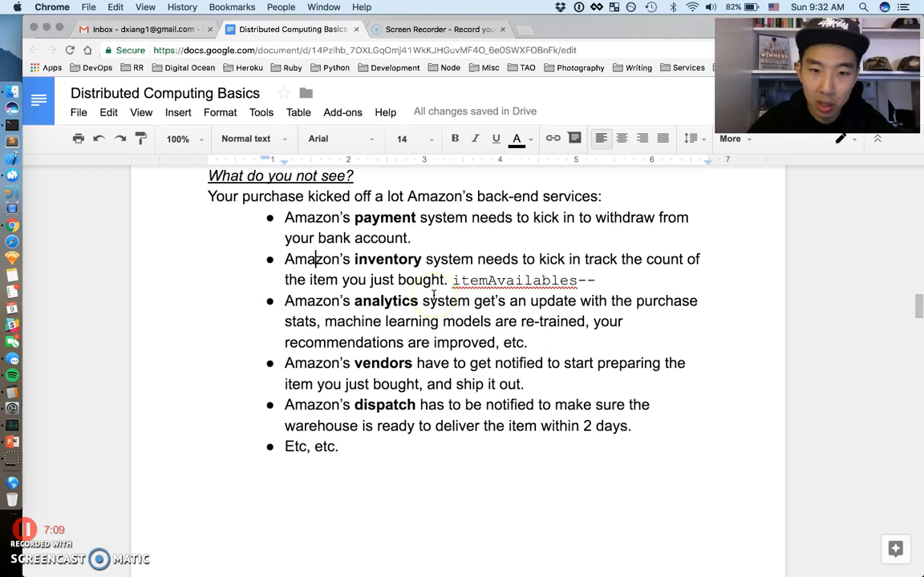
scroll("down", 3)
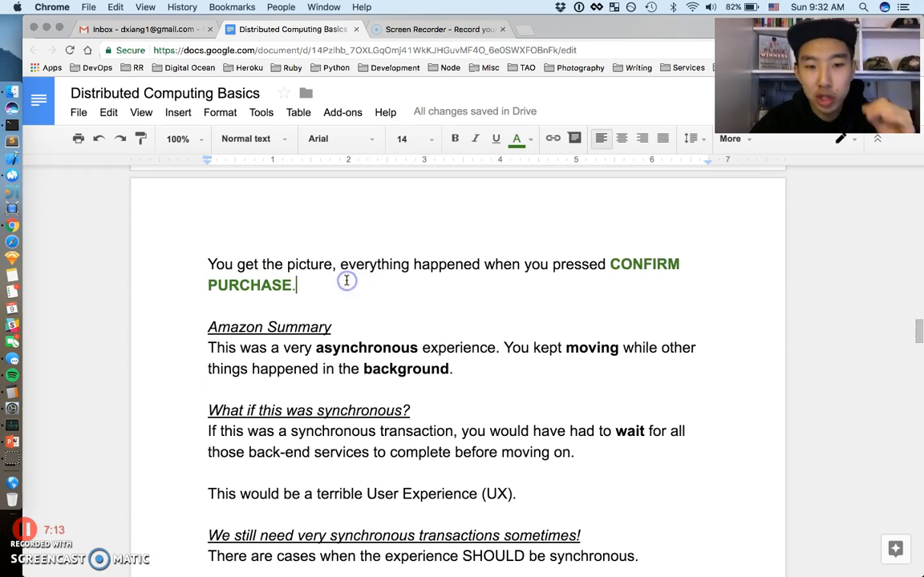
mouse_move(573, 278)
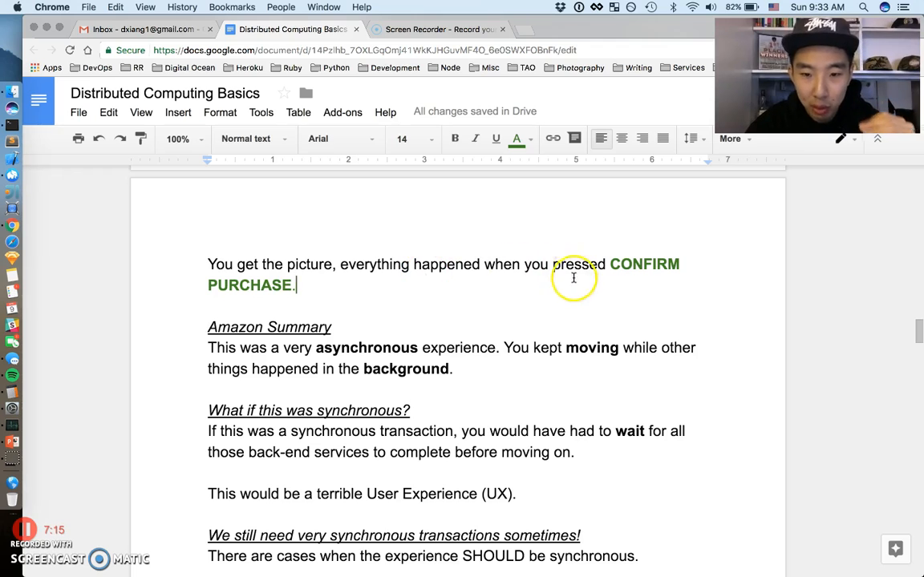
mouse_move(423, 275)
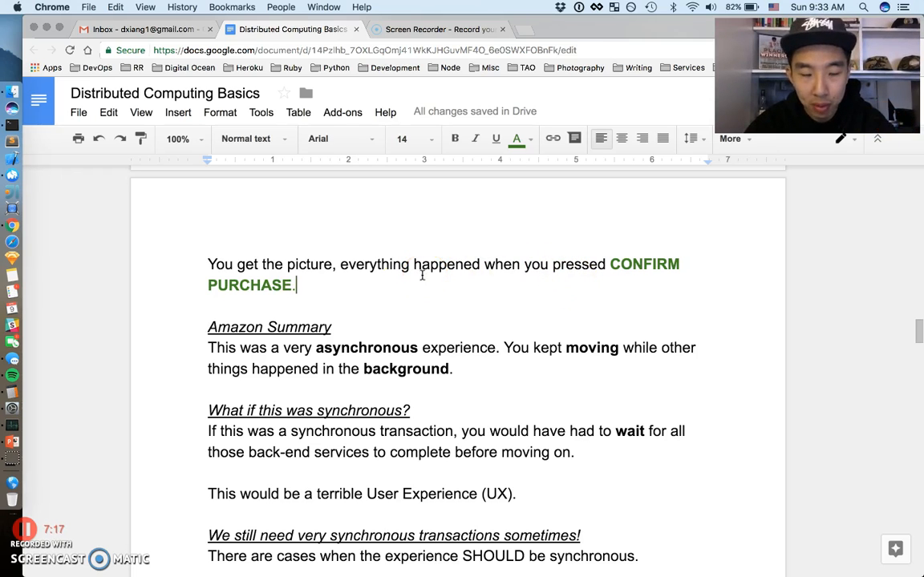
mouse_move(337, 287)
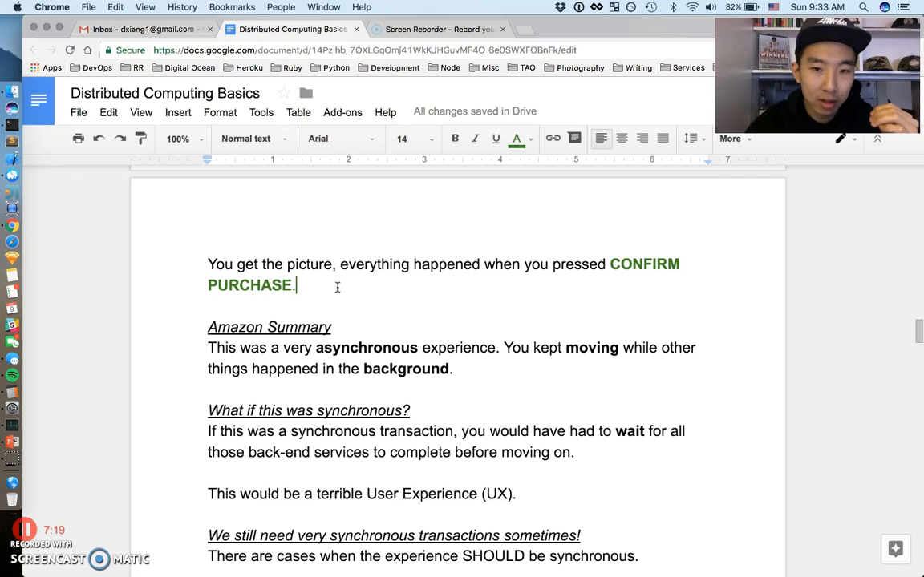
double_click(269, 327)
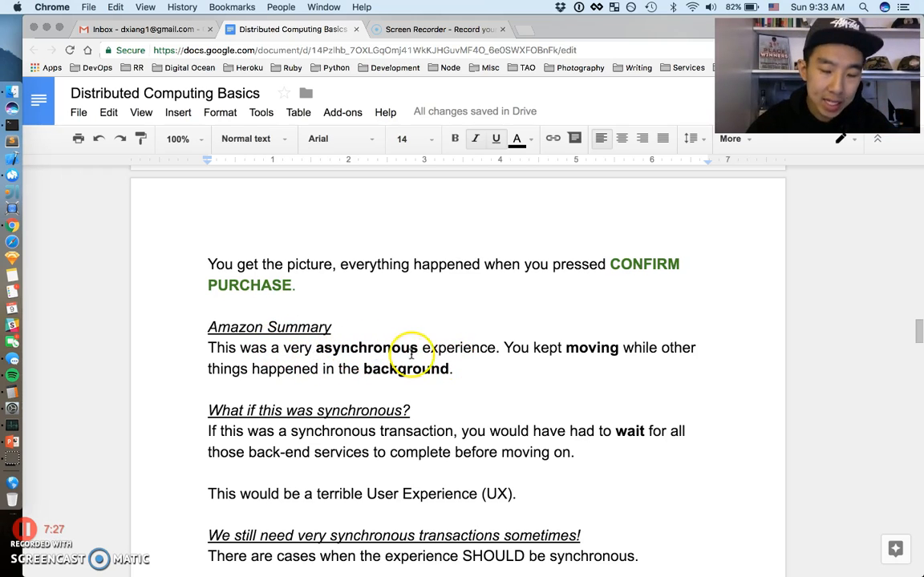
mouse_move(593, 347)
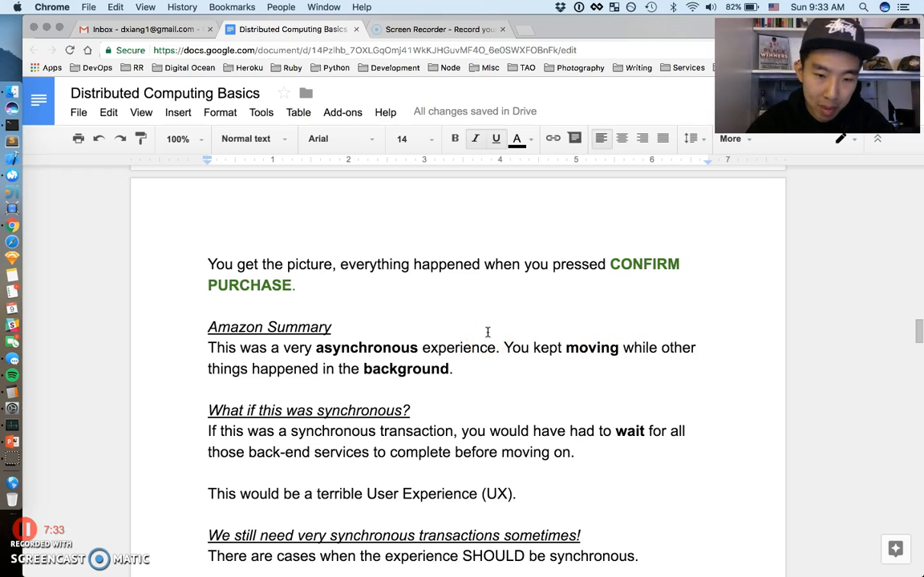
scroll("up", 3)
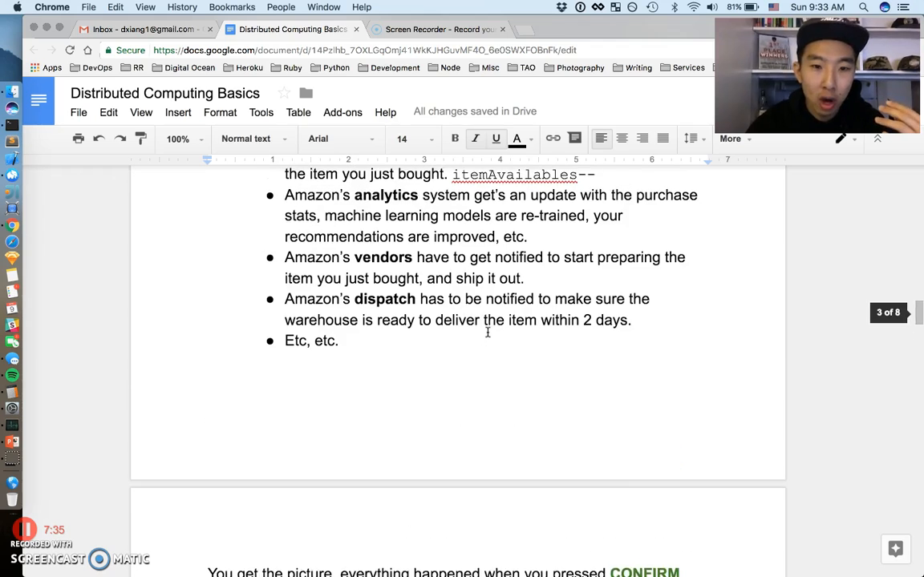
scroll("down", 3)
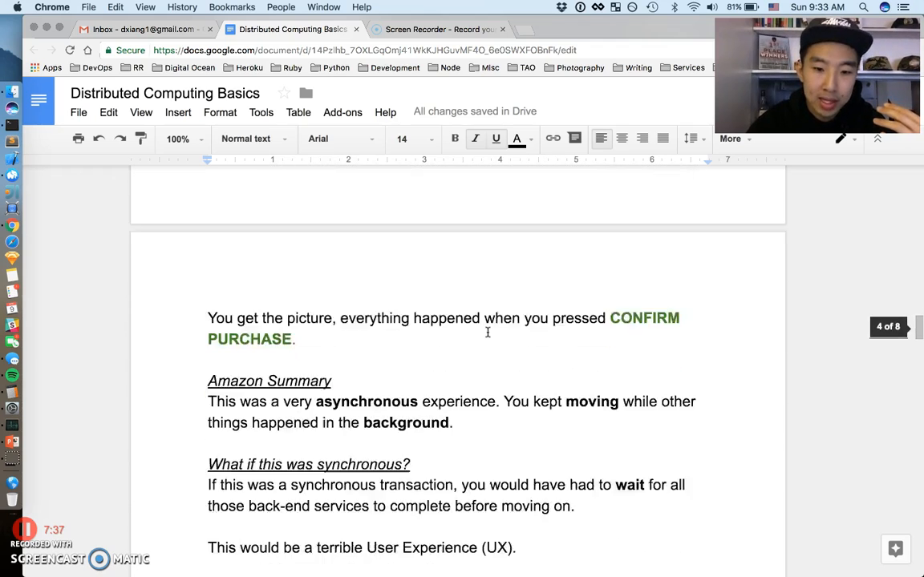
scroll("down", 3)
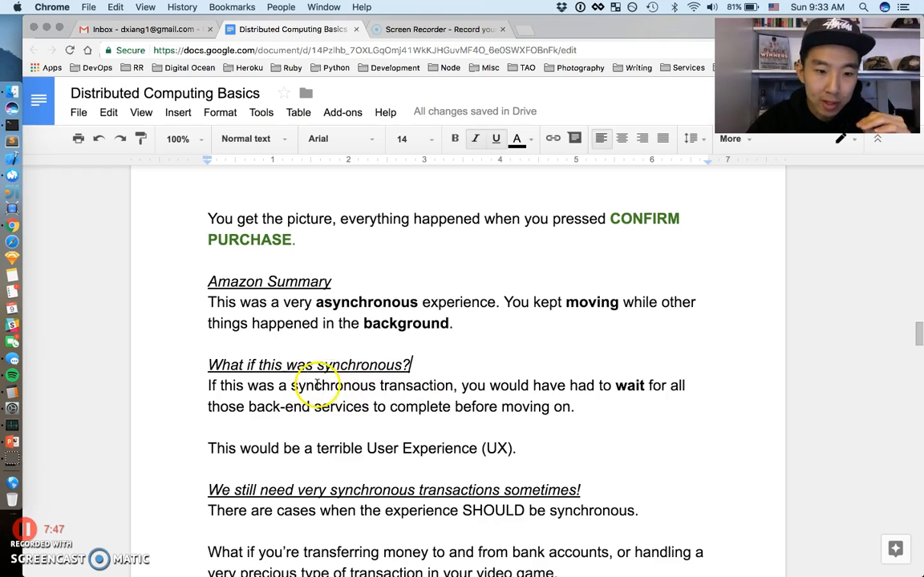
mouse_move(426, 399)
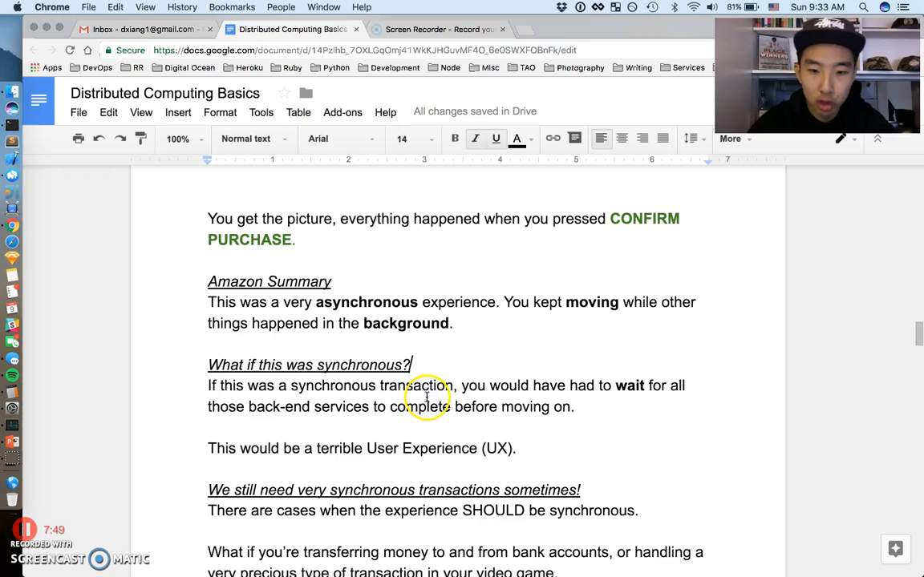
mouse_move(675, 393)
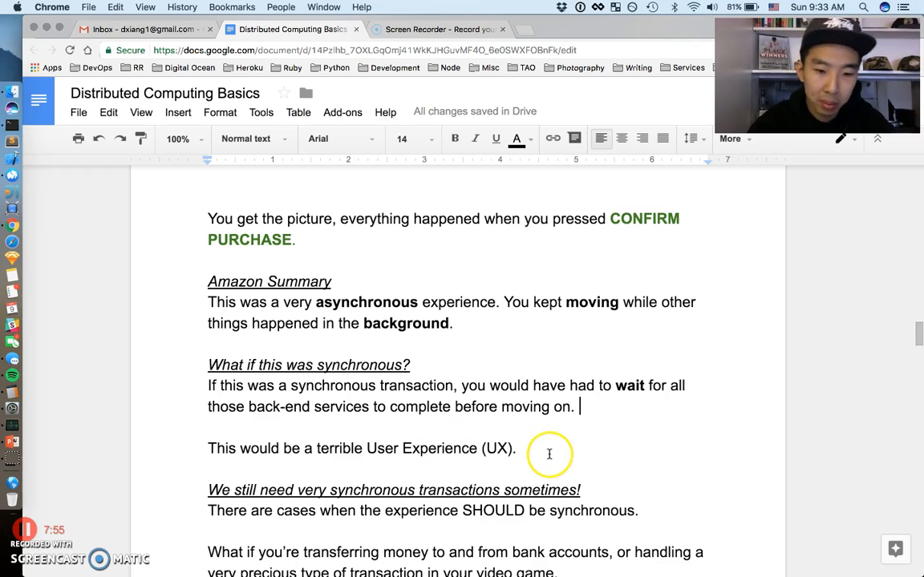
scroll("down", 3)
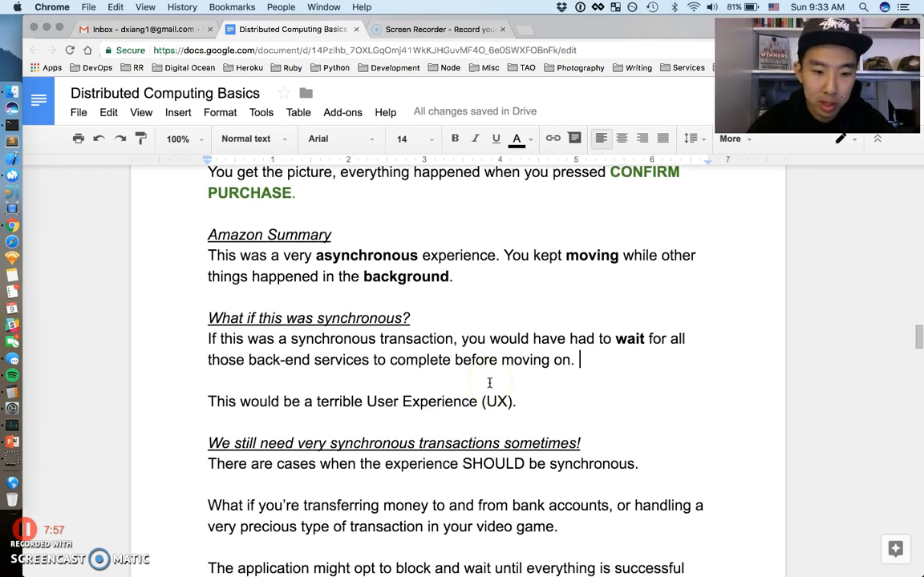
Read the bank-transfer examples, clear their selection, and reach the page 5 Quick Recap heading.
scroll("down", 3)
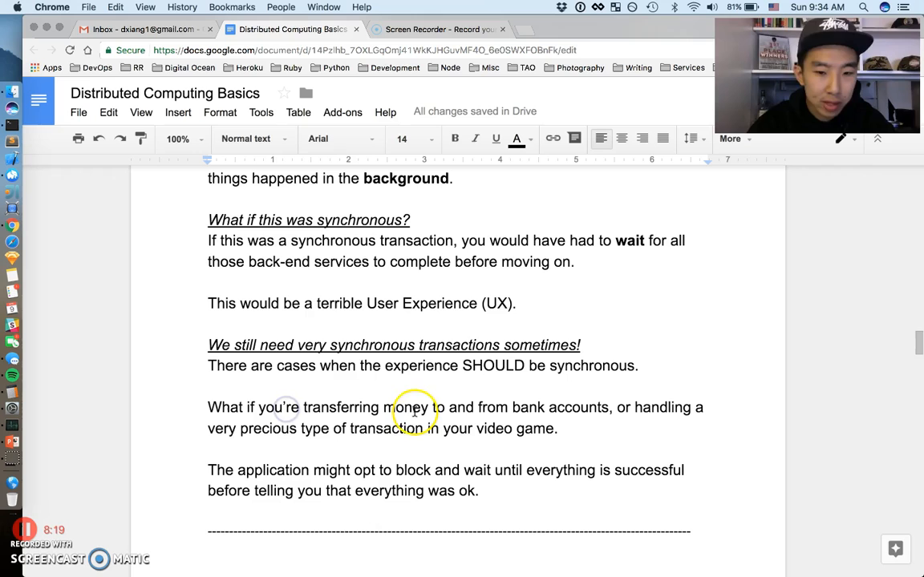
mouse_move(646, 407)
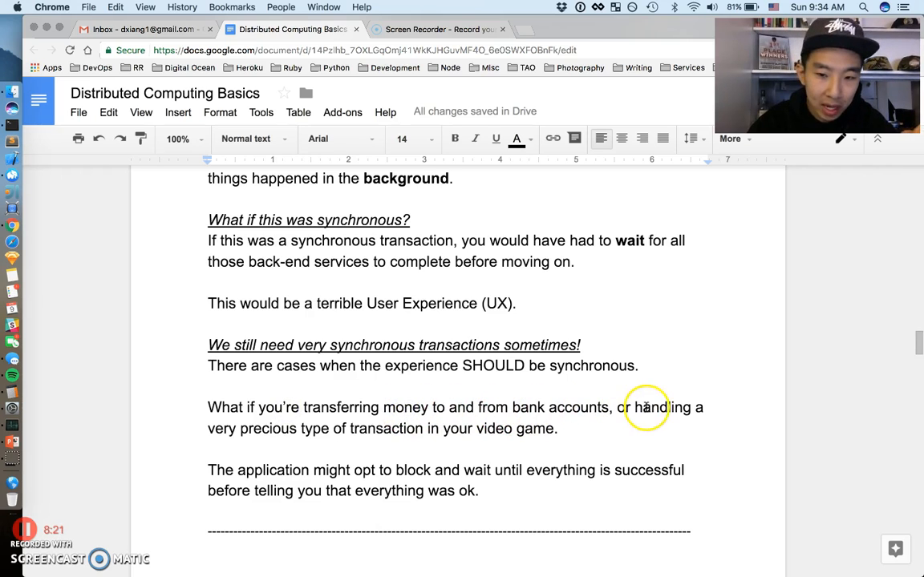
mouse_move(314, 428)
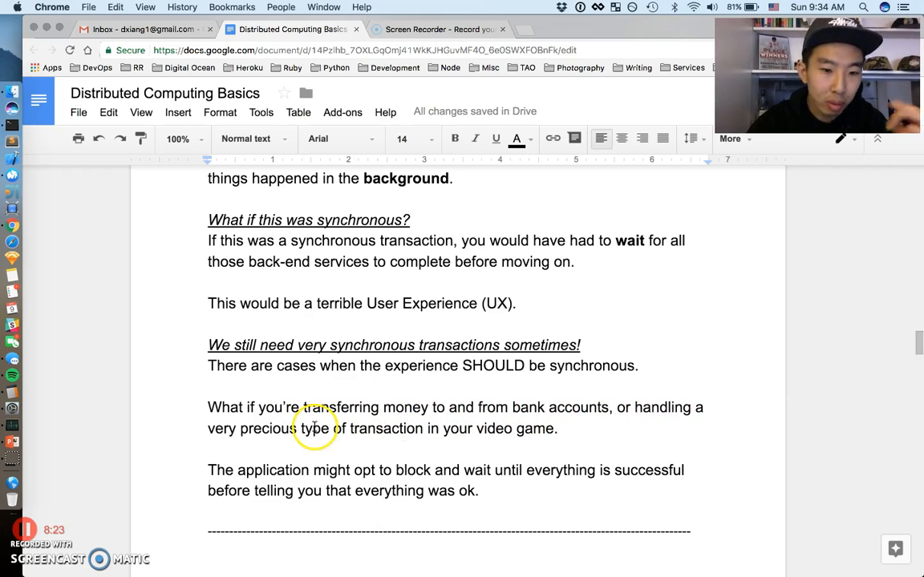
mouse_move(531, 425)
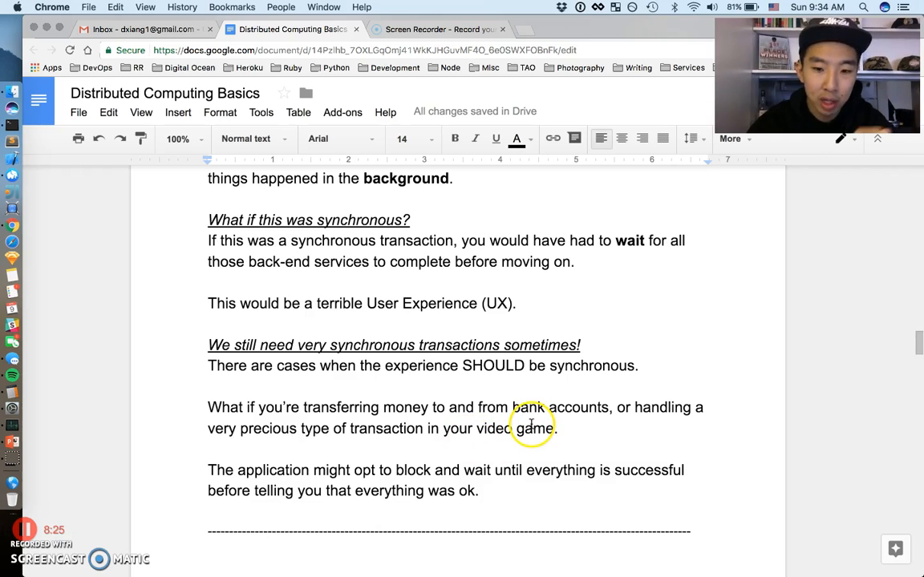
scroll("down", 3)
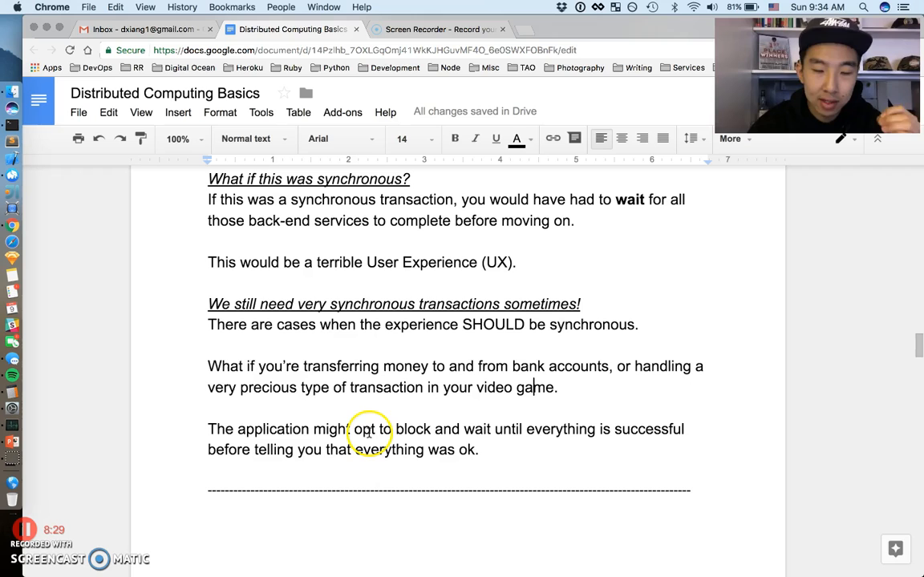
mouse_move(455, 439)
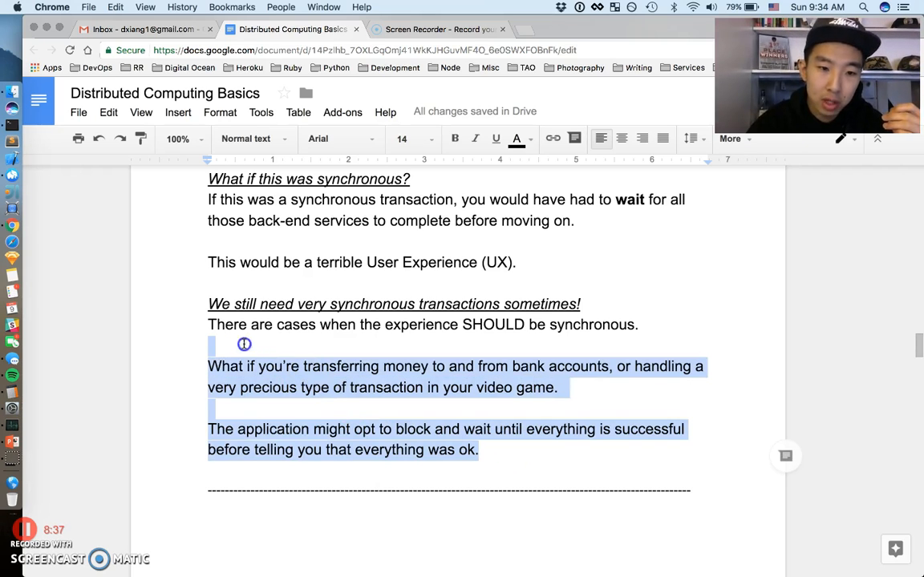
left_click(385, 325)
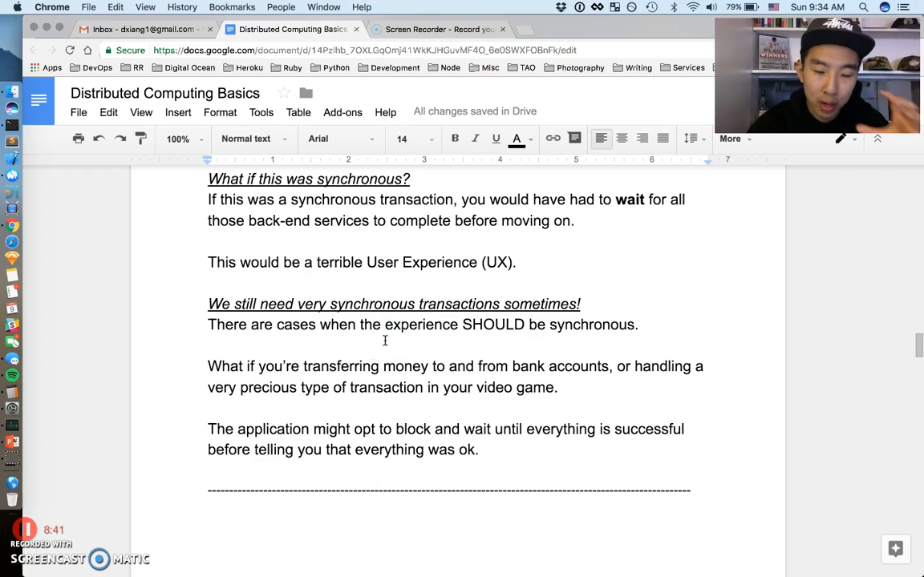
scroll("up", 3)
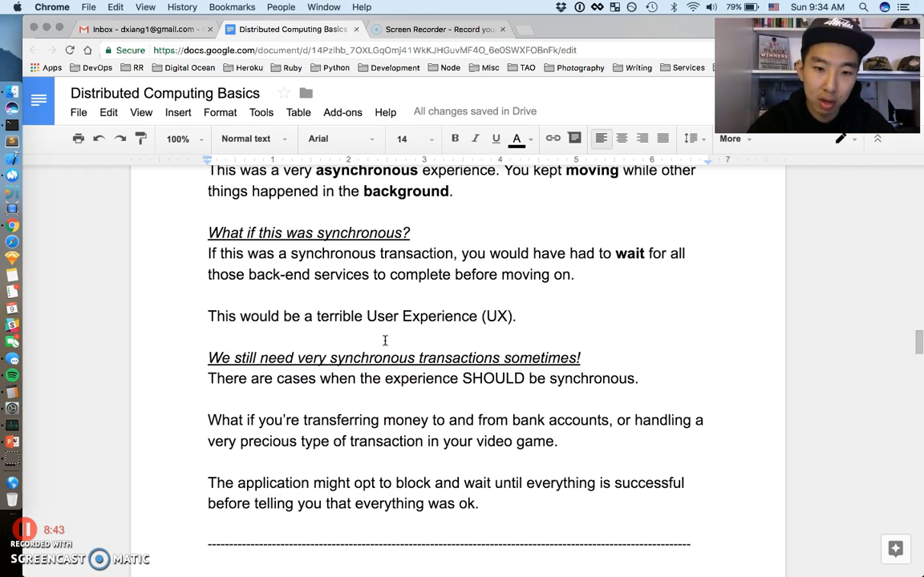
scroll("up", 3)
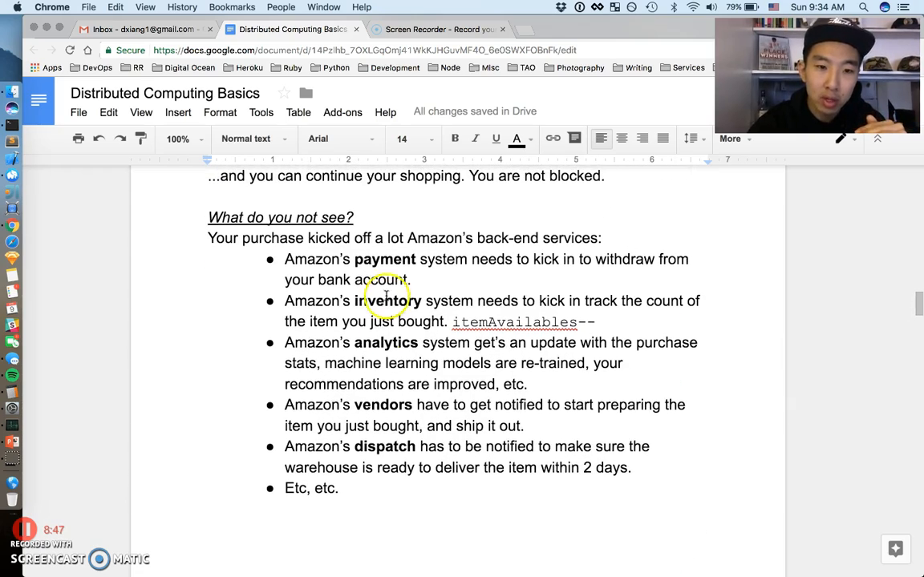
mouse_move(410, 237)
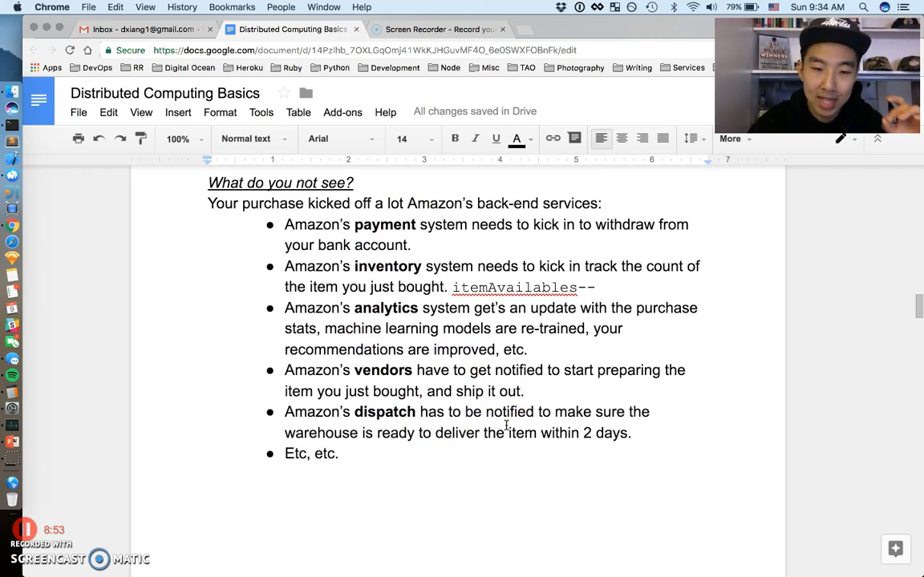
scroll("down", 3)
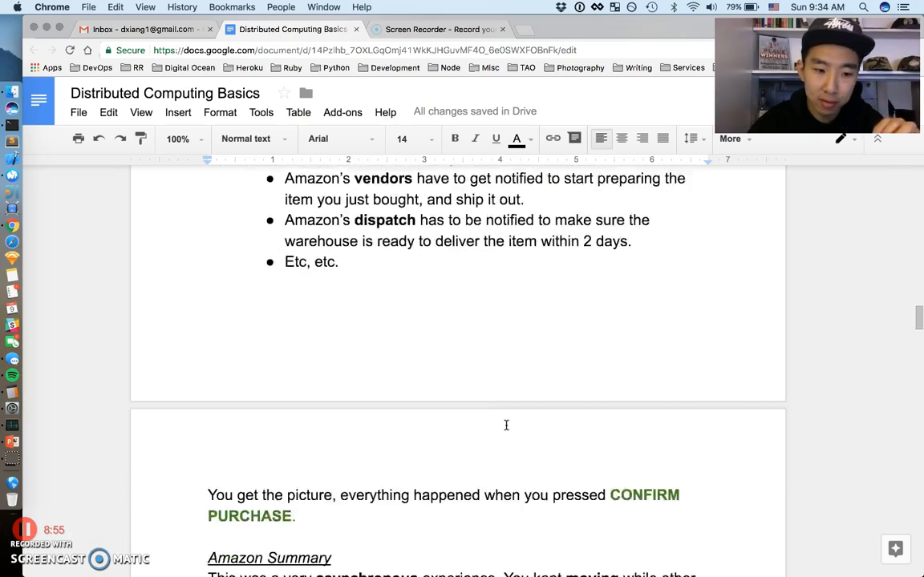
scroll("down", 3)
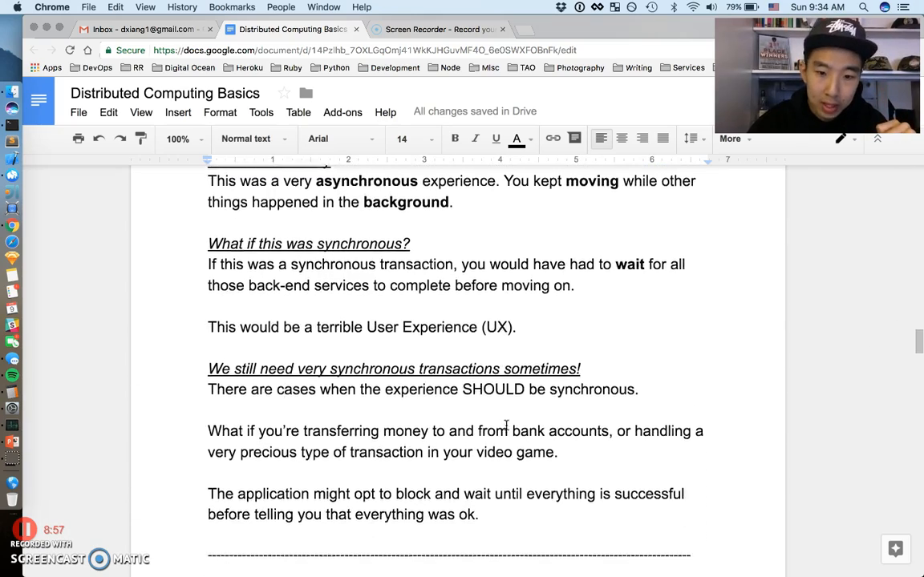
scroll("down", 3)
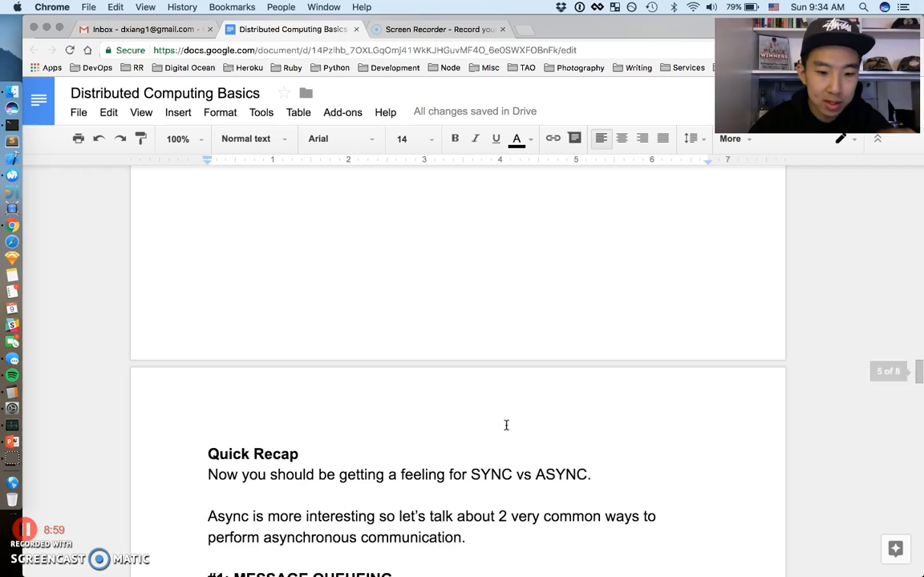
Scroll past Quick Recap to #1: MESSAGE QUEUEING and its purchase payload example.
scroll("down", 3)
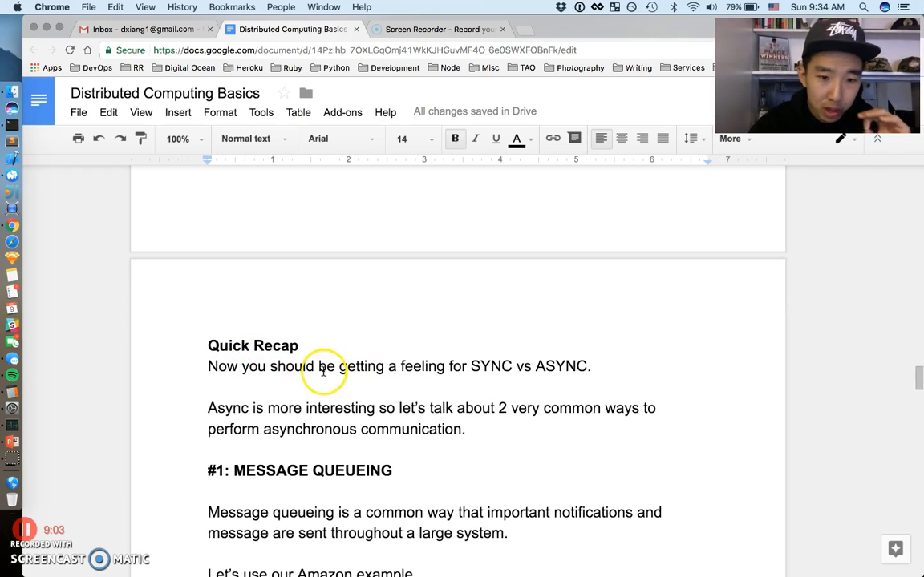
mouse_move(538, 379)
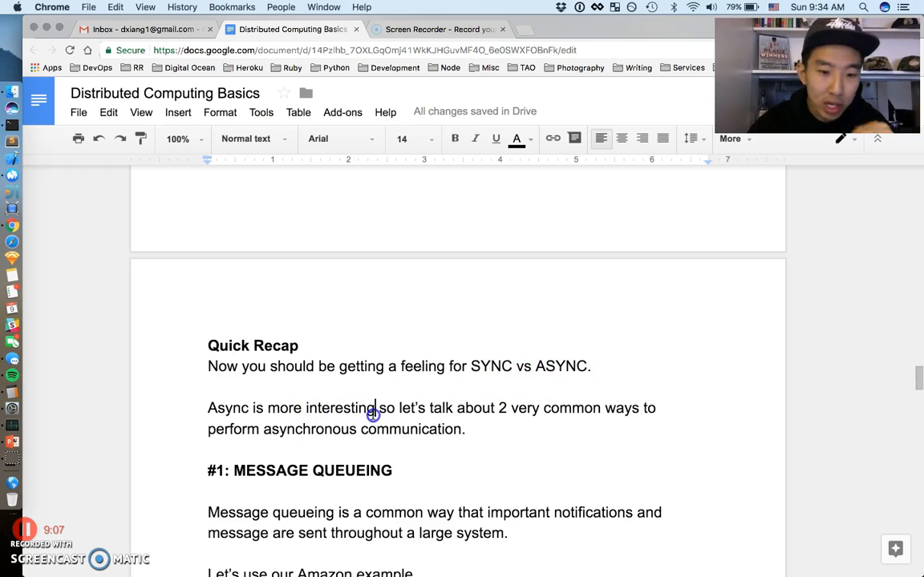
scroll("down", 3)
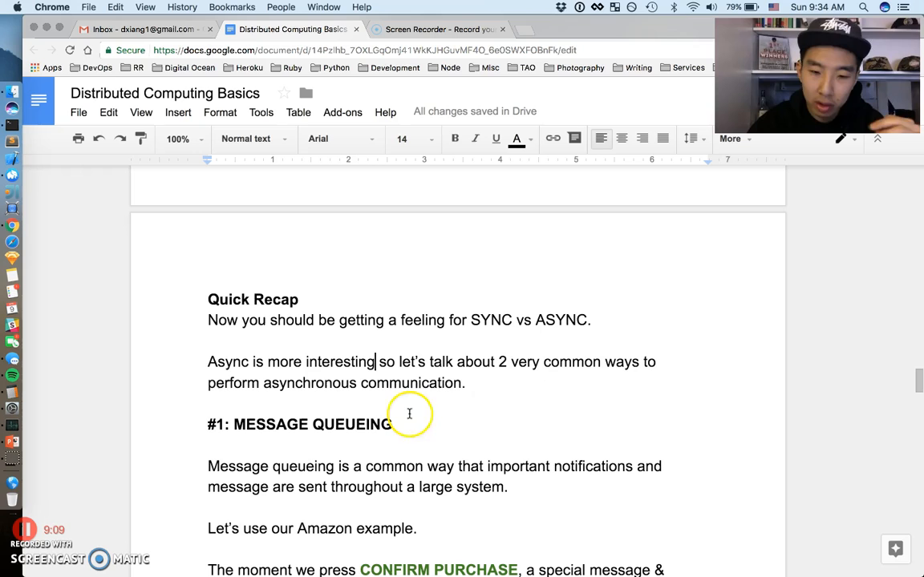
mouse_move(513, 369)
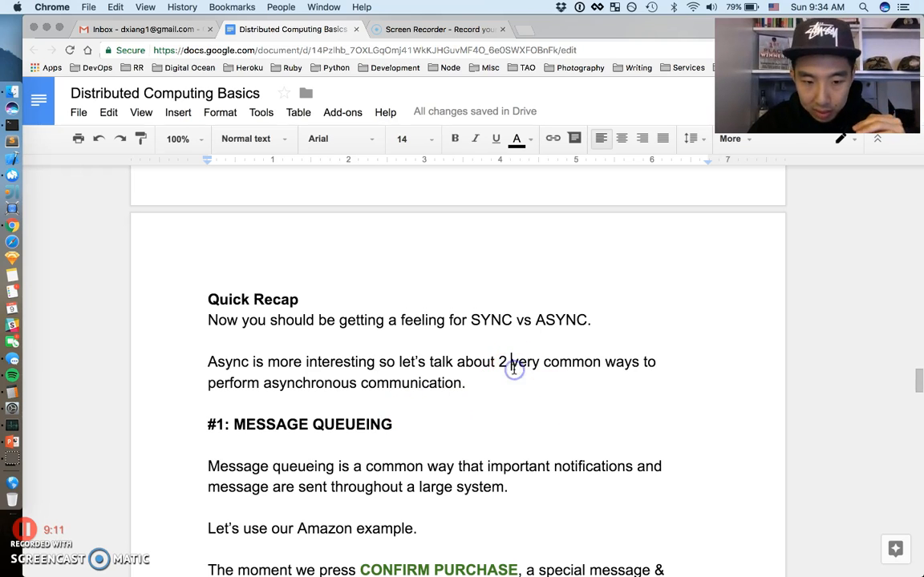
scroll("down", 3)
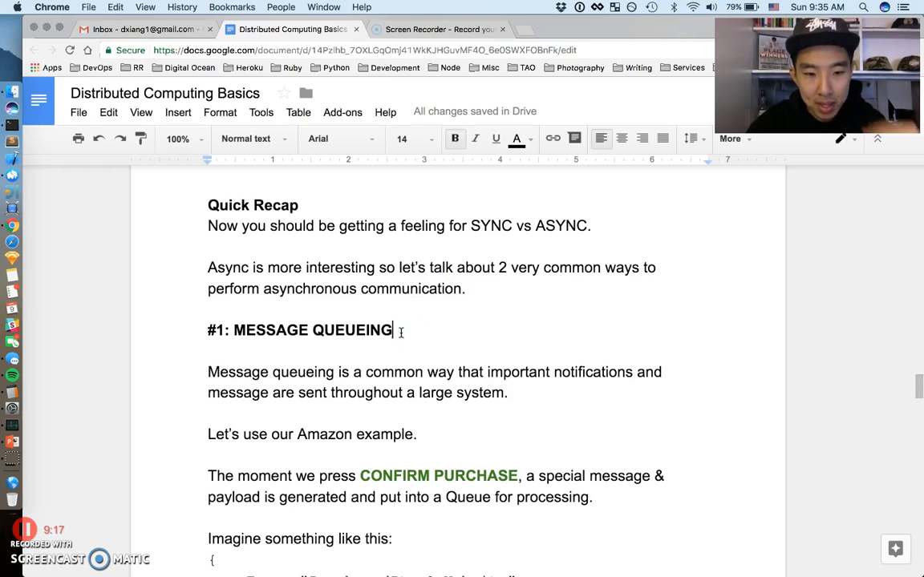
scroll("down", 3)
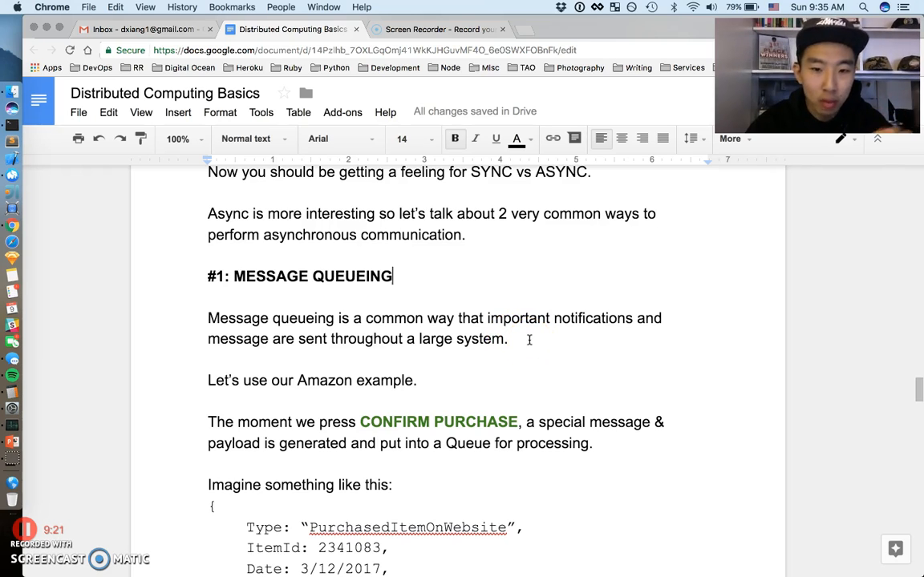
scroll("down", 3)
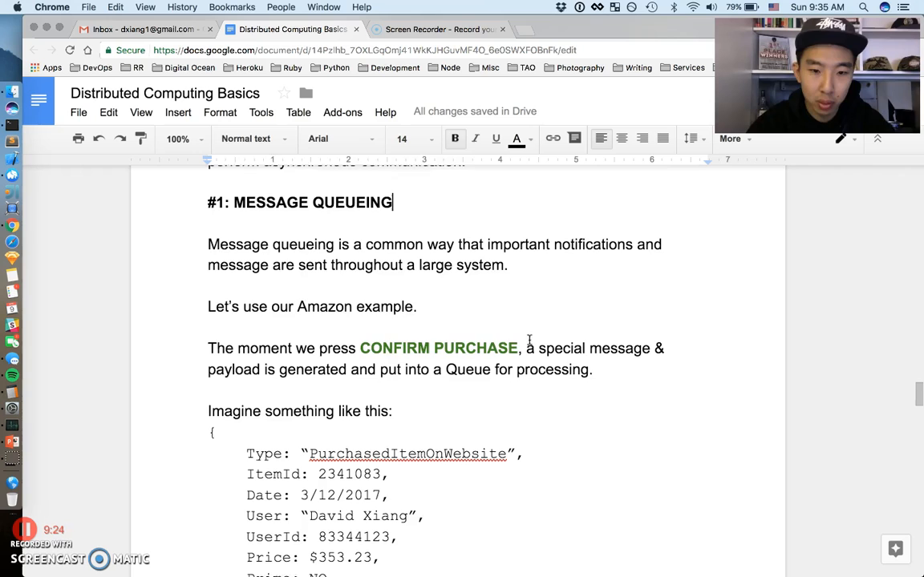
scroll("up", 3)
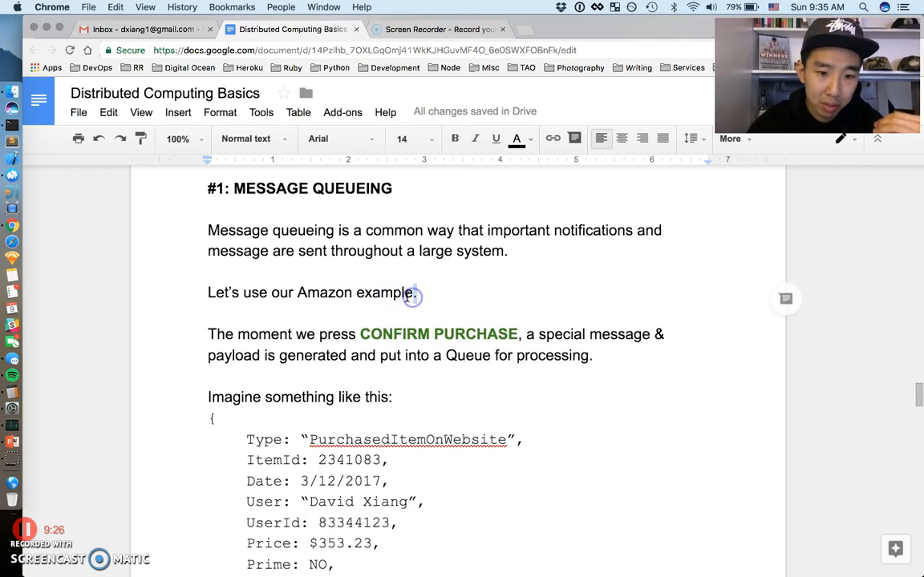
scroll("down", 3)
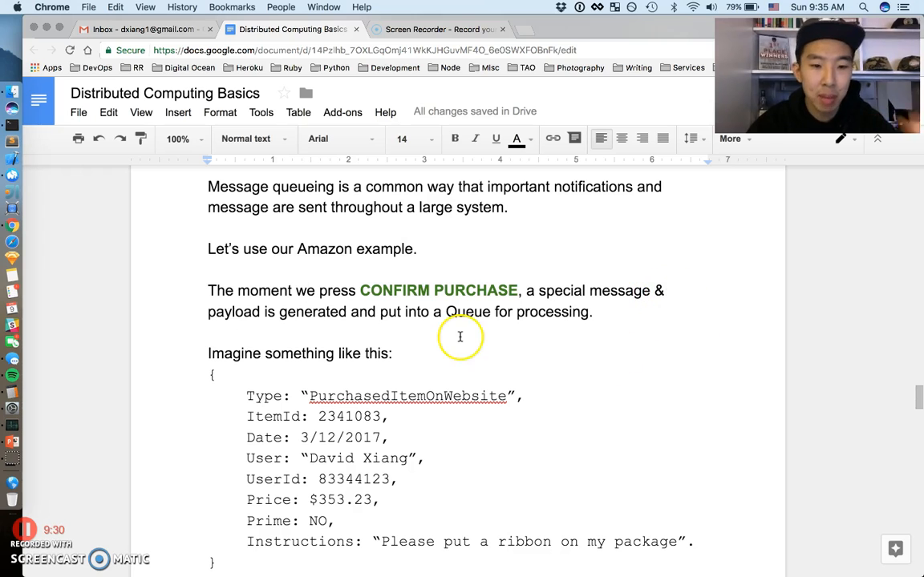
mouse_move(429, 318)
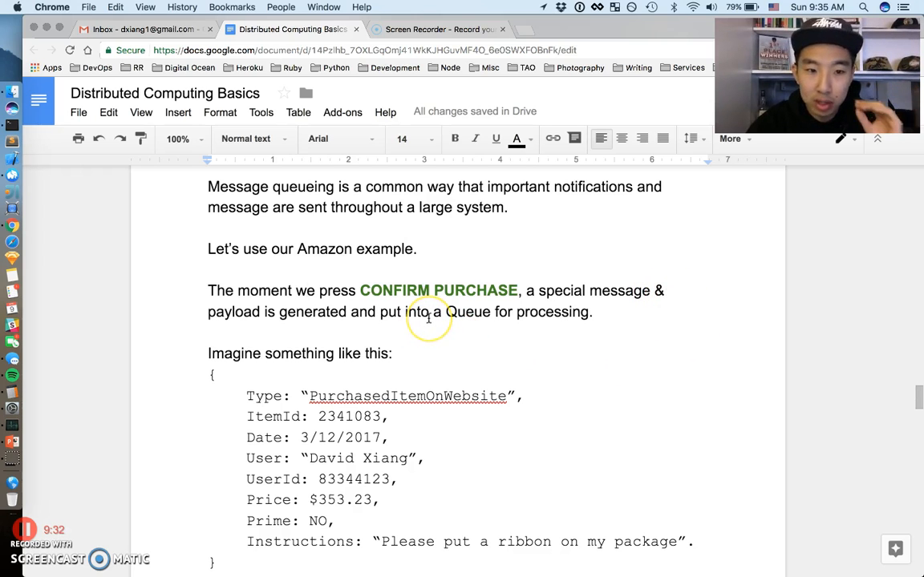
mouse_move(477, 312)
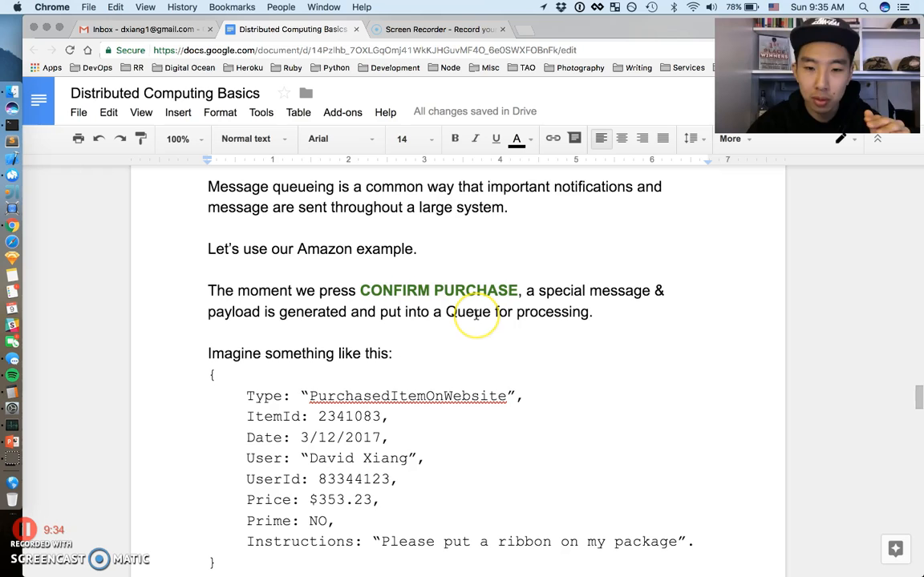
Select the example payload lines, then continue to the page 6 PUB / SUB text.
scroll("down", 3)
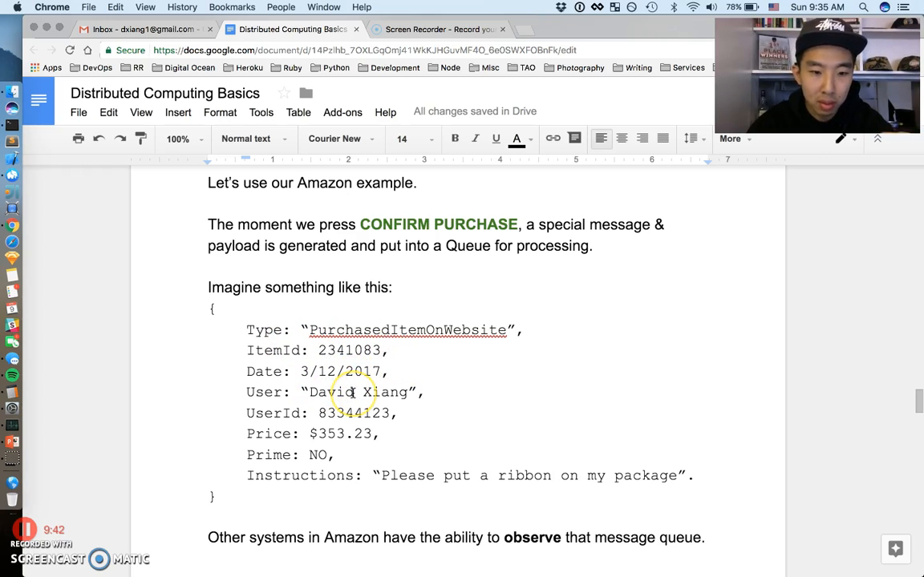
scroll("down", 3)
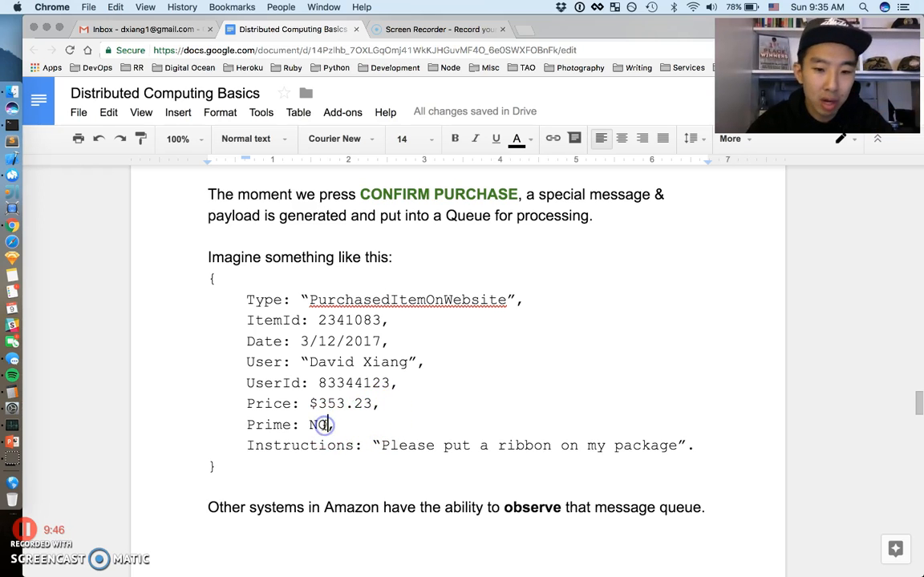
scroll("down", 3)
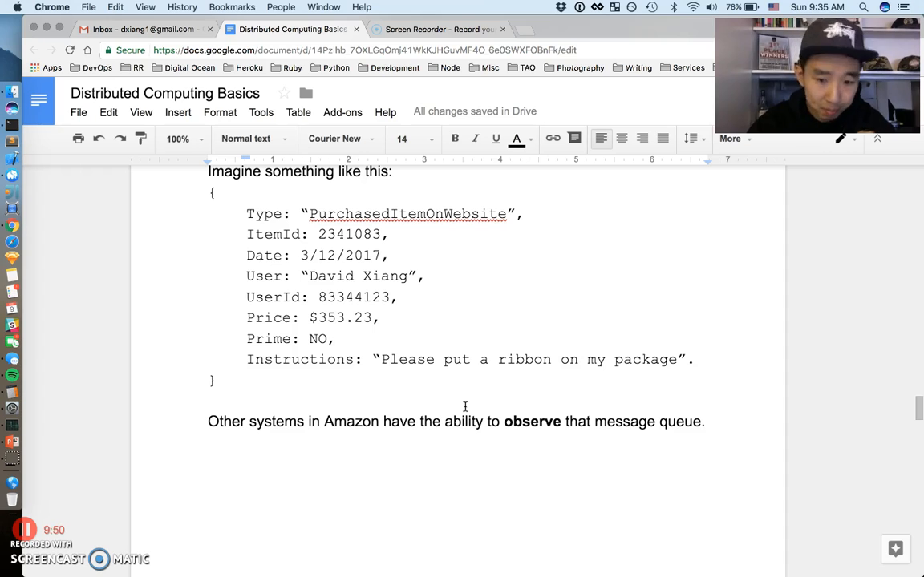
scroll("up", 3)
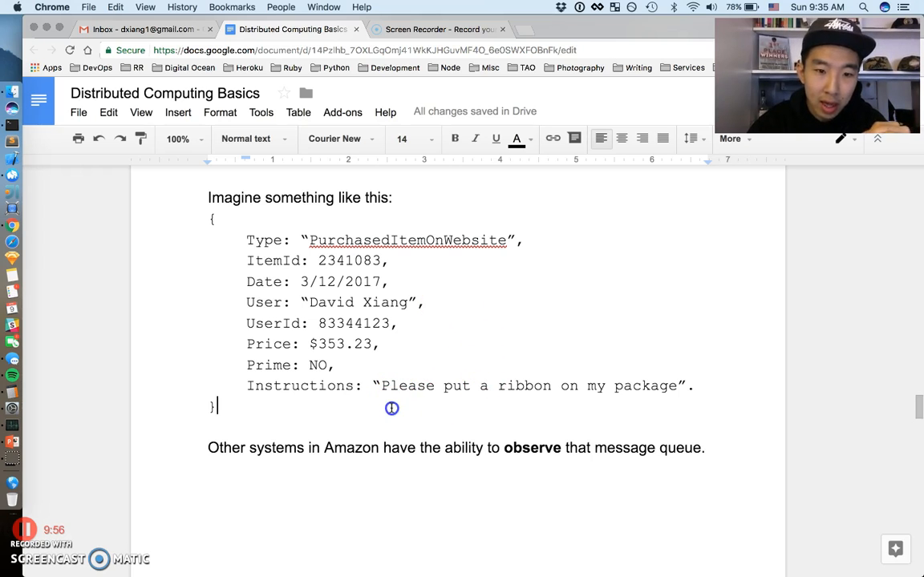
left_click_drag(247, 240, 694, 386)
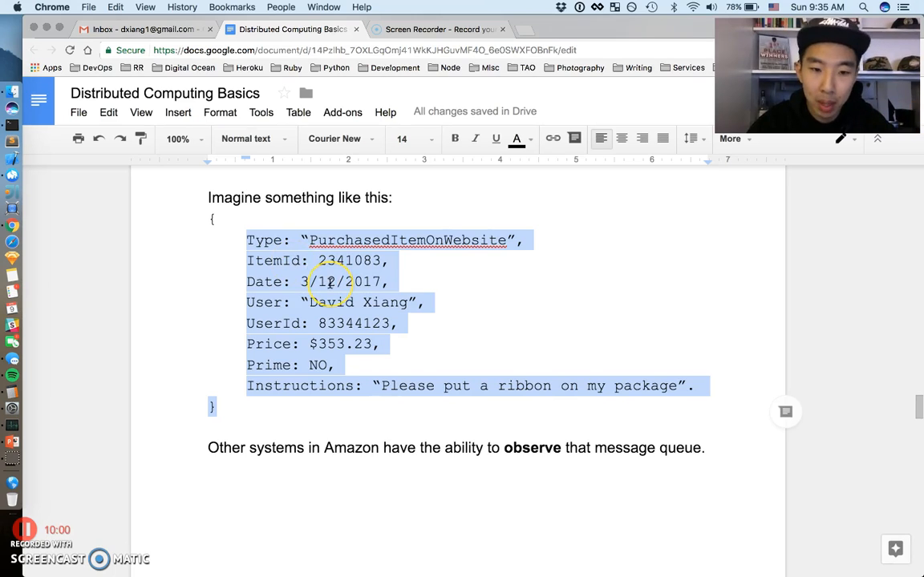
scroll("down", 3)
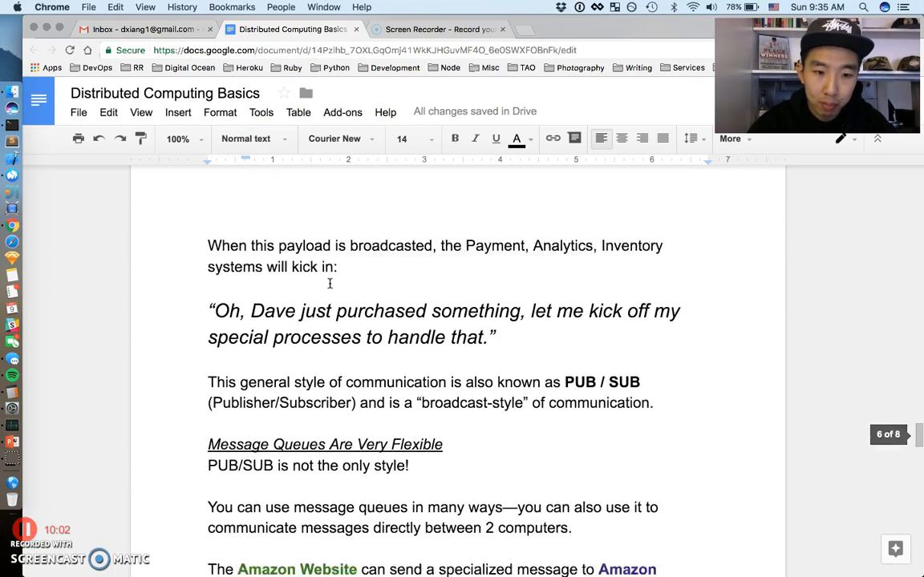
scroll("up", 3)
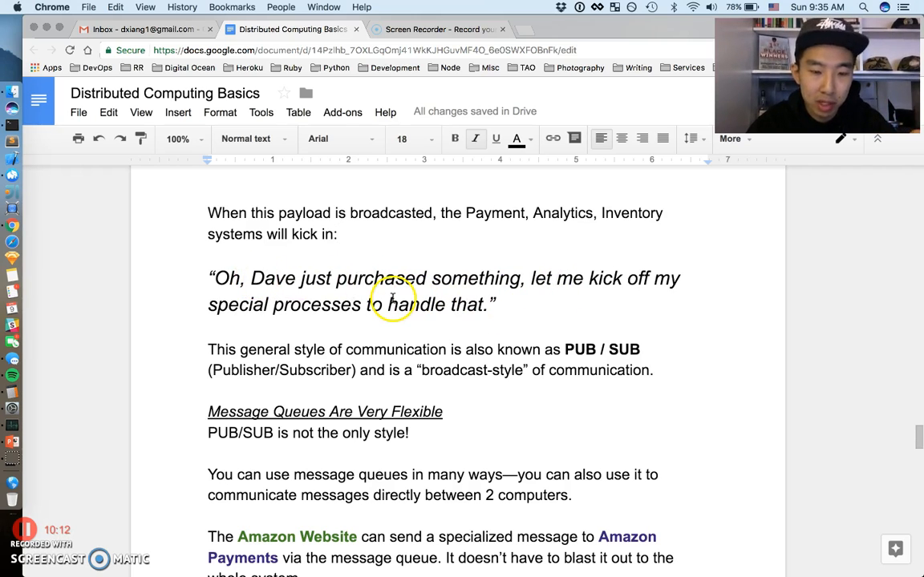
mouse_move(335, 304)
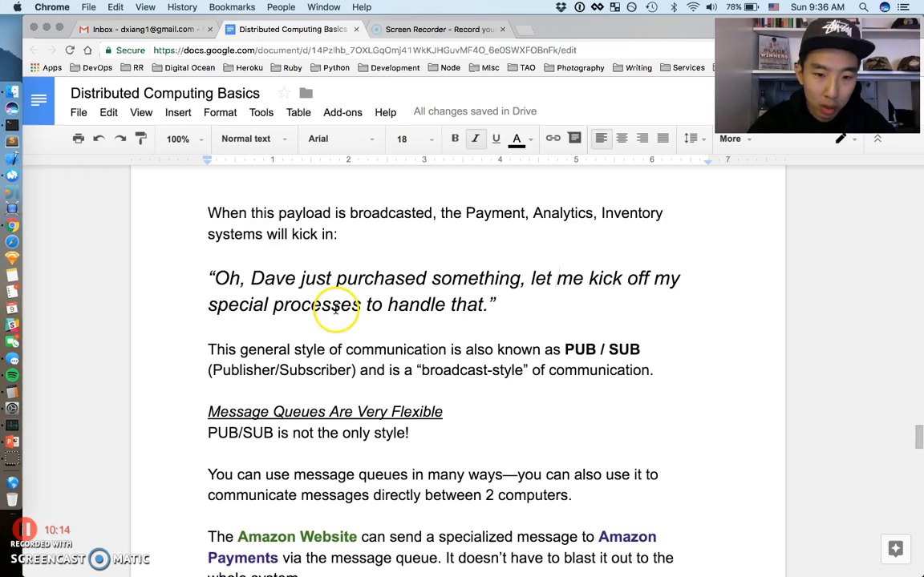
mouse_move(426, 317)
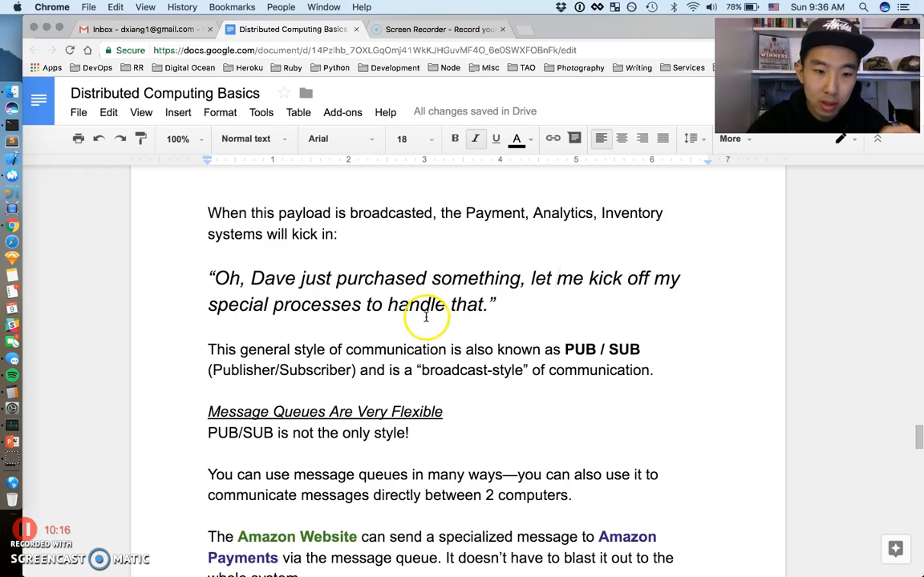
scroll("down", 3)
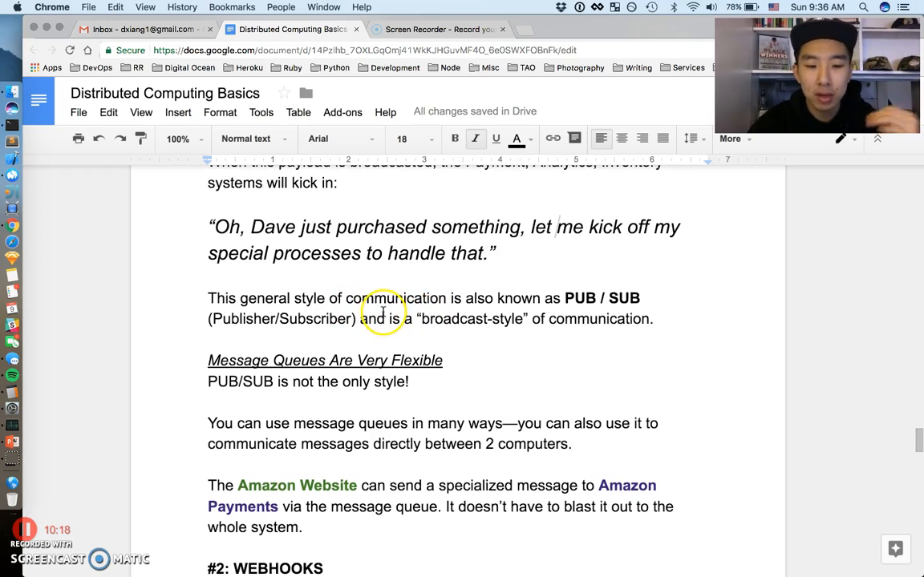
mouse_move(504, 325)
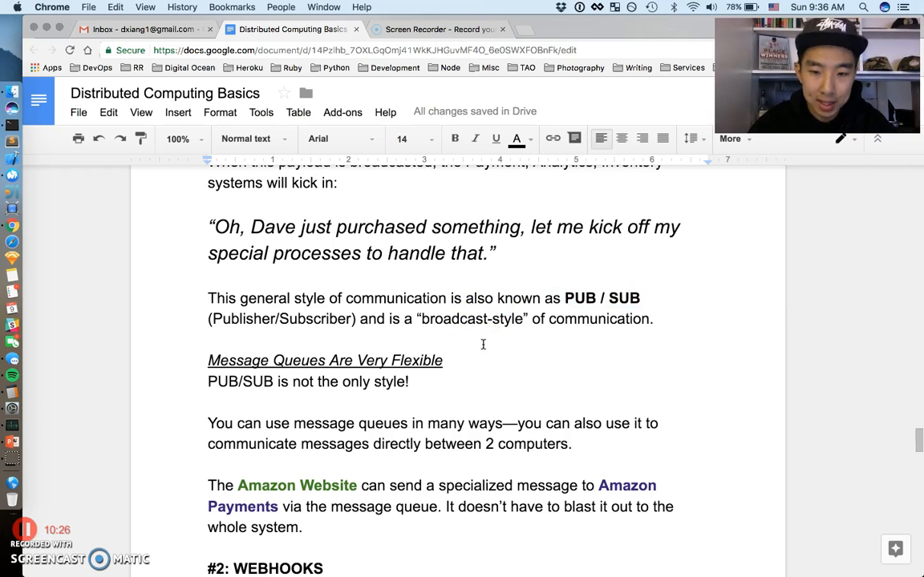
scroll("up", 3)
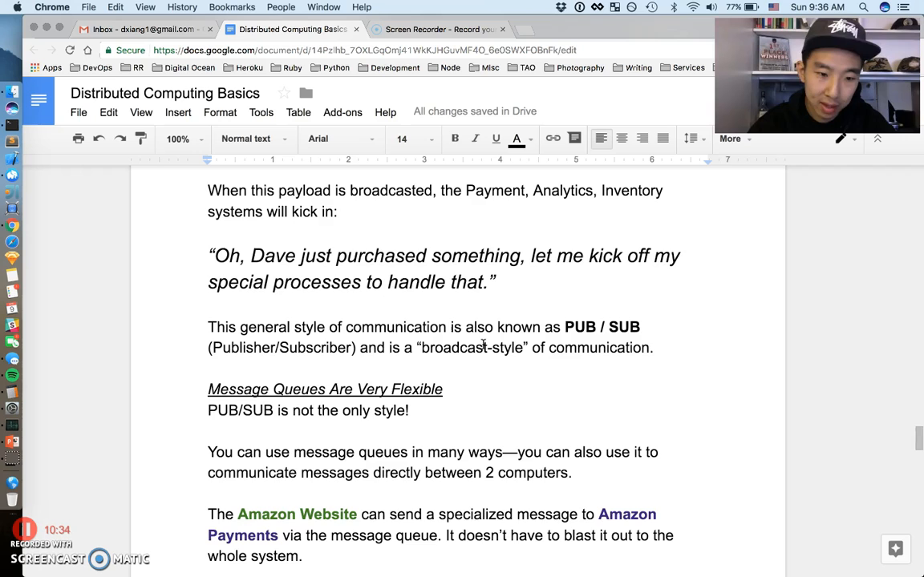
scroll("down", 3)
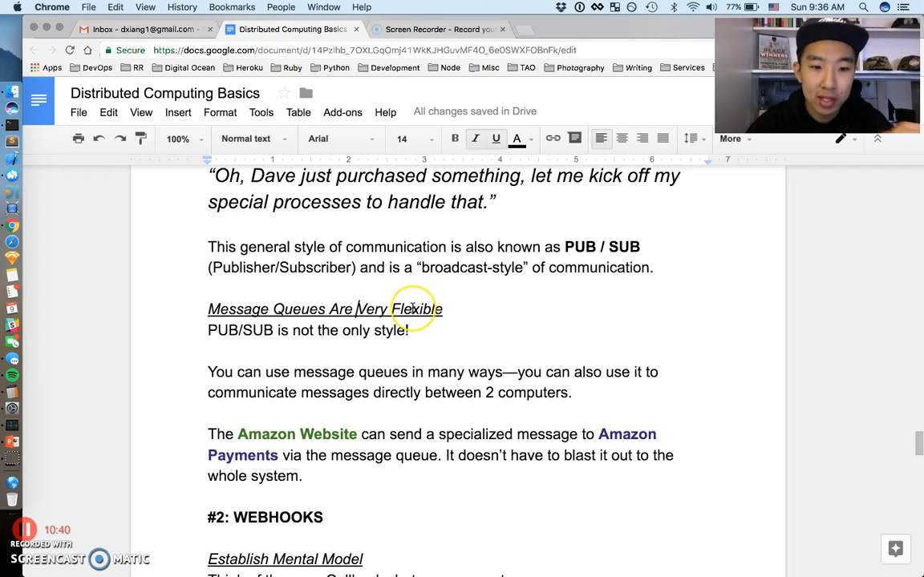
scroll("down", 3)
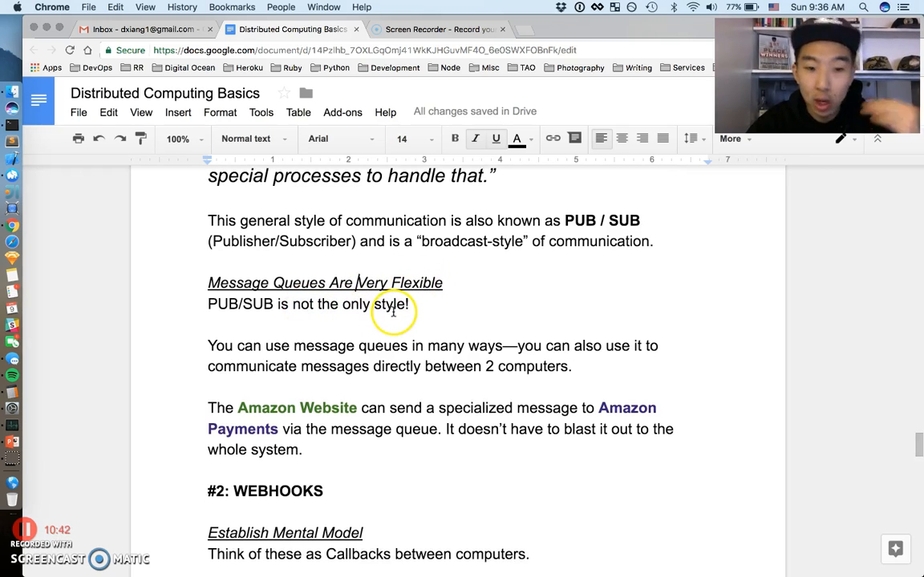
scroll("up", 3)
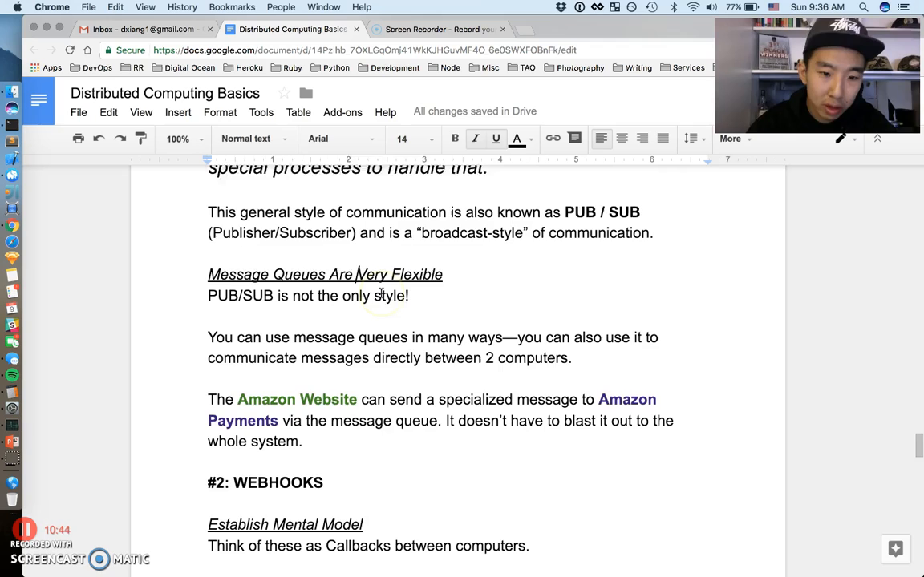
scroll("down", 3)
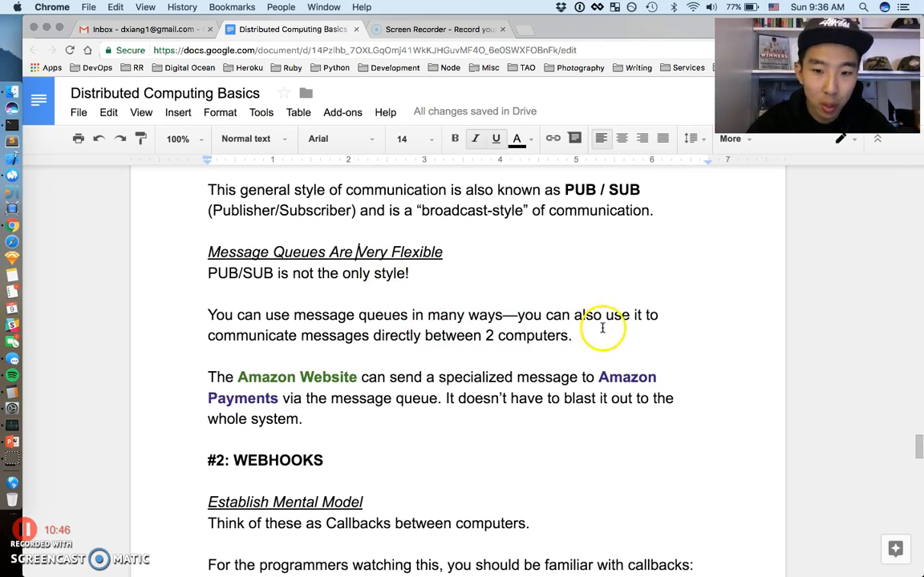
mouse_move(617, 321)
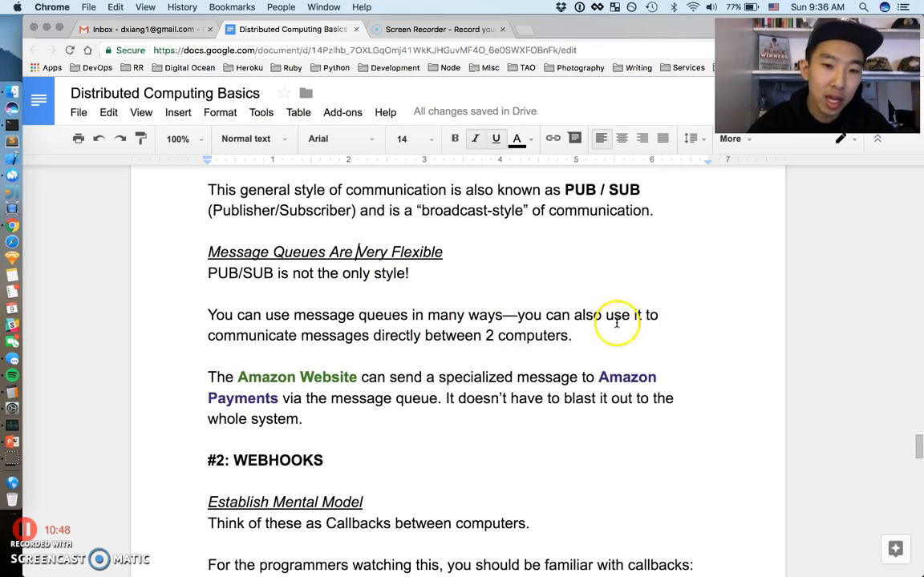
scroll("down", 3)
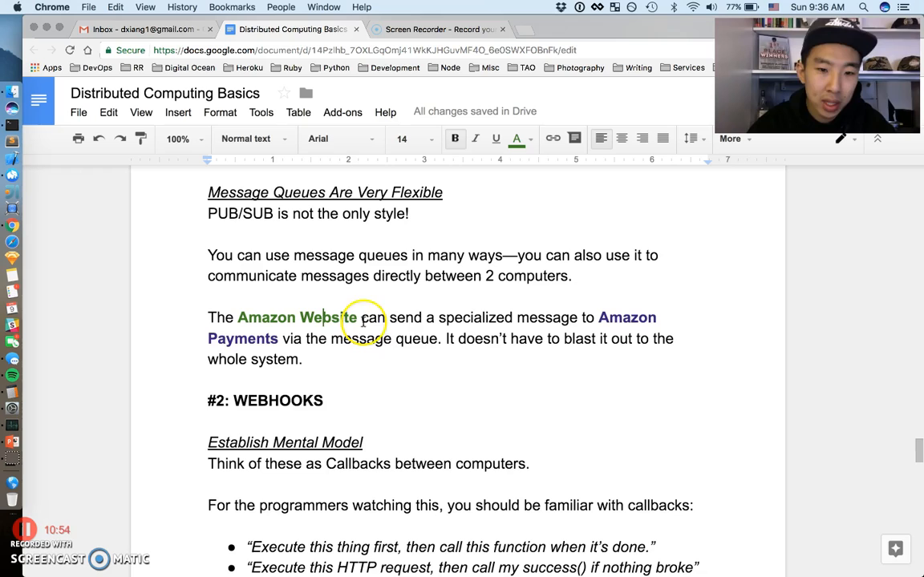
mouse_move(489, 327)
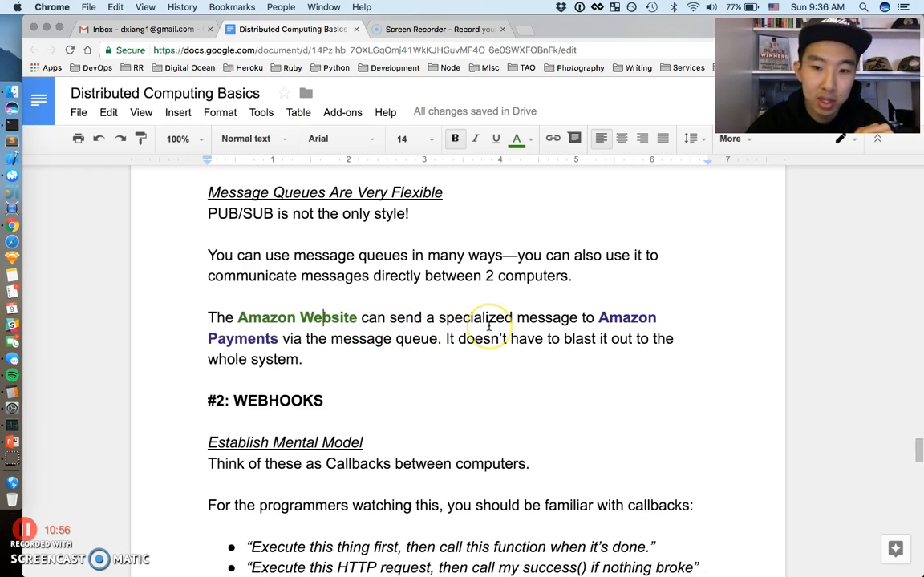
mouse_move(387, 343)
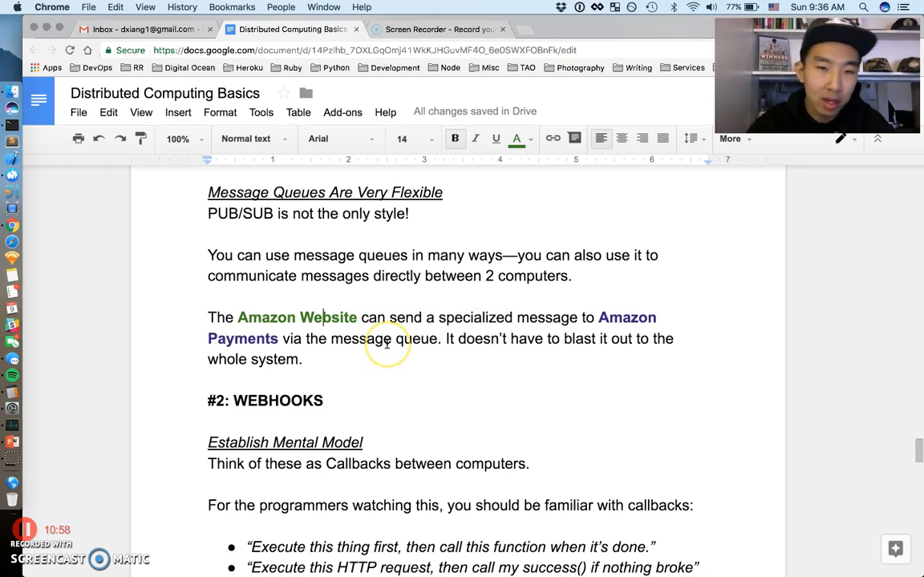
mouse_move(388, 346)
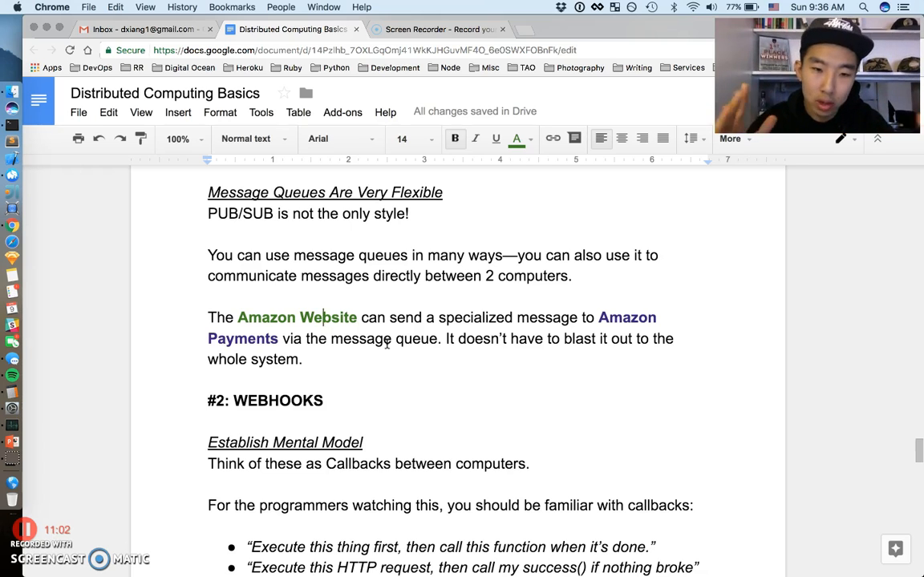
scroll("up", 3)
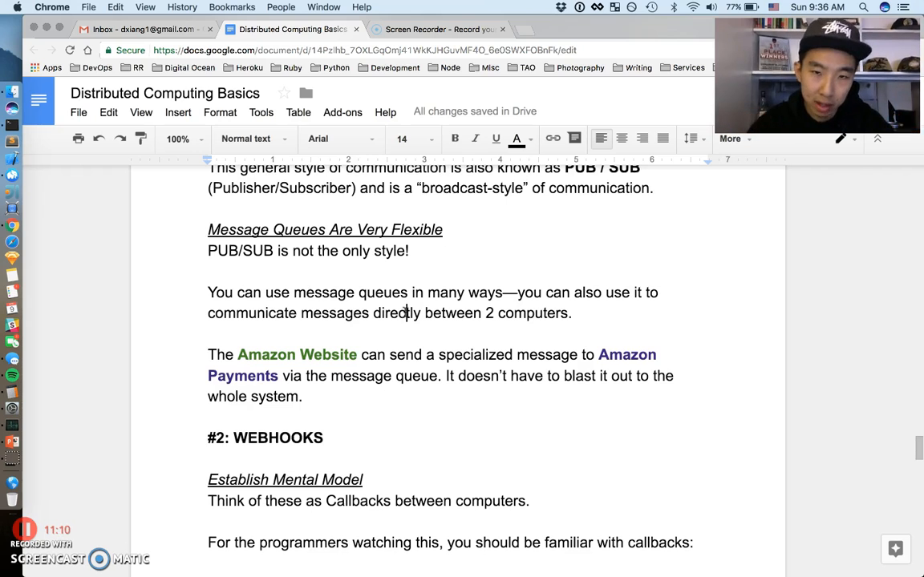
scroll("down", 3)
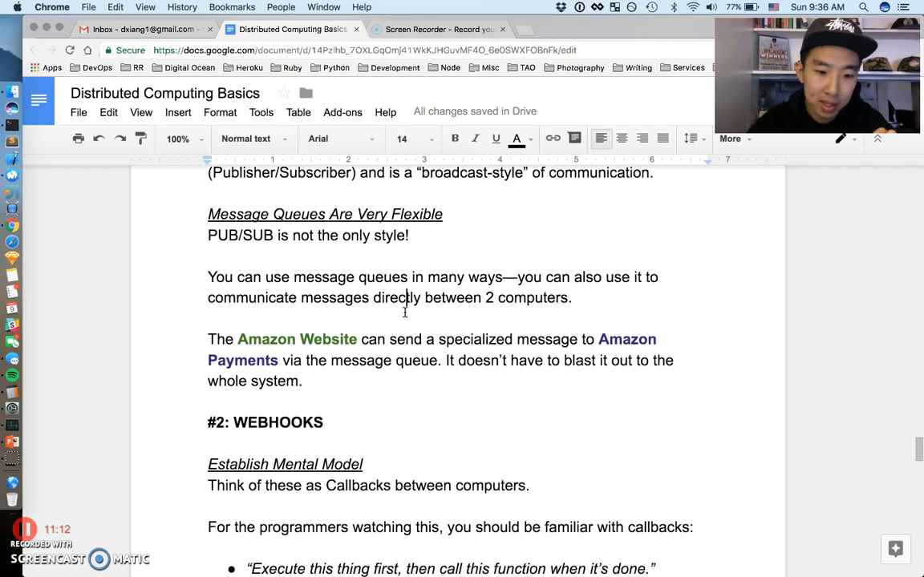
Scroll past #2: WEBHOOKS to the success()/fail() callback list and Webhooks summary line.
scroll("down", 3)
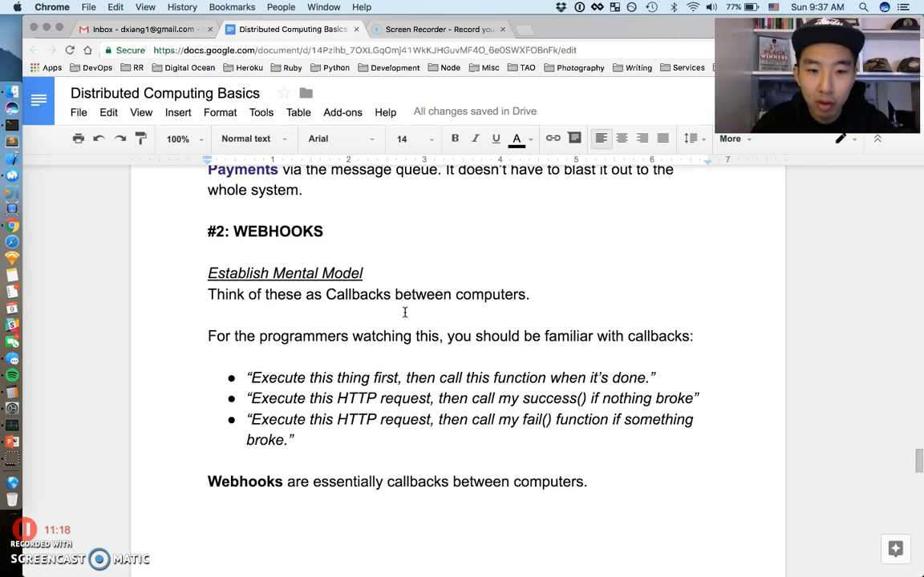
mouse_move(342, 265)
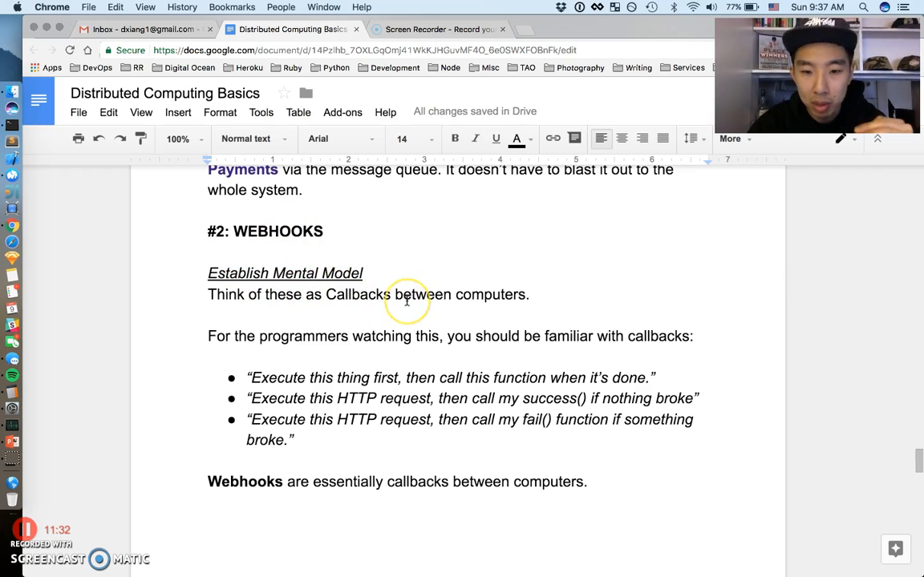
scroll("up", 3)
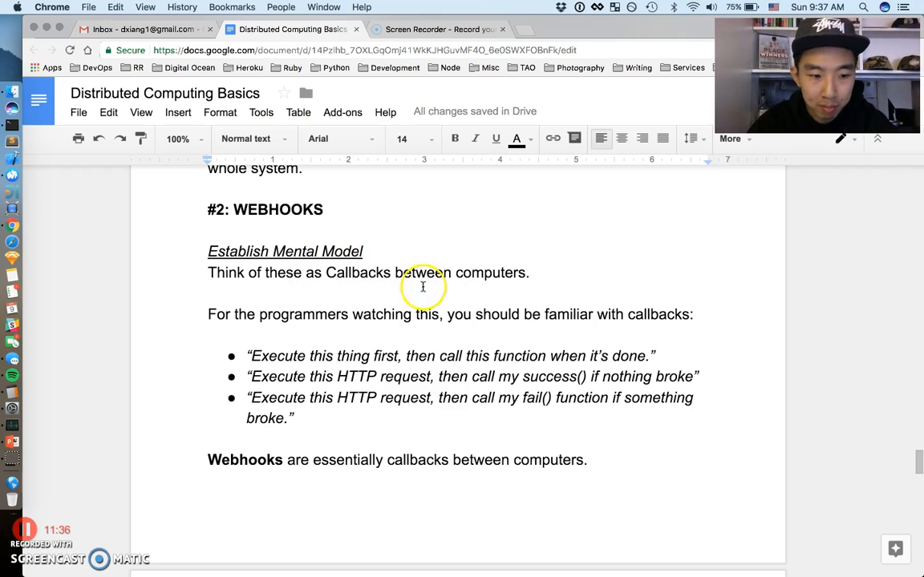
scroll("down", 3)
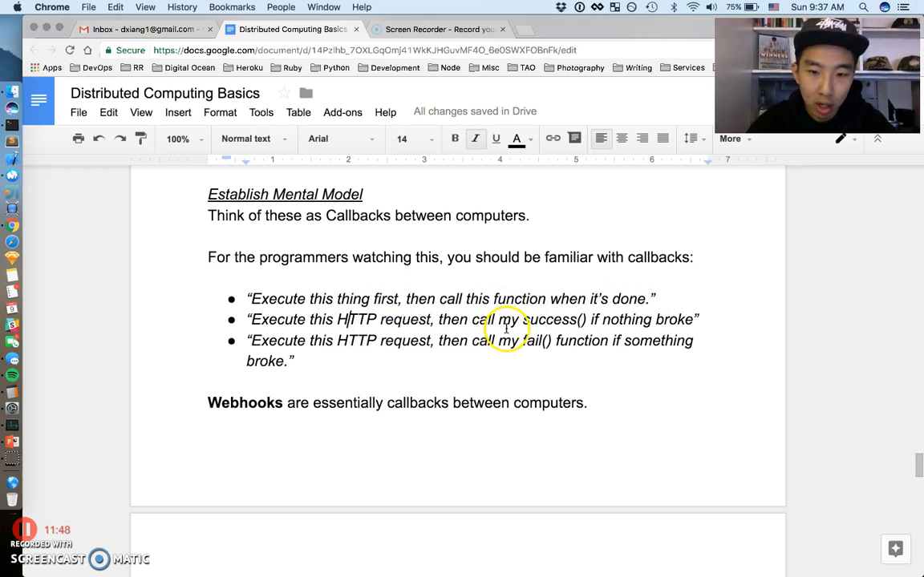
mouse_move(701, 319)
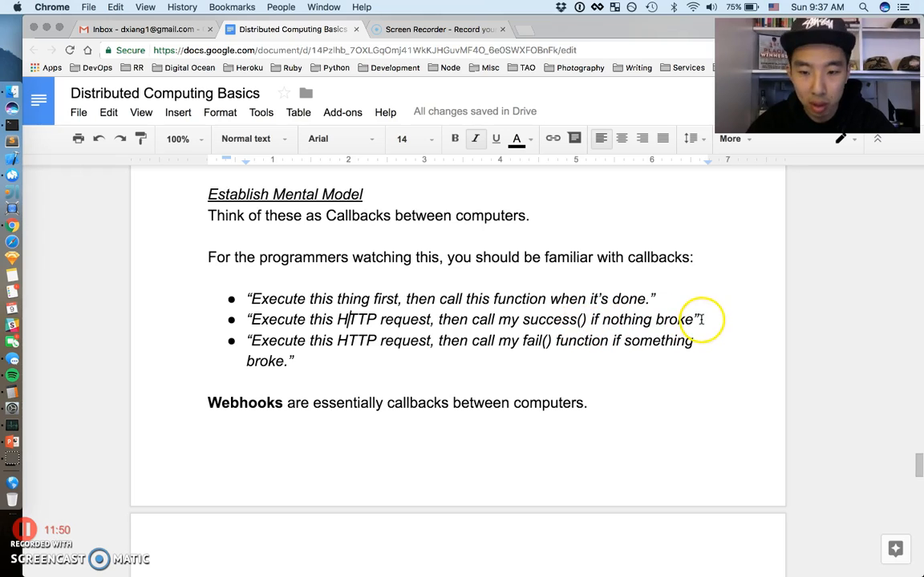
mouse_move(492, 355)
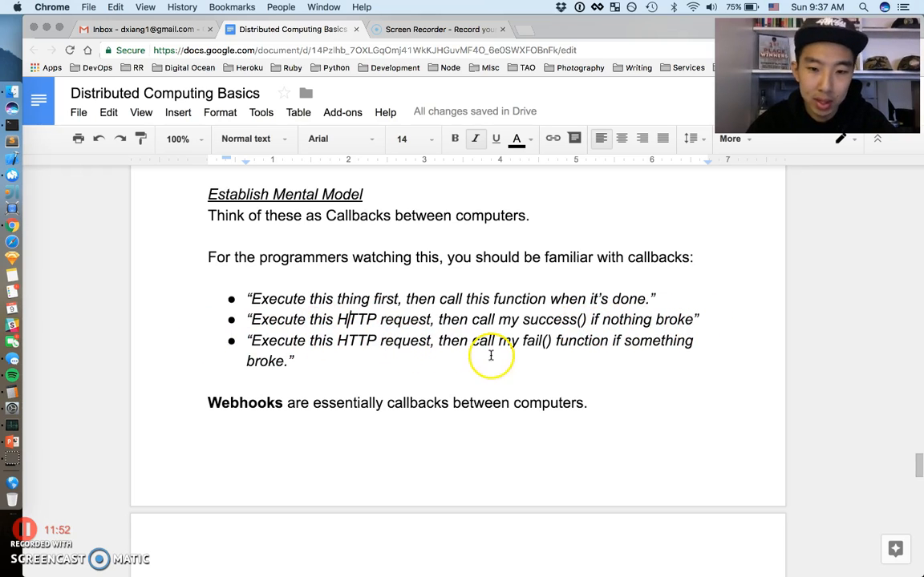
mouse_move(601, 365)
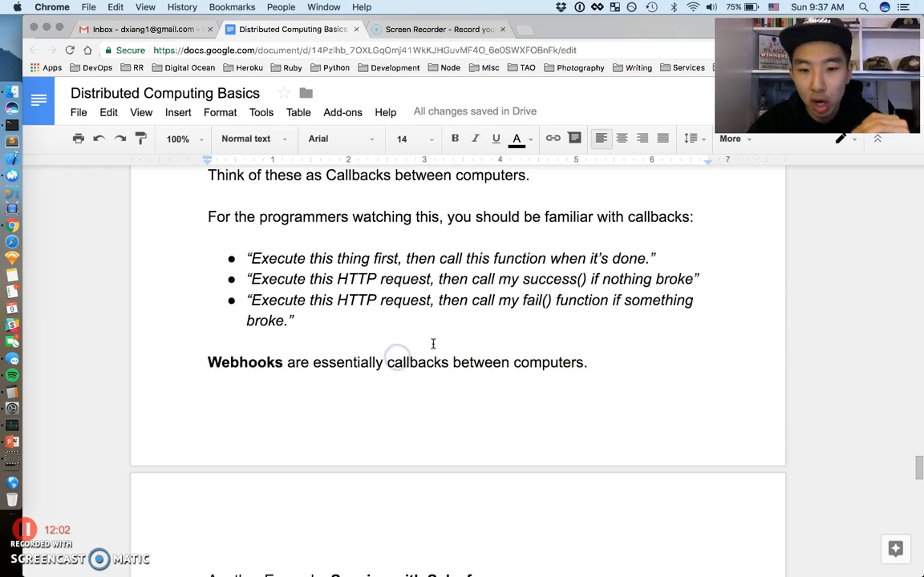
Read through the Salesforce sync discussion, double-clicking a word along the way.
scroll("down", 3)
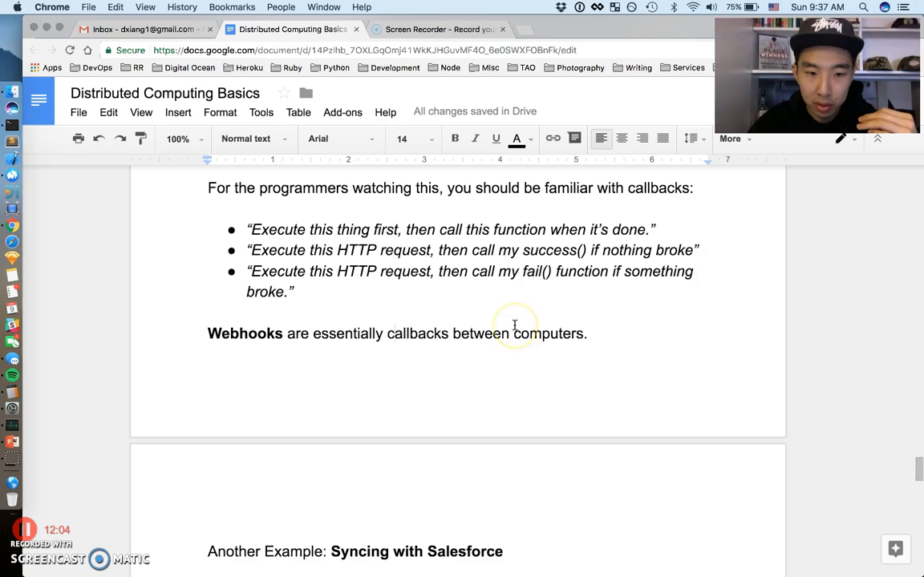
scroll("up", 3)
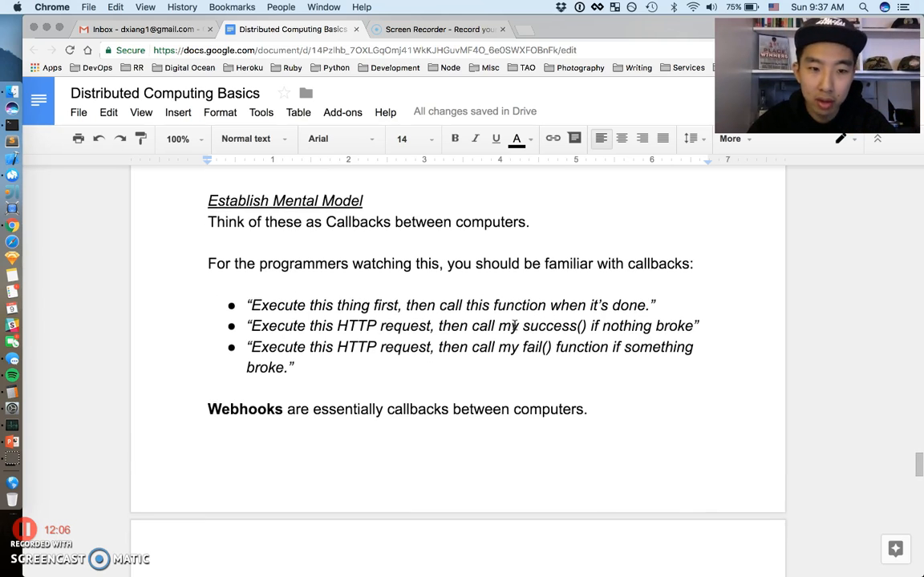
scroll("down", 3)
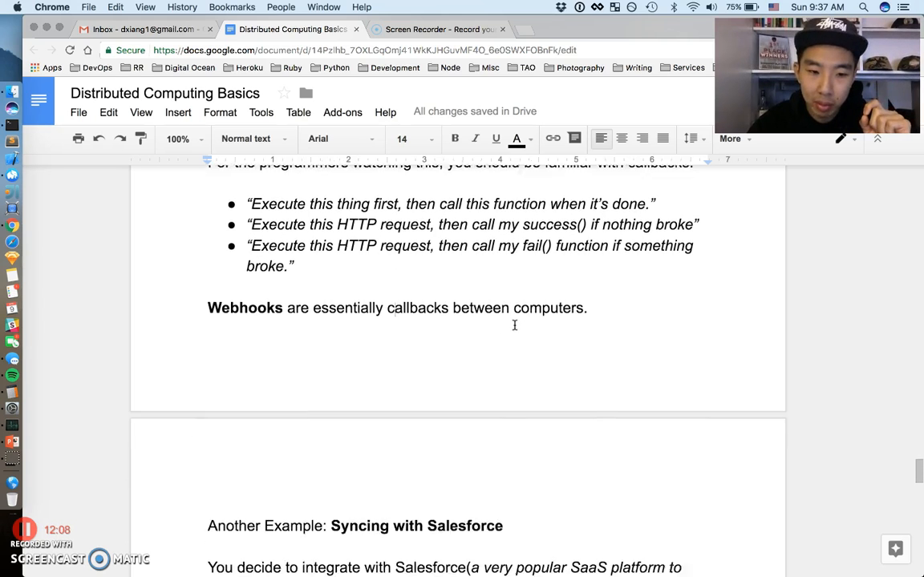
scroll("down", 3)
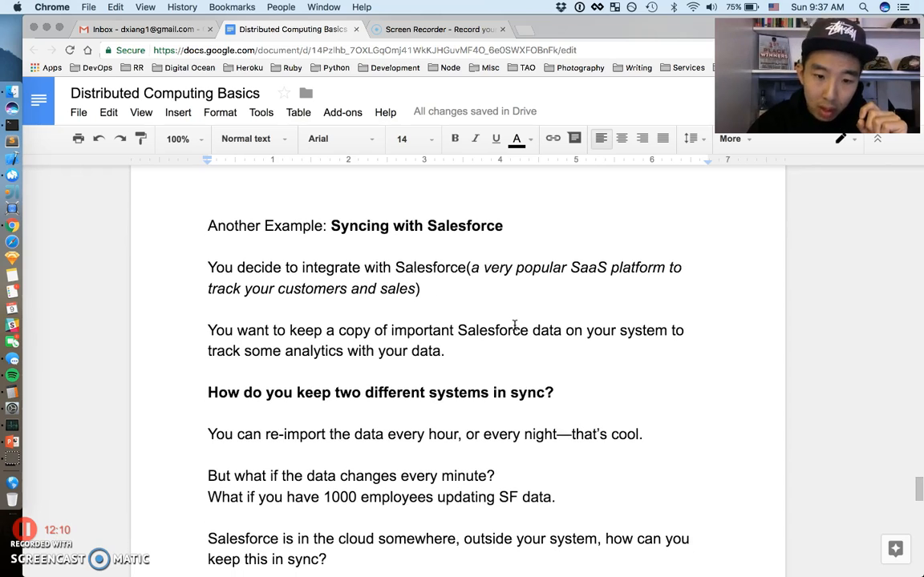
scroll("up", 3)
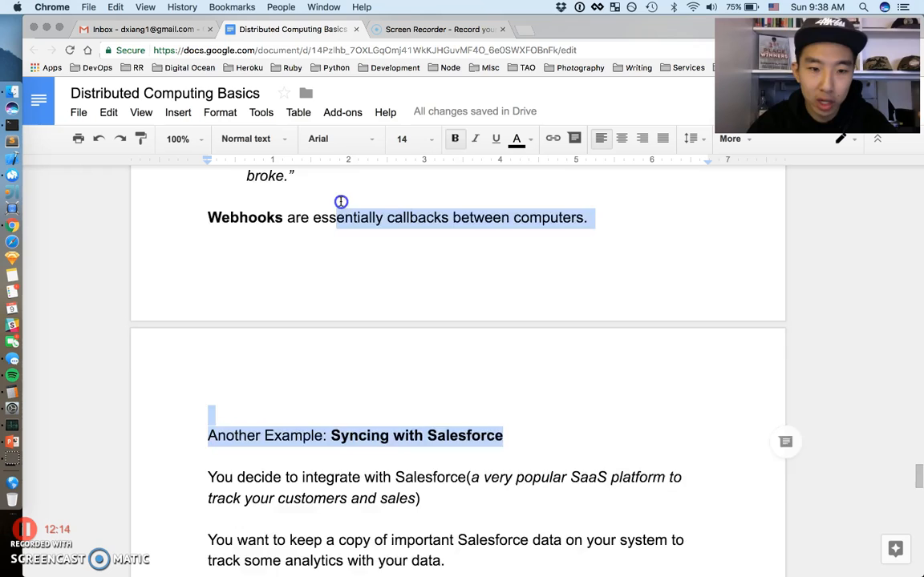
scroll("down", 3)
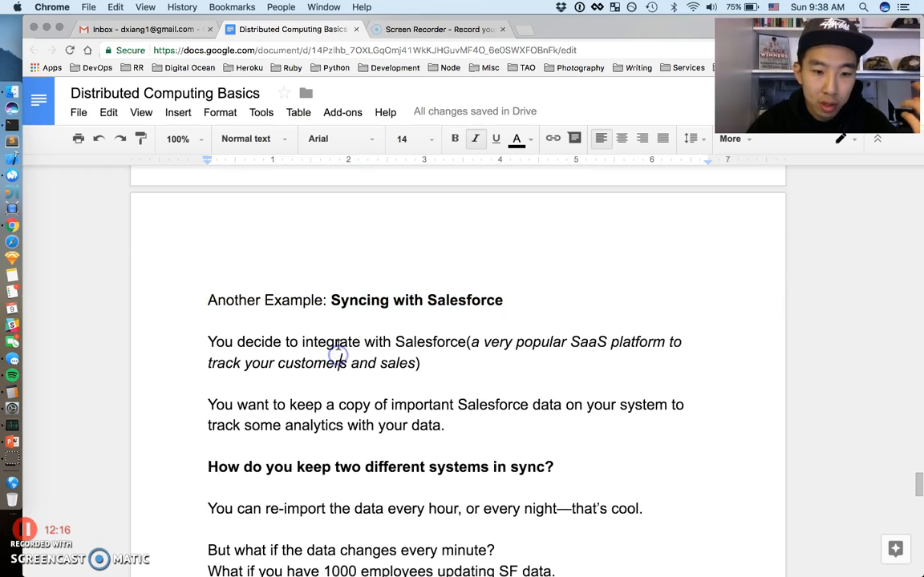
scroll("down", 3)
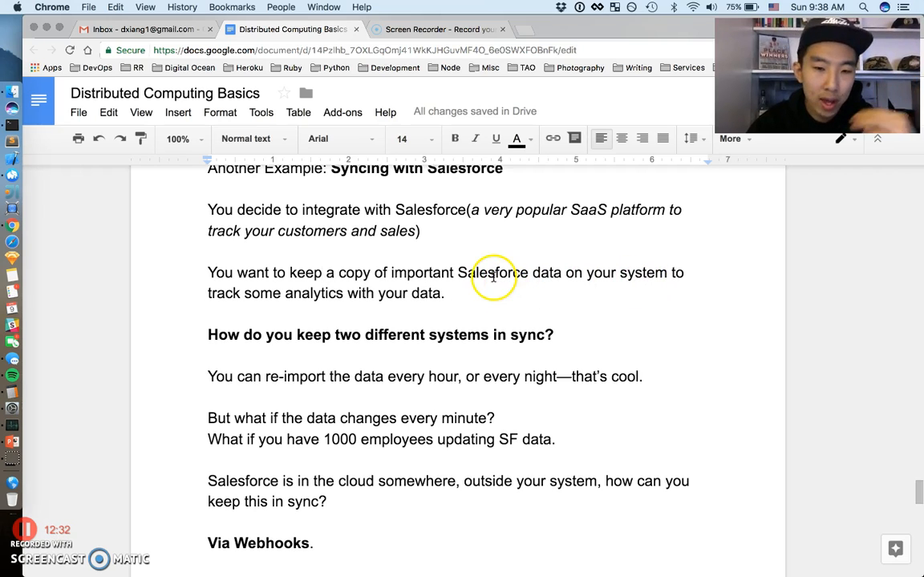
scroll("down", 3)
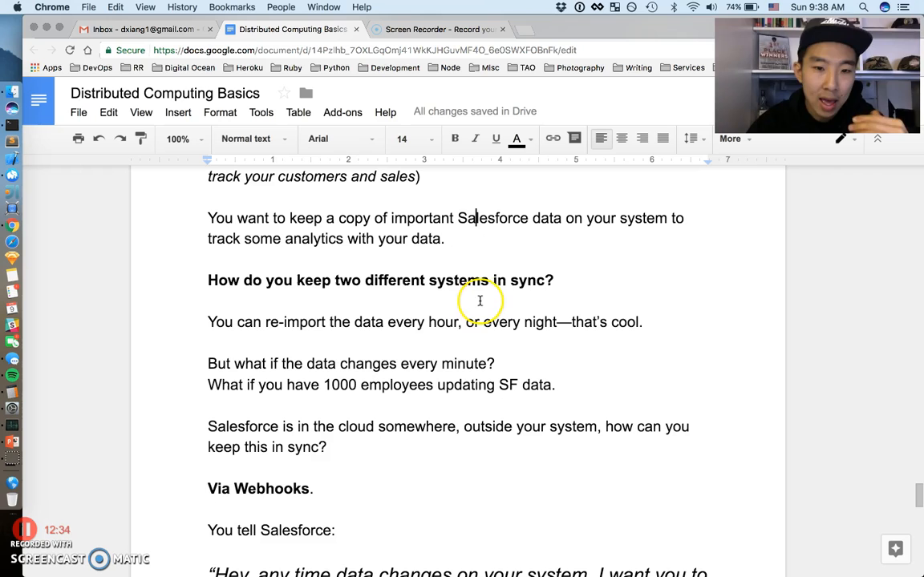
double_click(458, 280)
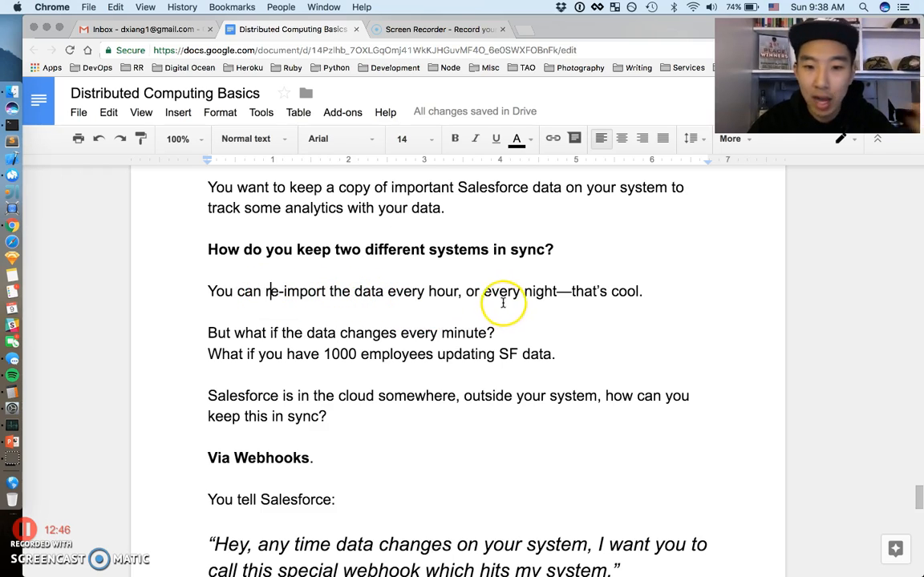
mouse_move(664, 291)
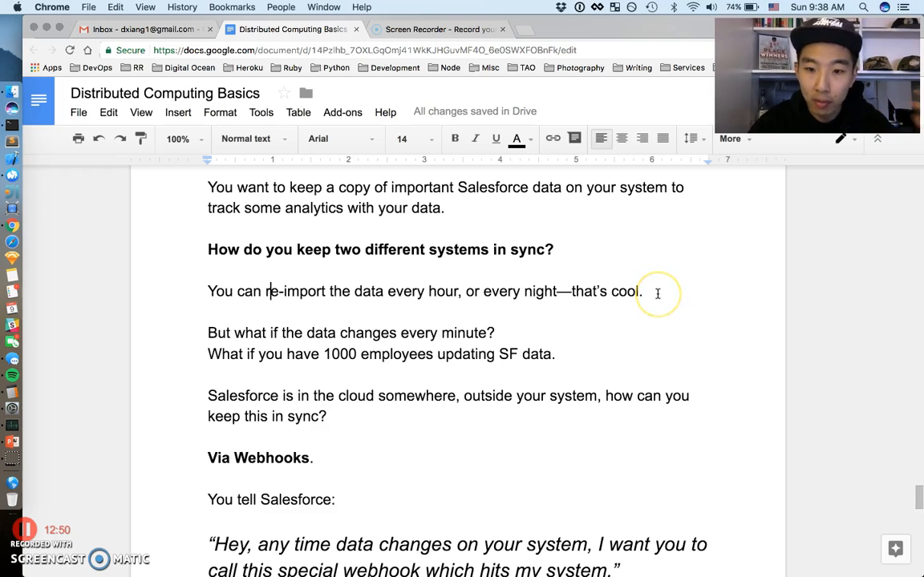
Reach the 'Via Webhooks' heading and select the word 'Webhooks'.
scroll("down", 3)
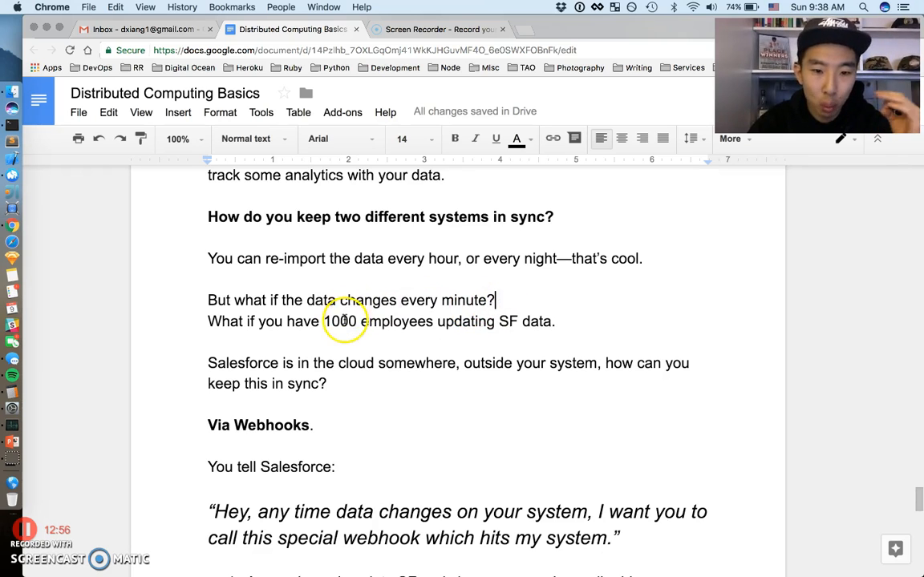
mouse_move(537, 304)
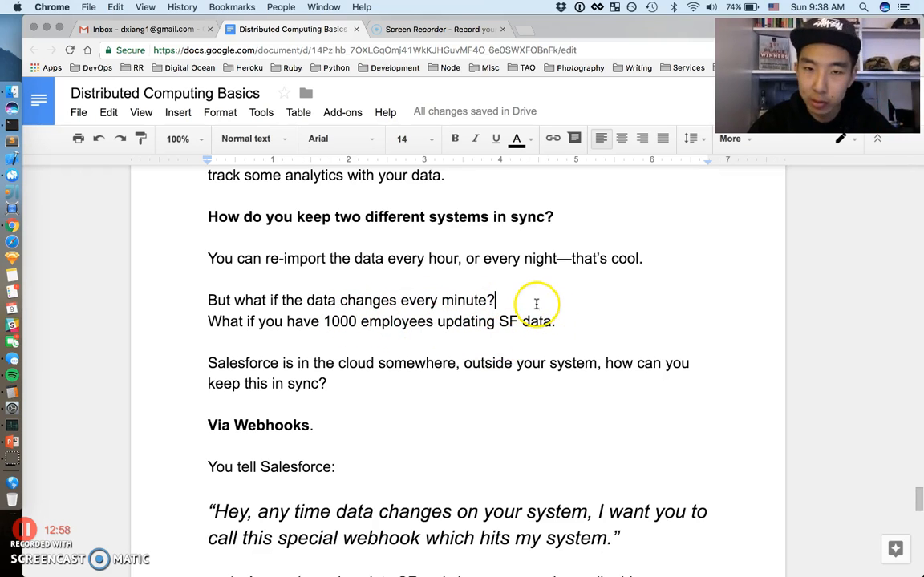
scroll("down", 3)
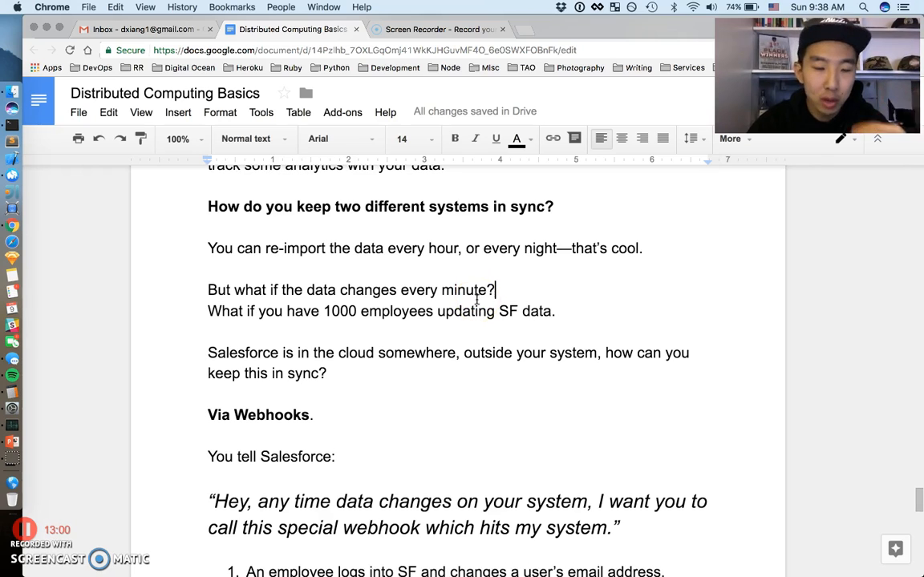
scroll("down", 3)
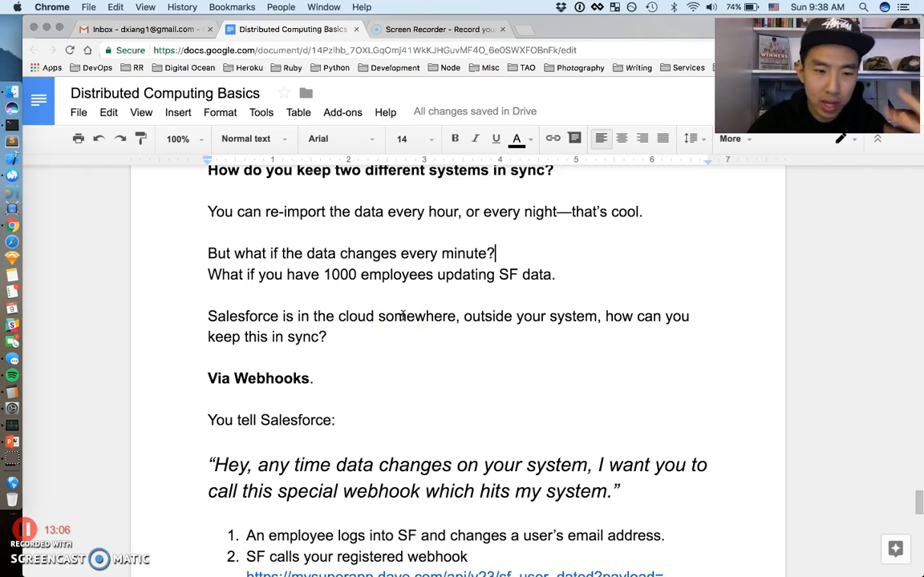
scroll("down", 3)
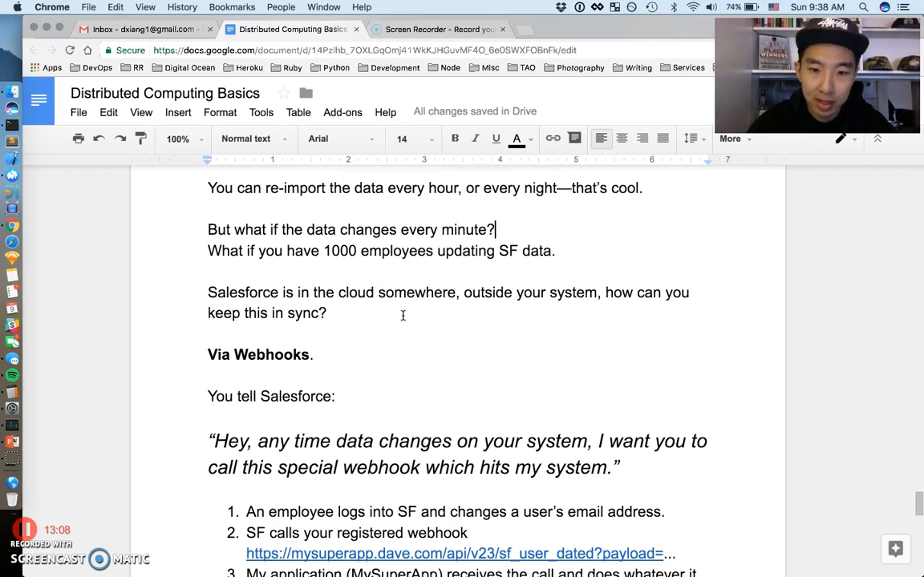
scroll("down", 3)
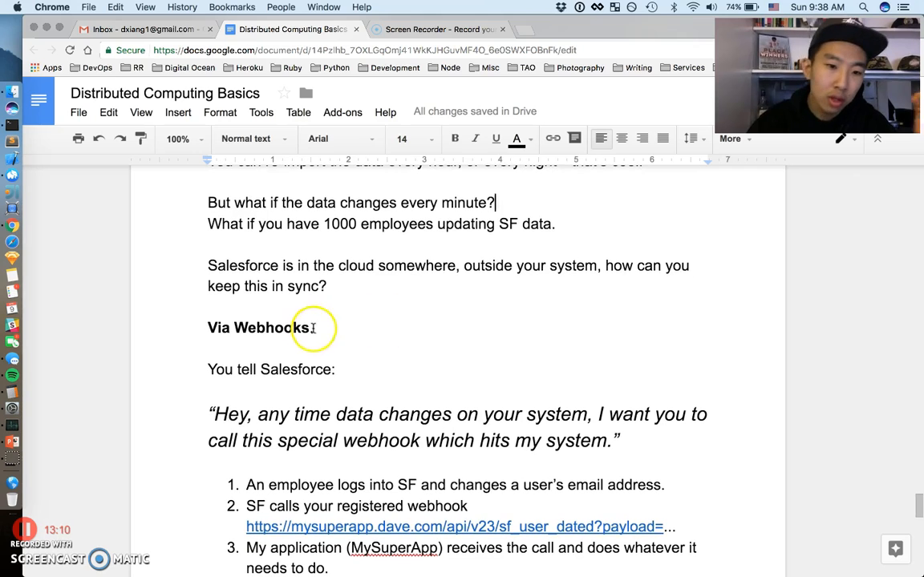
double_click(258, 327)
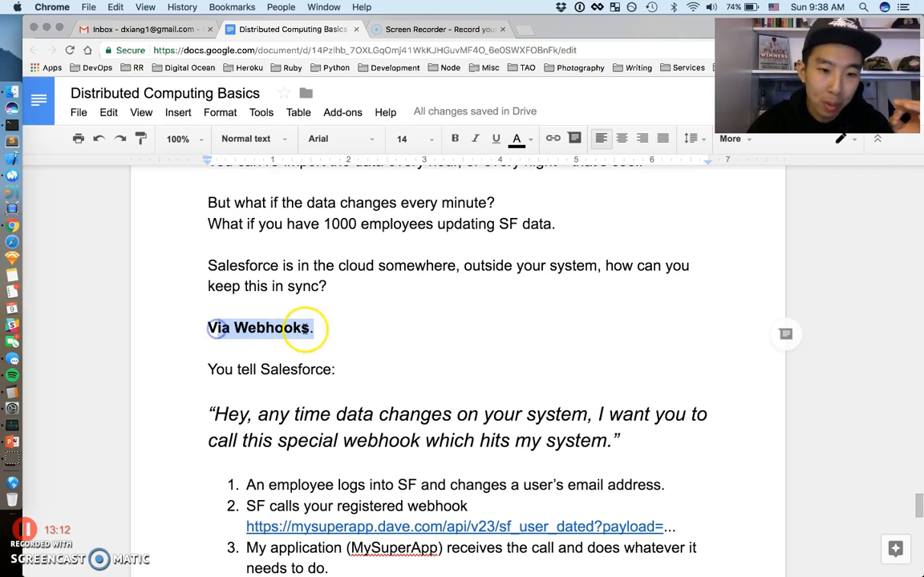
scroll("down", 3)
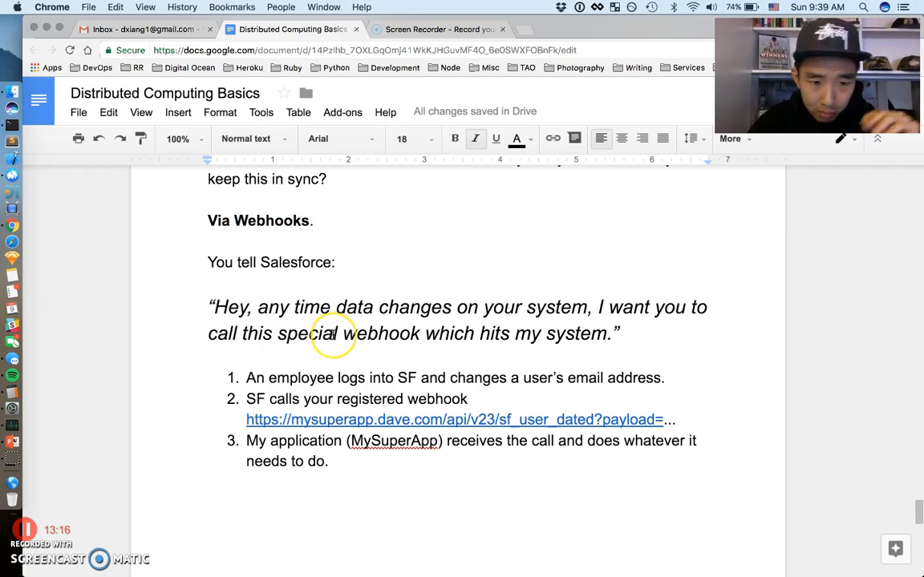
mouse_move(451, 317)
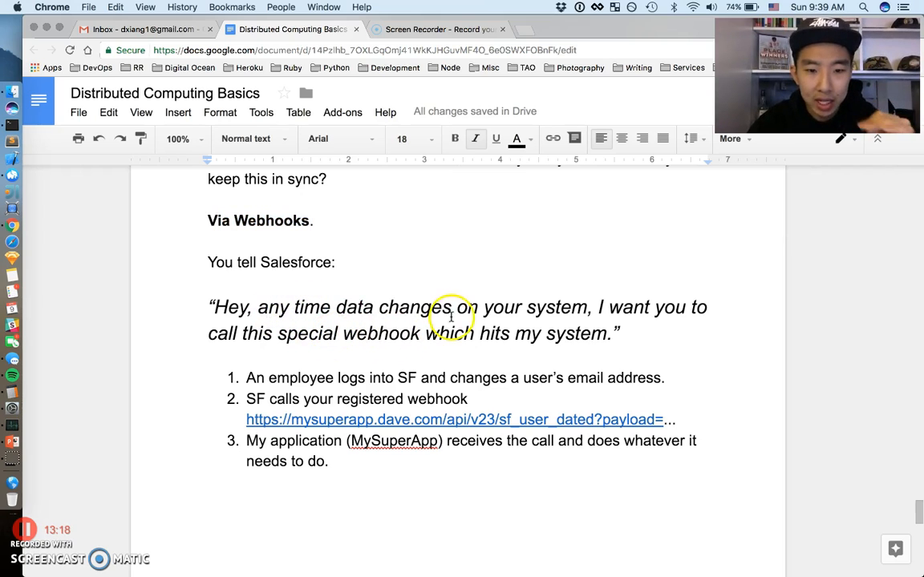
mouse_move(497, 333)
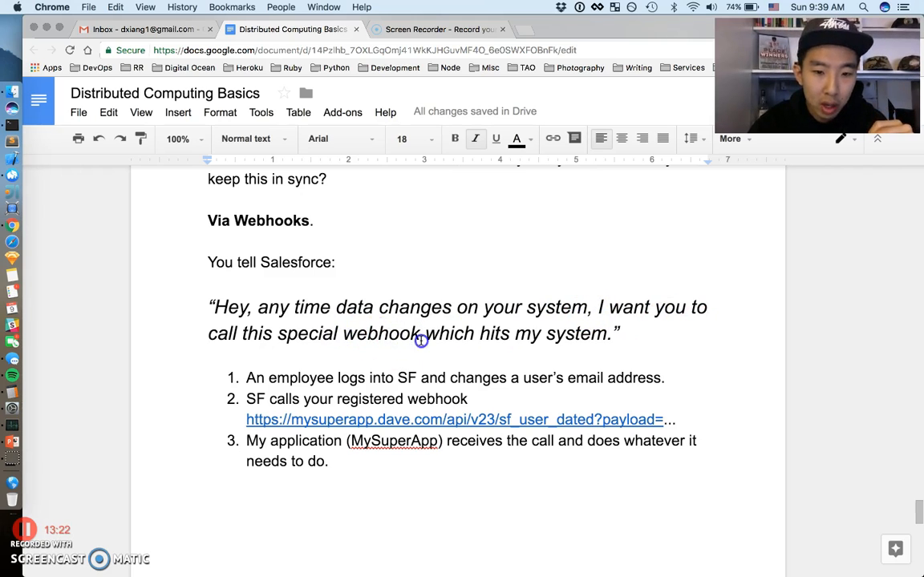
Type '(callback)' after 'webhook' in the italic Salesforce quote, then click out of it.
type("(callback")
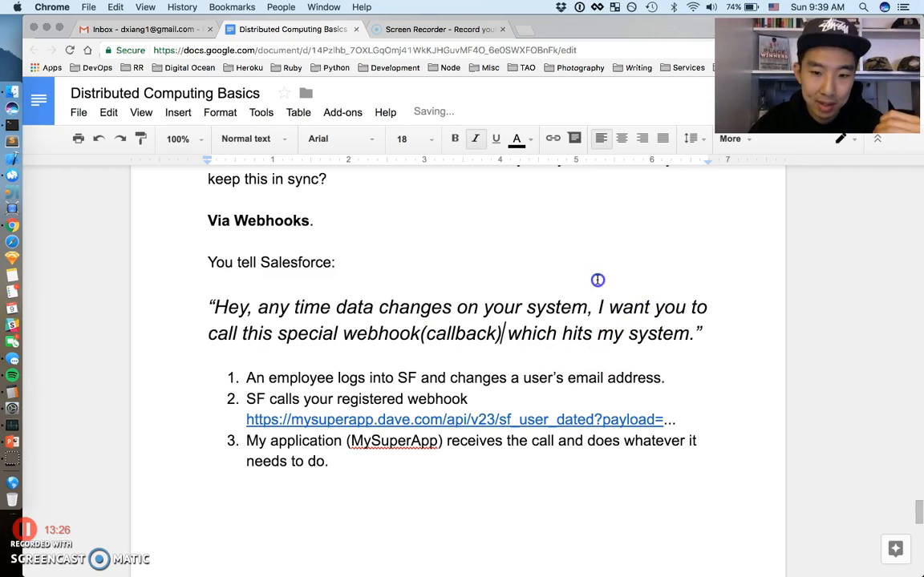
left_click(208, 282)
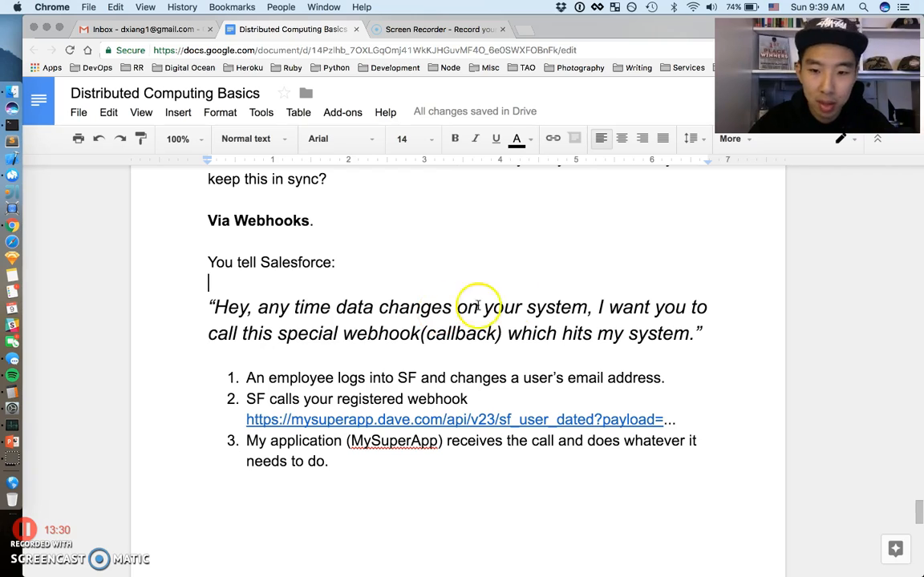
mouse_move(509, 343)
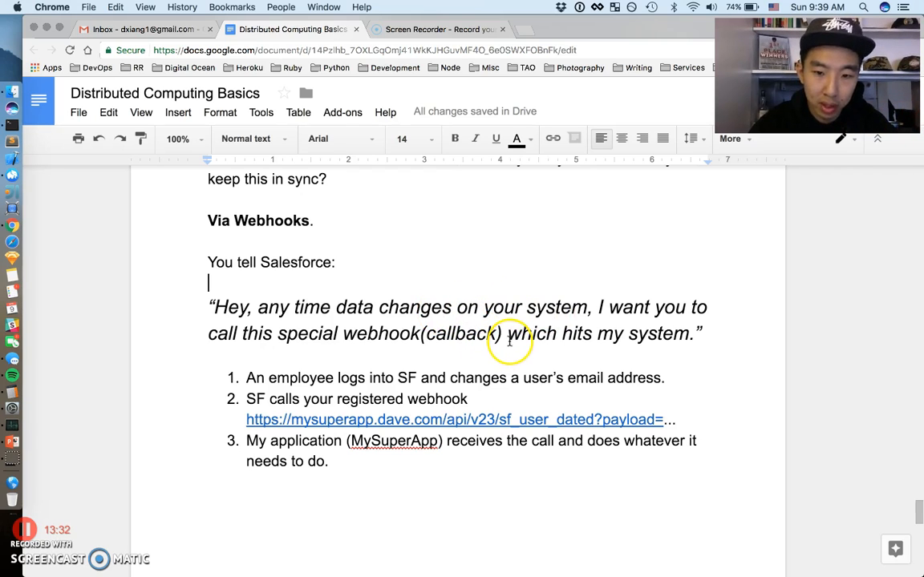
mouse_move(405, 364)
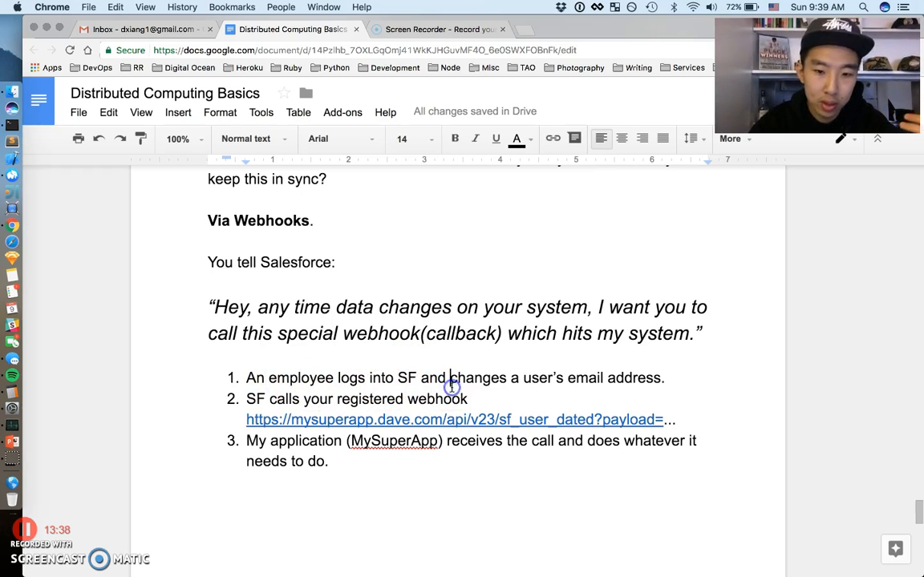
mouse_move(669, 381)
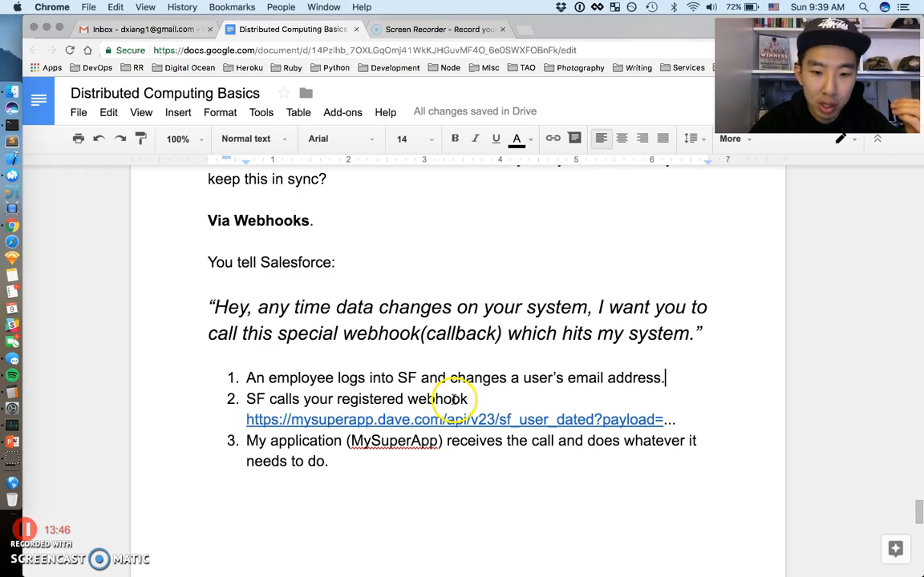
left_click(455, 420)
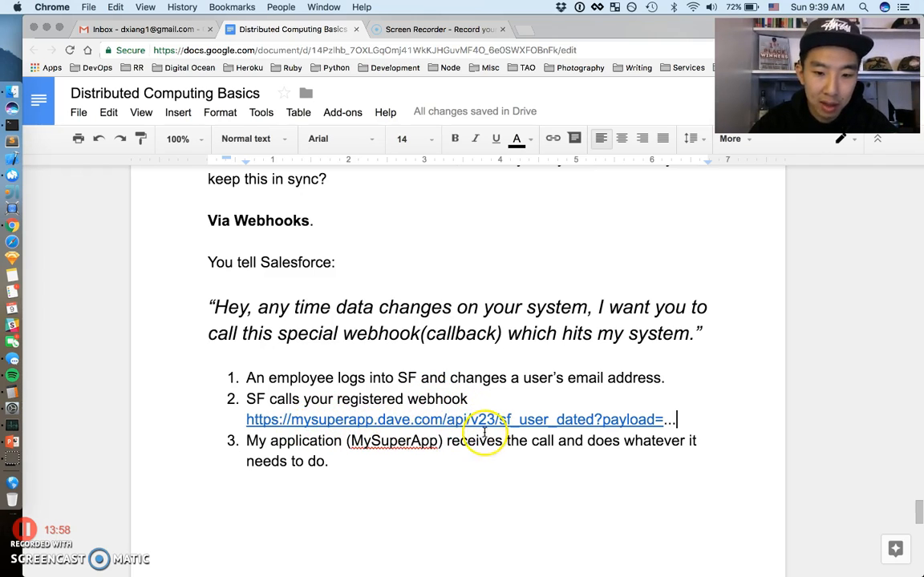
mouse_move(646, 409)
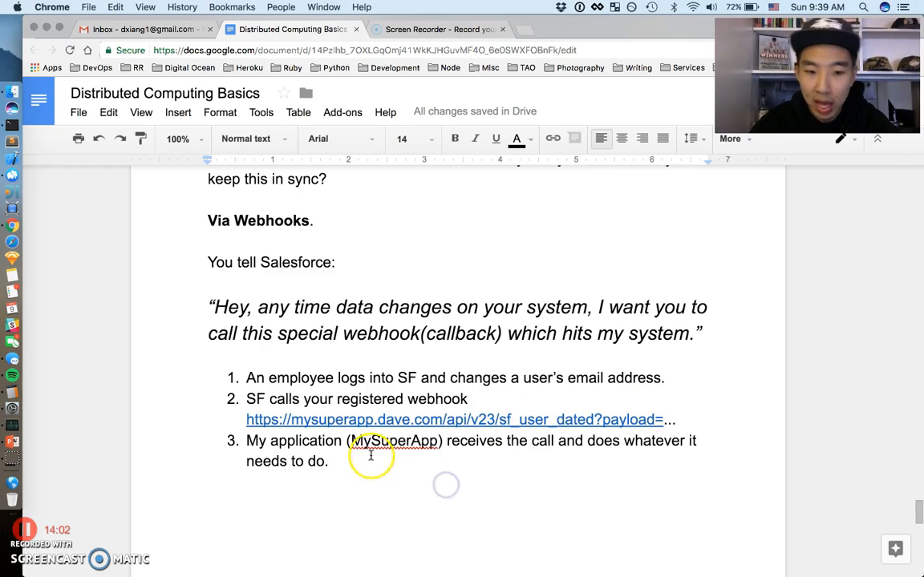
mouse_move(529, 447)
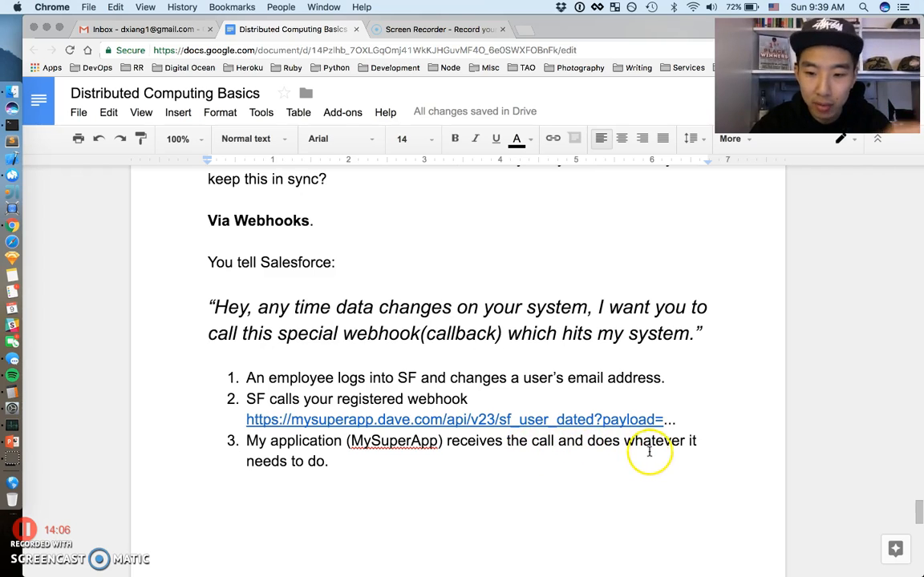
mouse_move(634, 468)
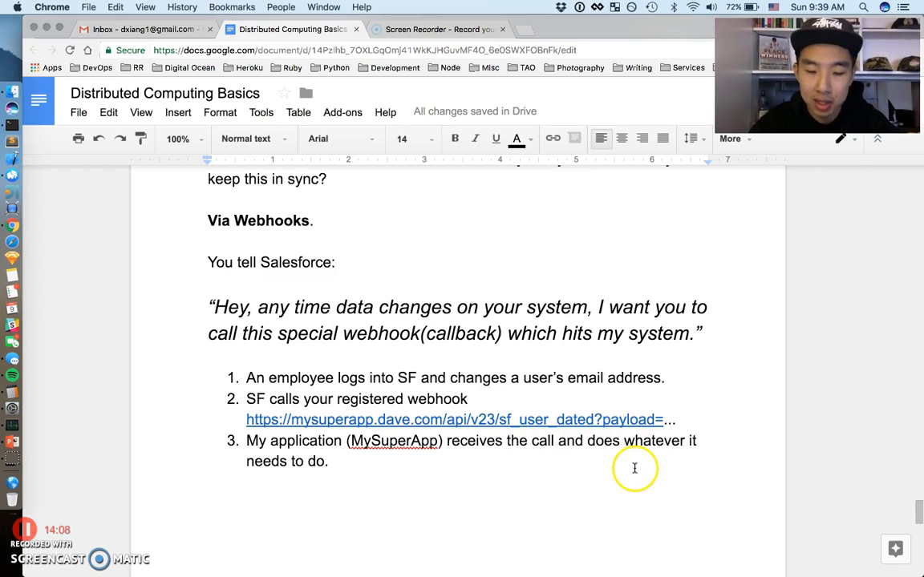
mouse_move(505, 450)
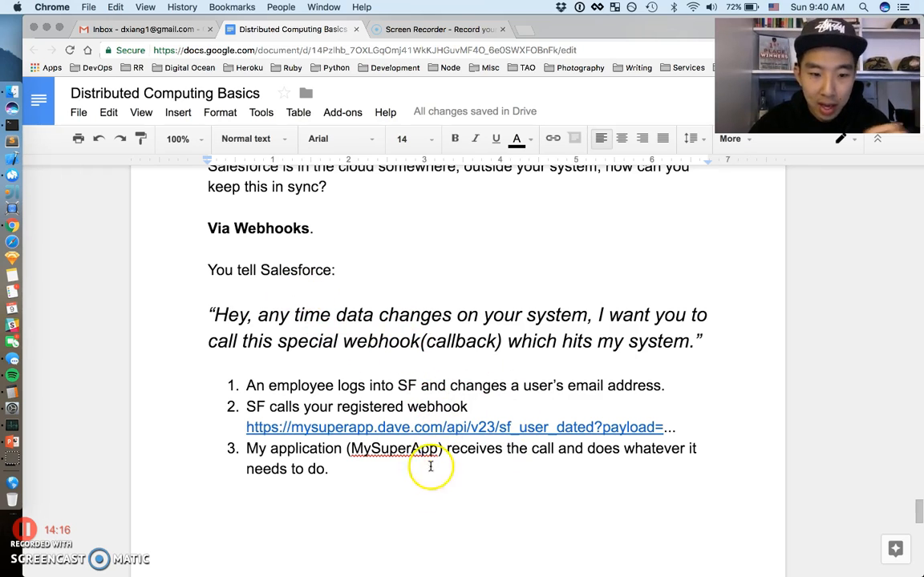
Select 'Callbacks' in the mental model, then scroll back to the Amazon back-end services list.
scroll("up", 3)
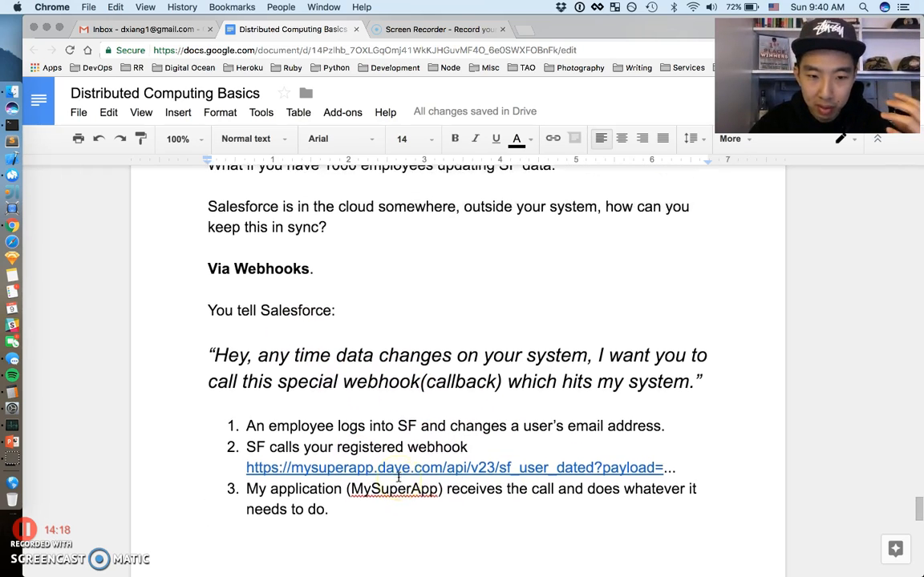
scroll("up", 3)
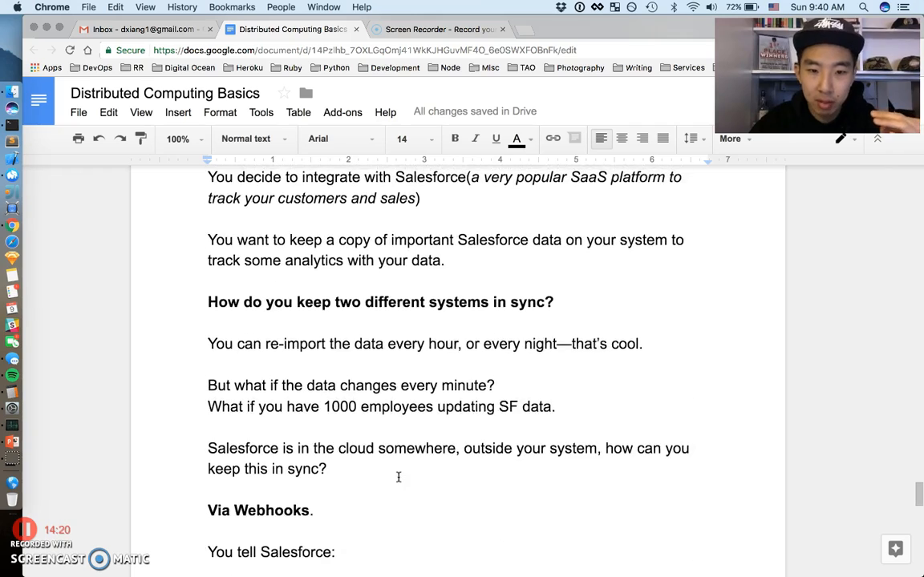
scroll("down", 3)
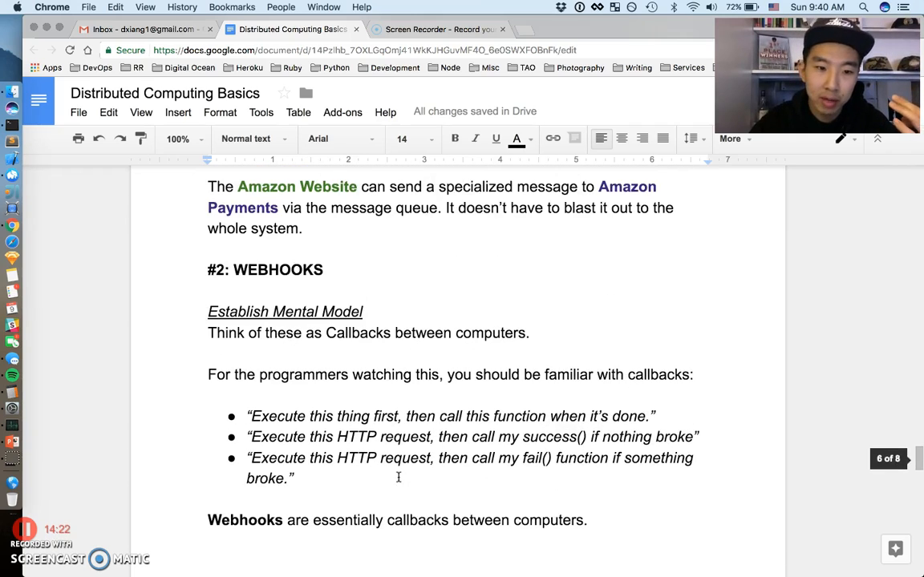
double_click(357, 332)
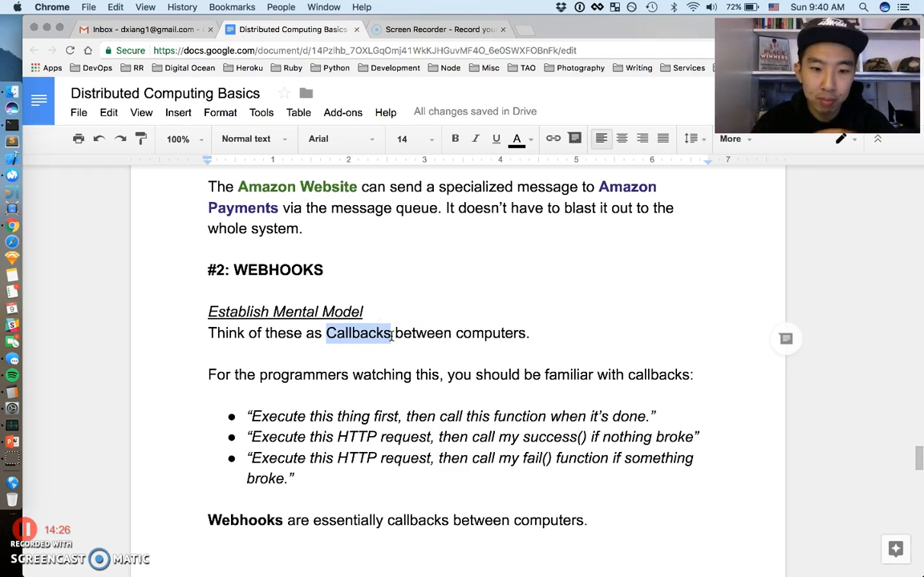
scroll("down", 3)
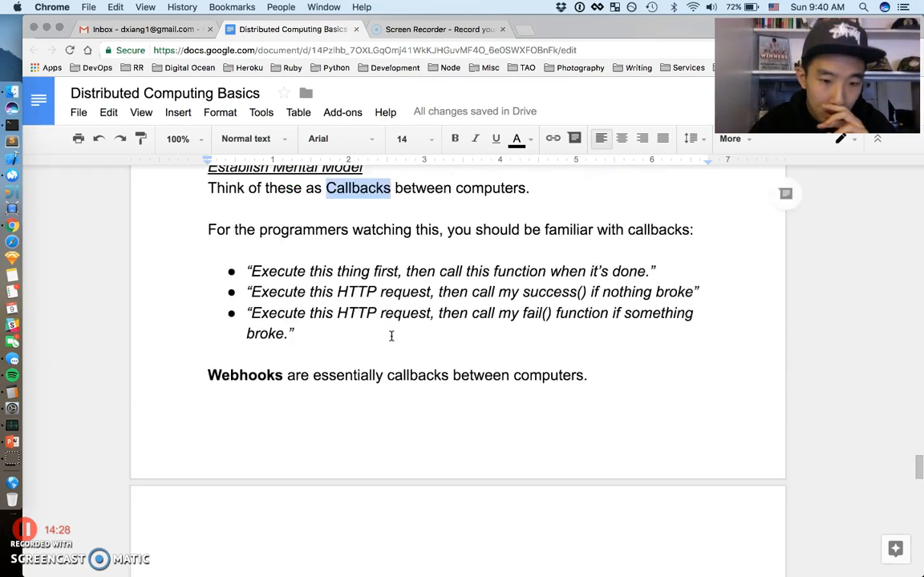
scroll("down", 3)
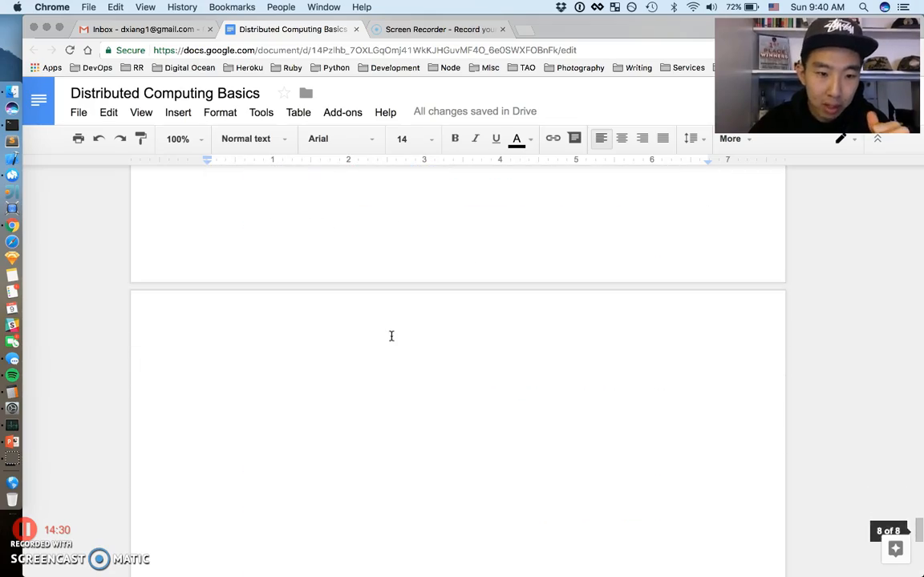
scroll("up", 3)
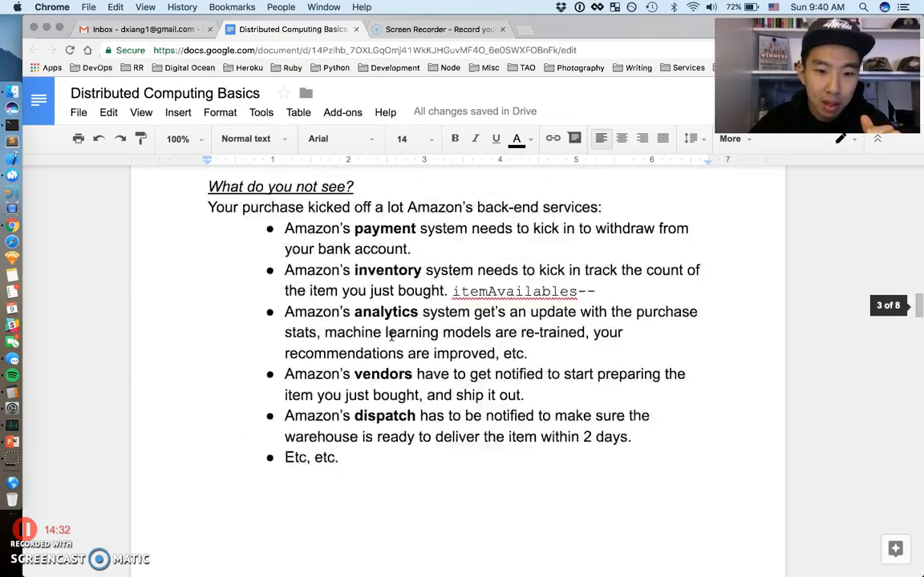